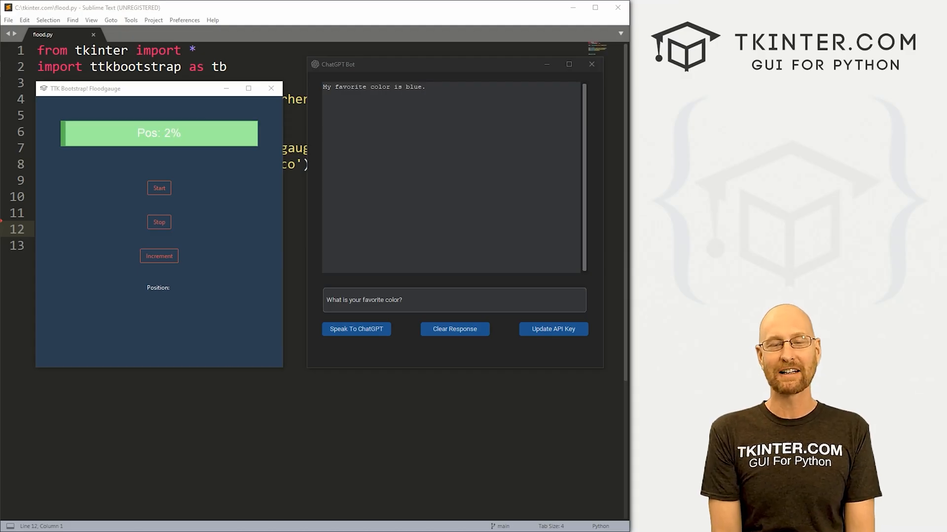
# Scroll down to the checkout form of the Tkinter.com membership order
pyautogui.click(158, 256)
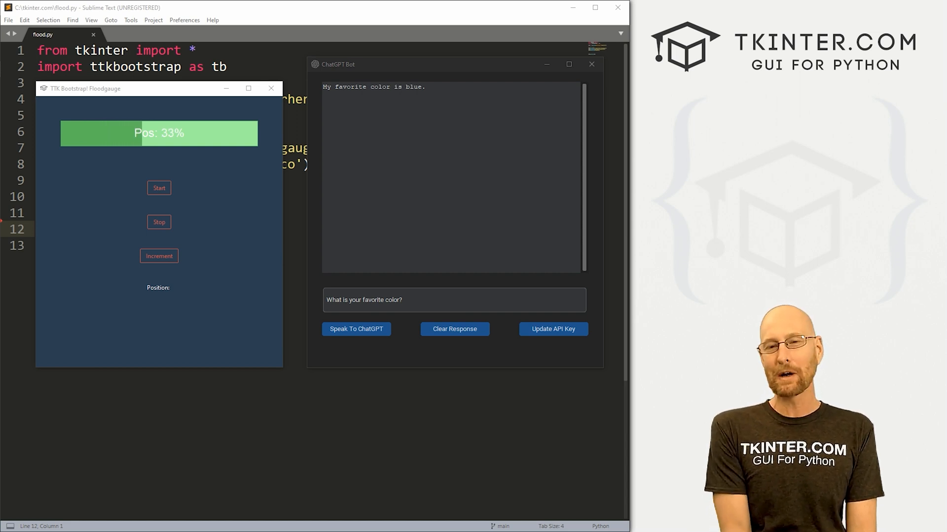
pyautogui.click(159, 256)
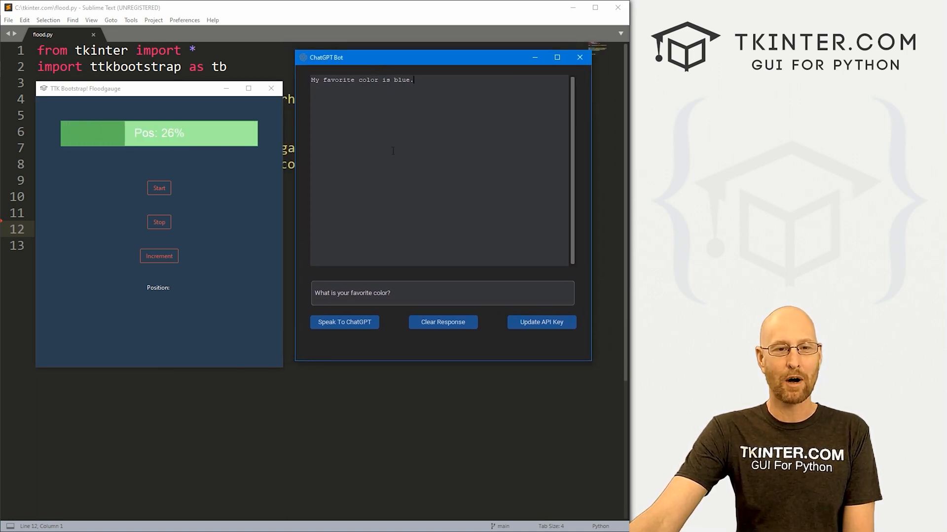
pyautogui.click(159, 256)
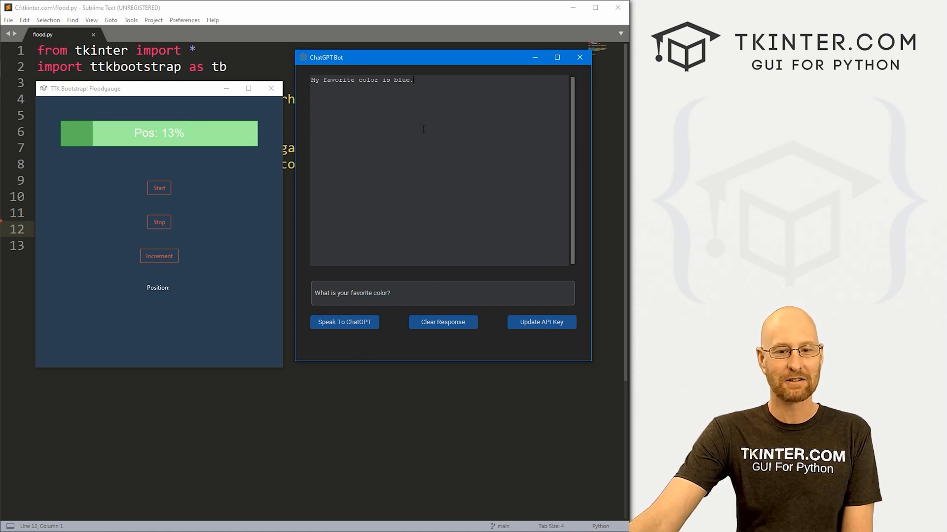
pyautogui.click(442, 322)
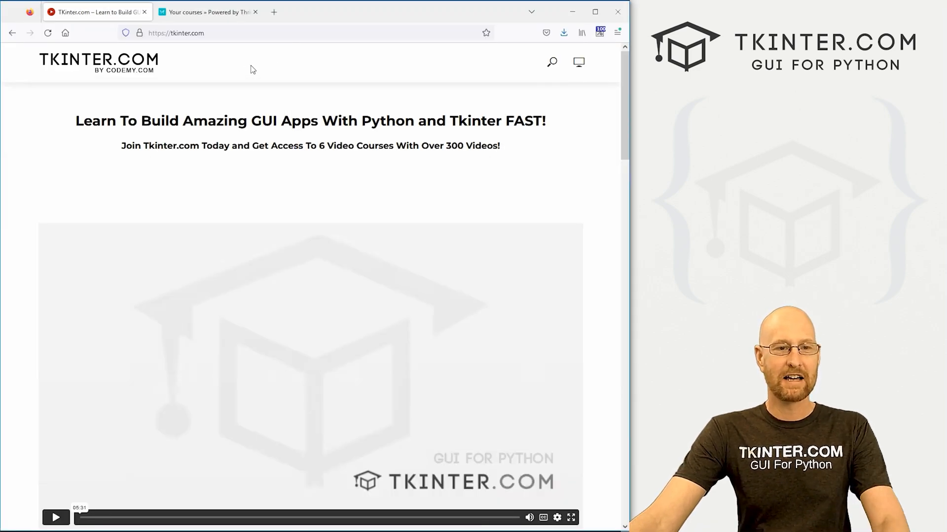
pyautogui.scroll(-3)
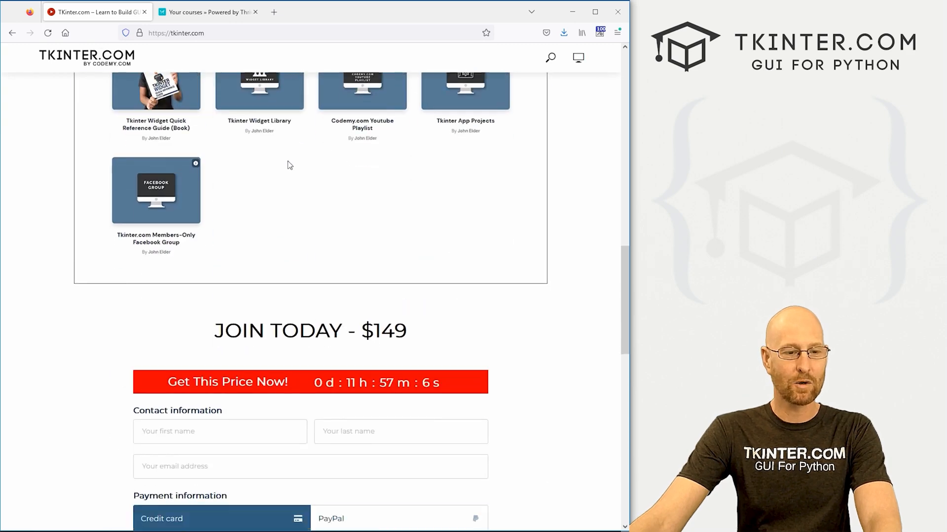
pyautogui.scroll(-3)
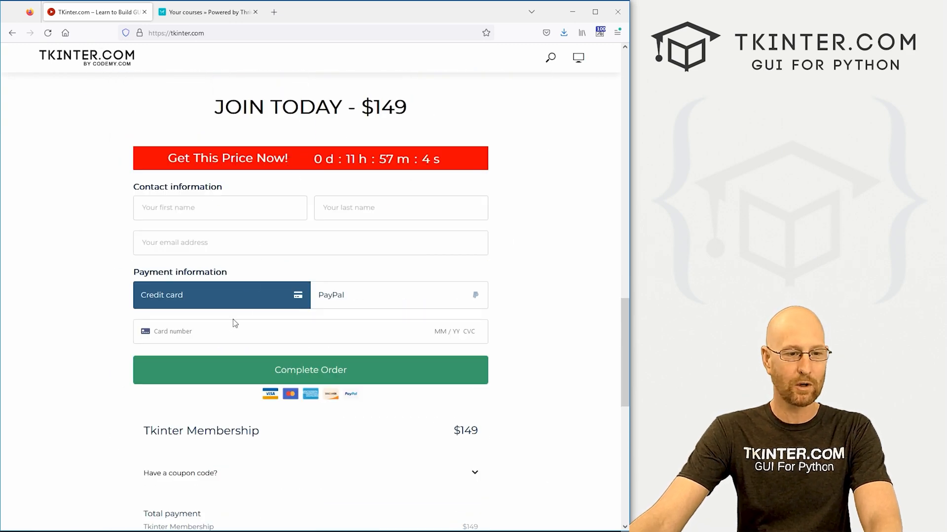
pyautogui.scroll(-3)
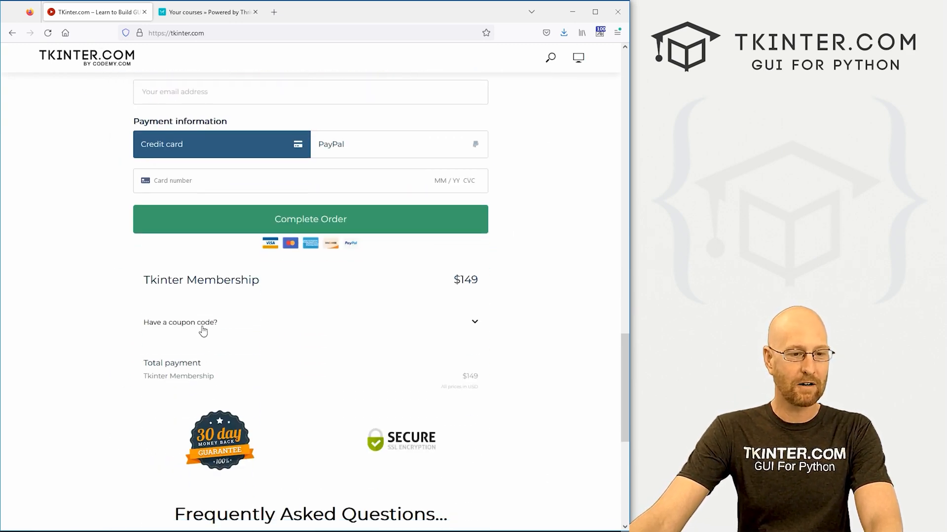
# Apply coupon code CHATGPT, dropping the membership total from $149 to $49
pyautogui.click(203, 331)
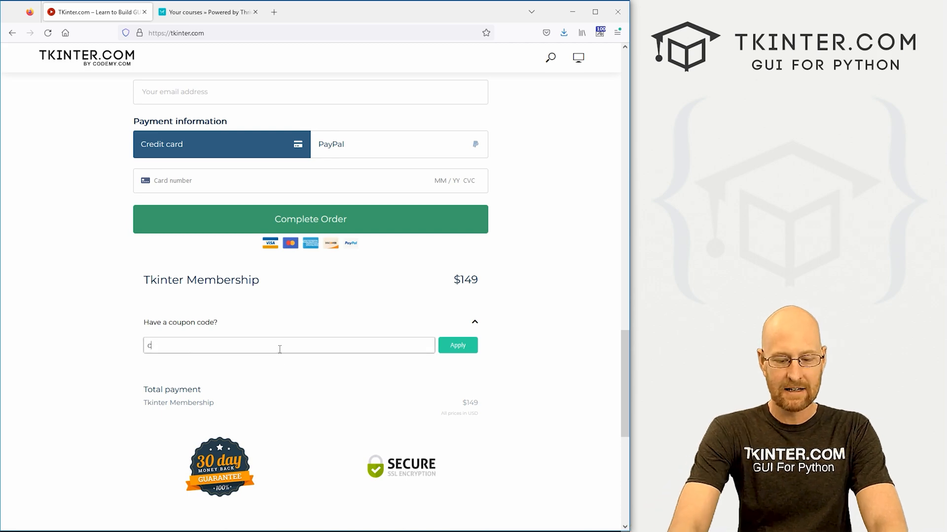
pyautogui.write('HATGPT')
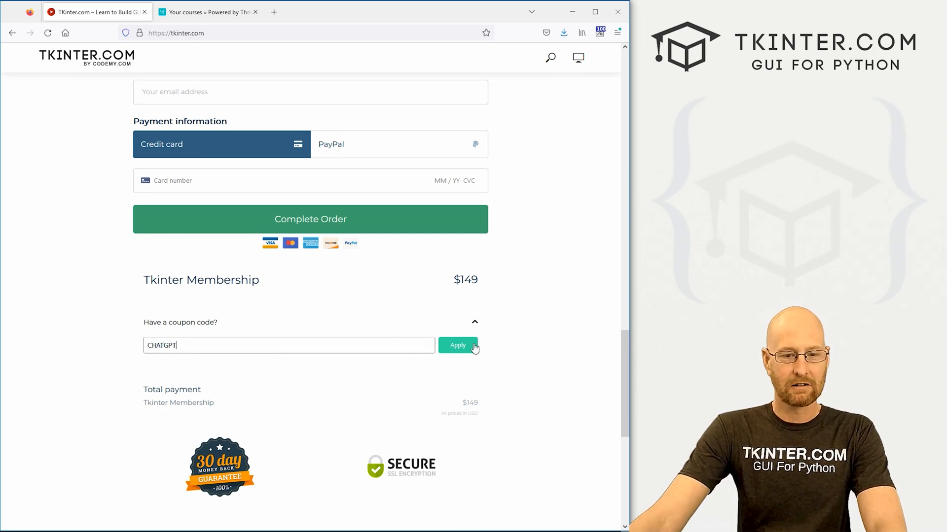
pyautogui.click(457, 345)
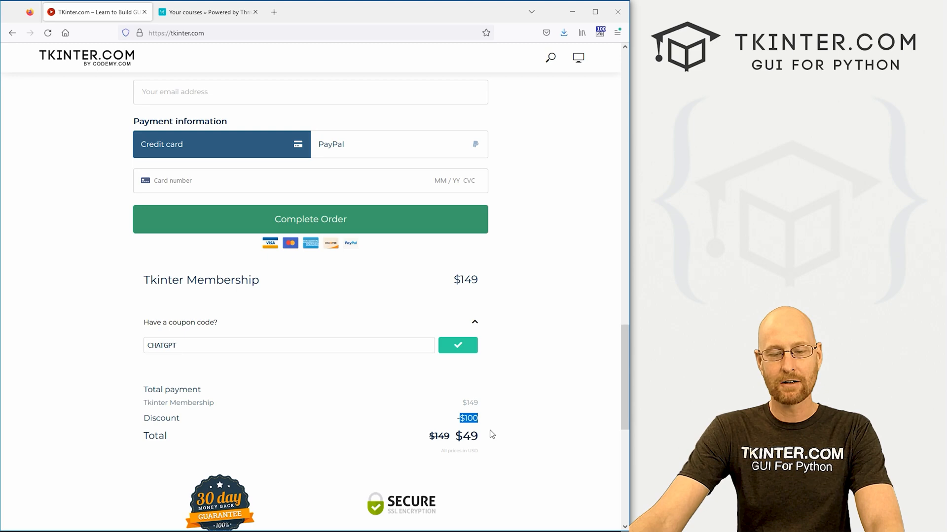
pyautogui.scroll(3)
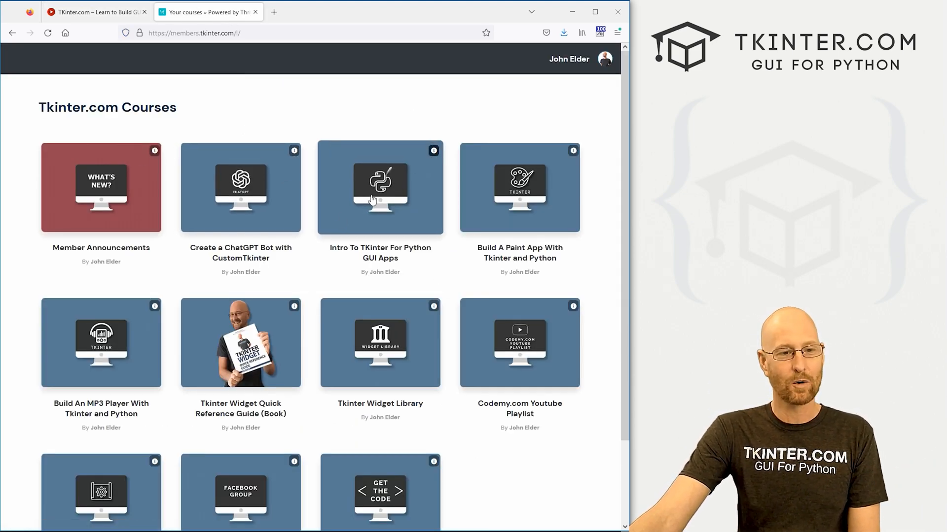
# Preview the Create a ChatGPT Bot with CustomTkinter course, then browse the member course tiles
pyautogui.click(239, 187)
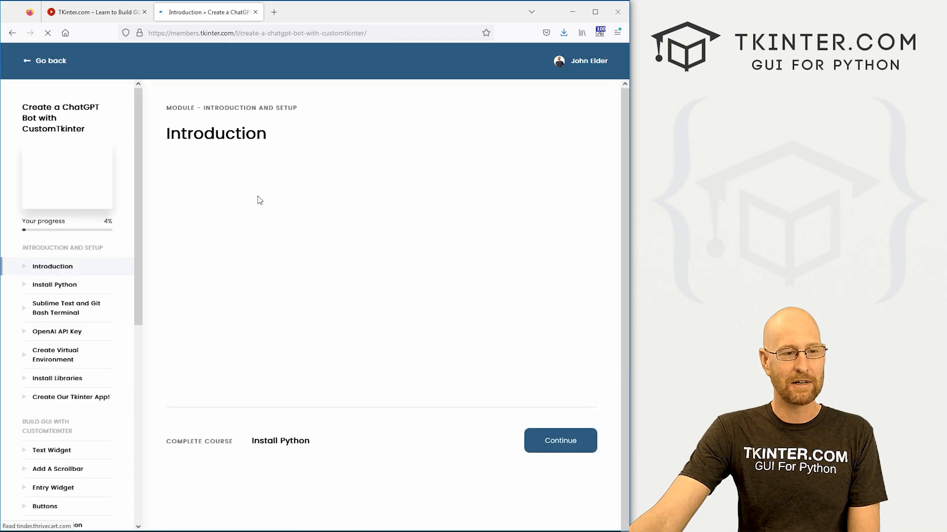
pyautogui.scroll(-3)
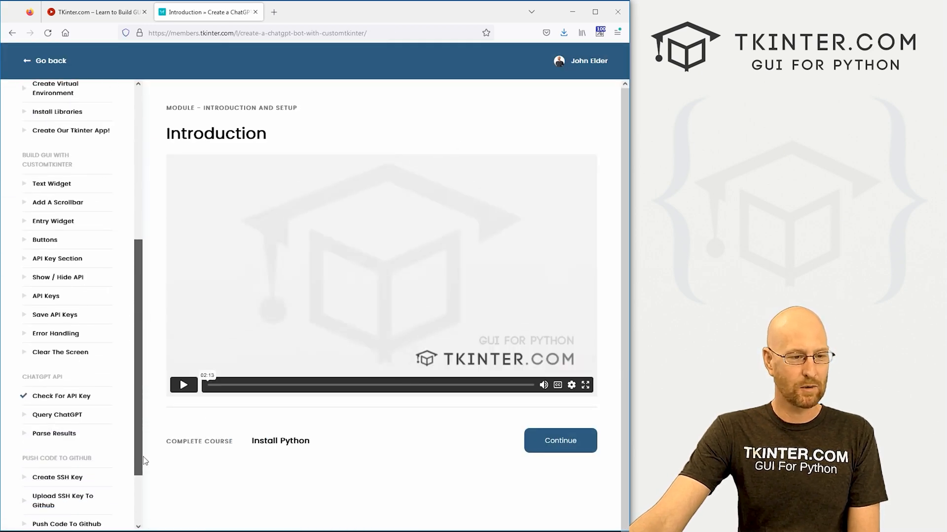
pyautogui.scroll(3)
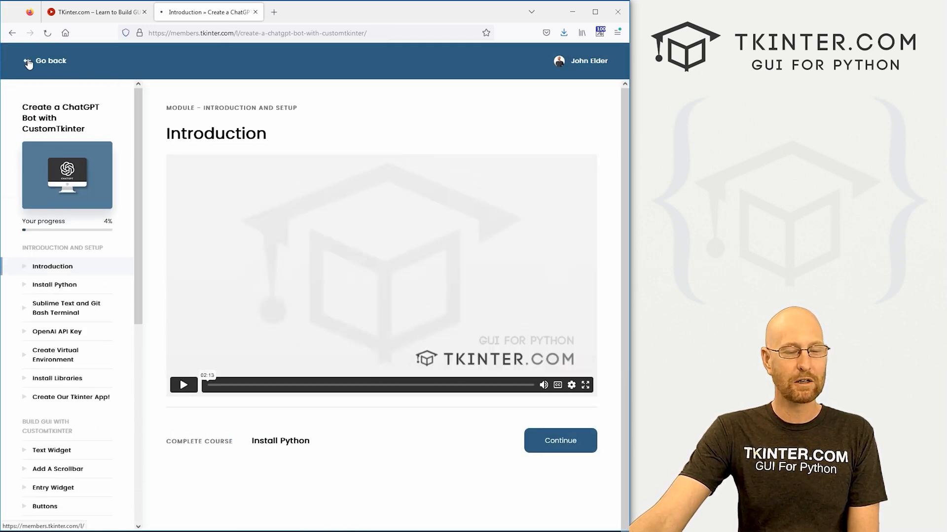
pyautogui.click(51, 60)
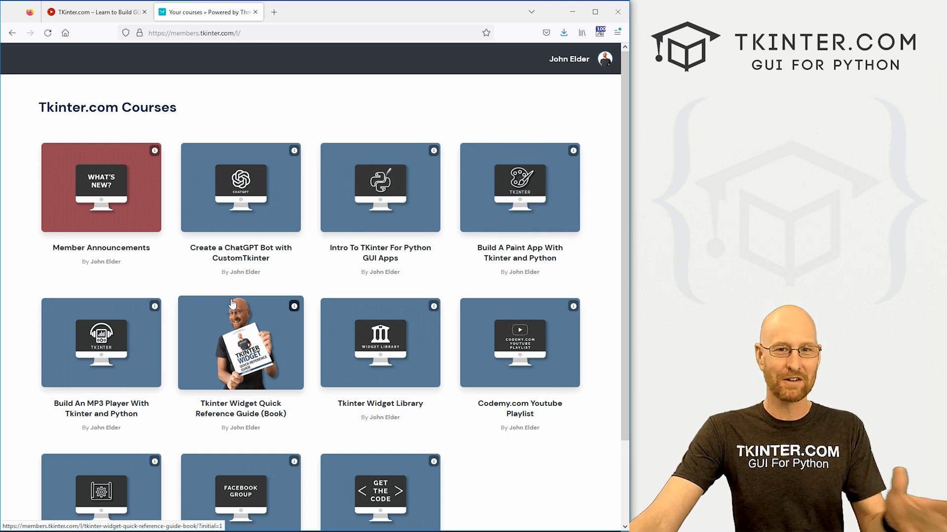
pyautogui.scroll(-3)
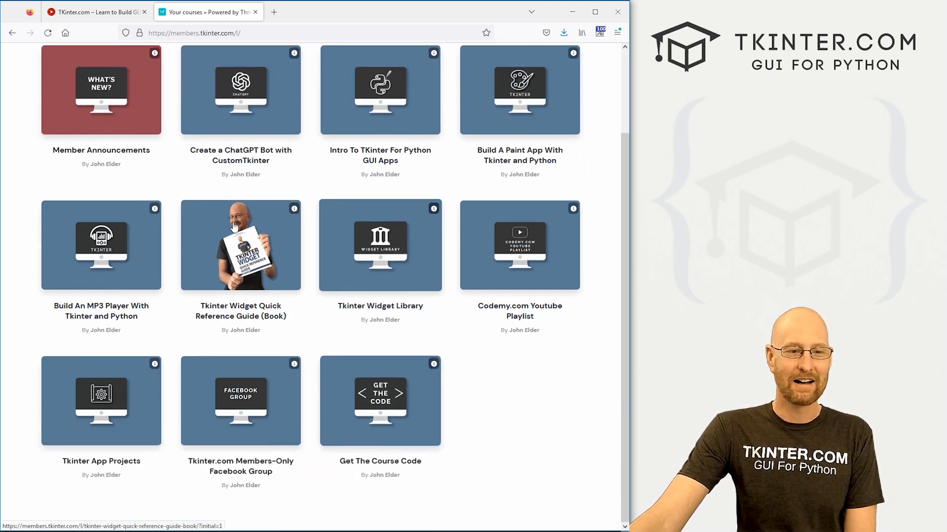
pyautogui.moveTo(314, 417)
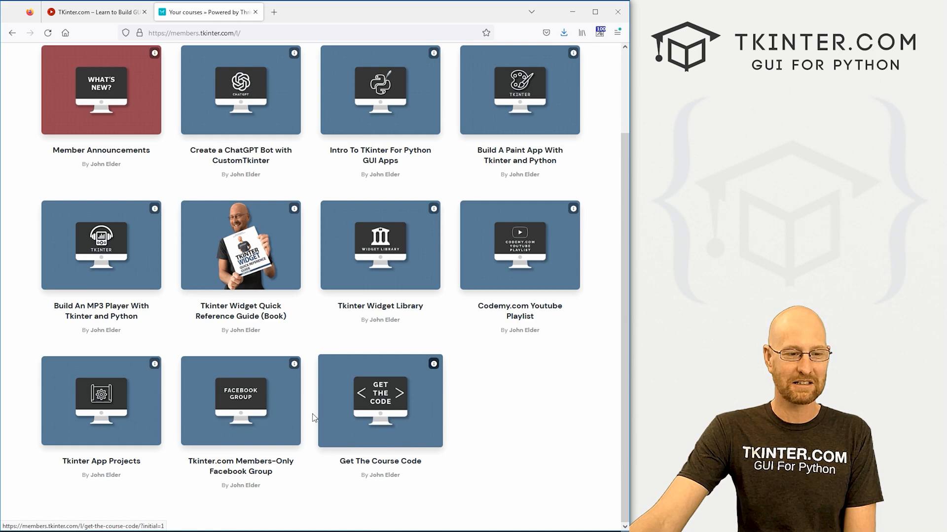
pyautogui.scroll(3)
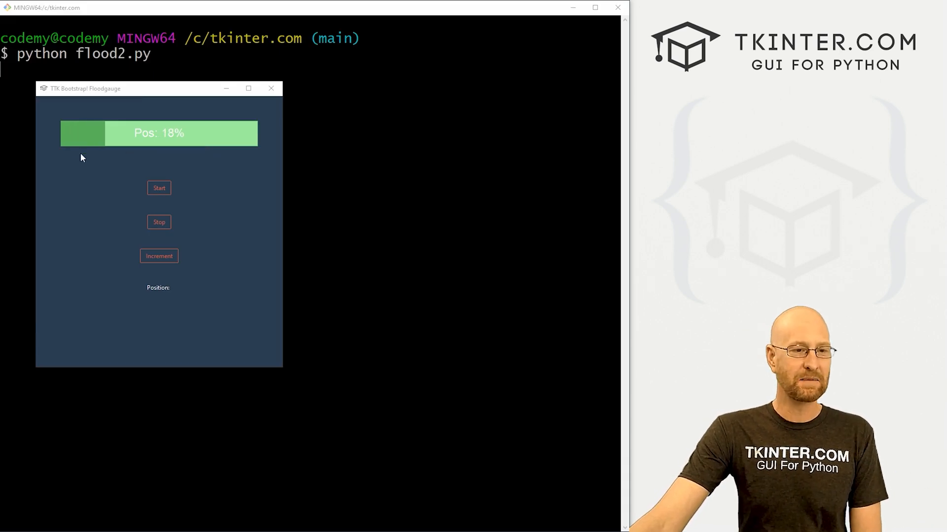
# Stop the gauge, increment it to check the Position label, then close the app
pyautogui.click(159, 188)
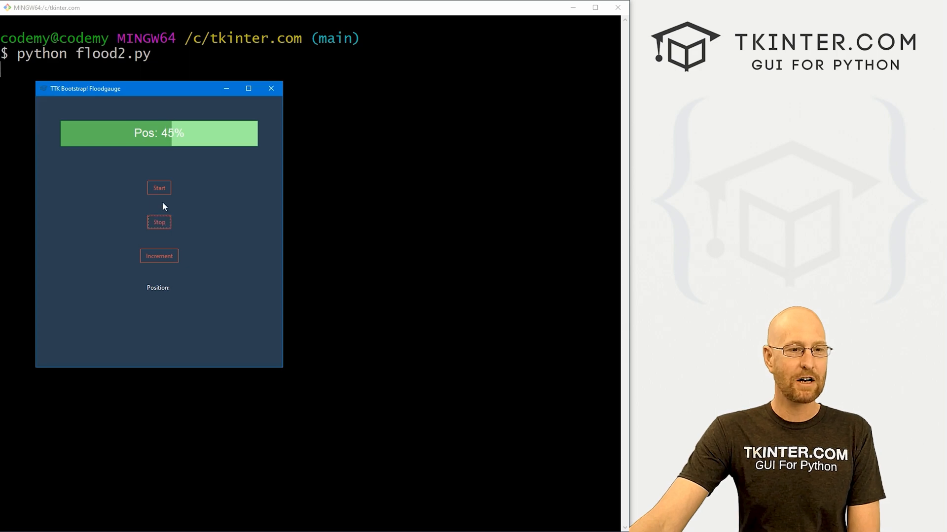
pyautogui.click(159, 256)
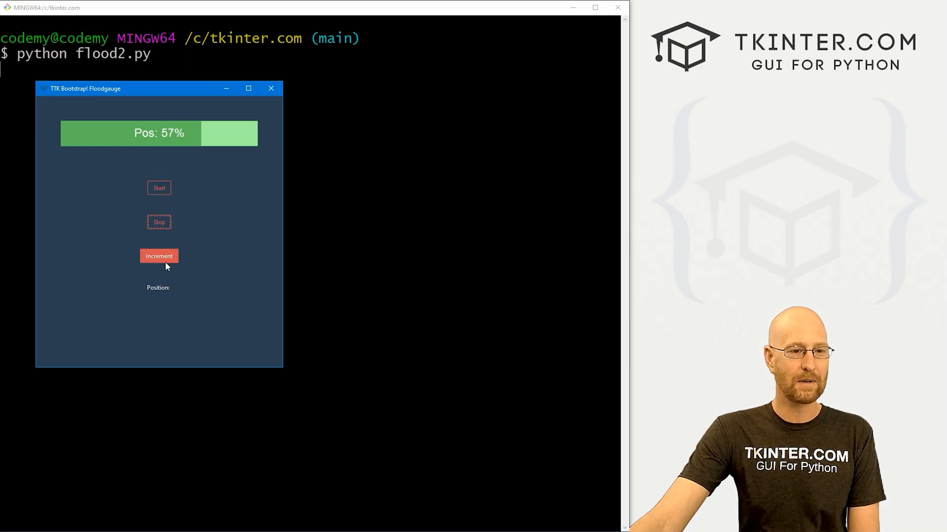
pyautogui.click(159, 256)
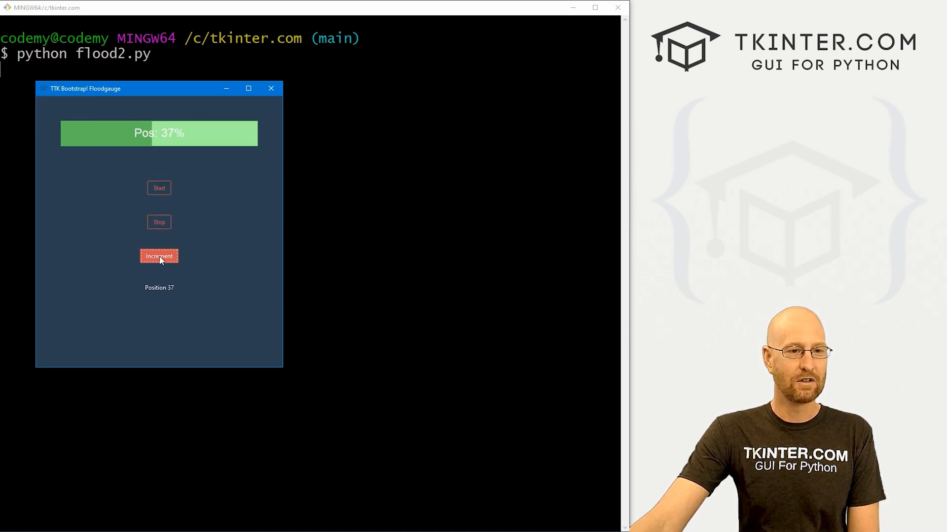
pyautogui.click(159, 255)
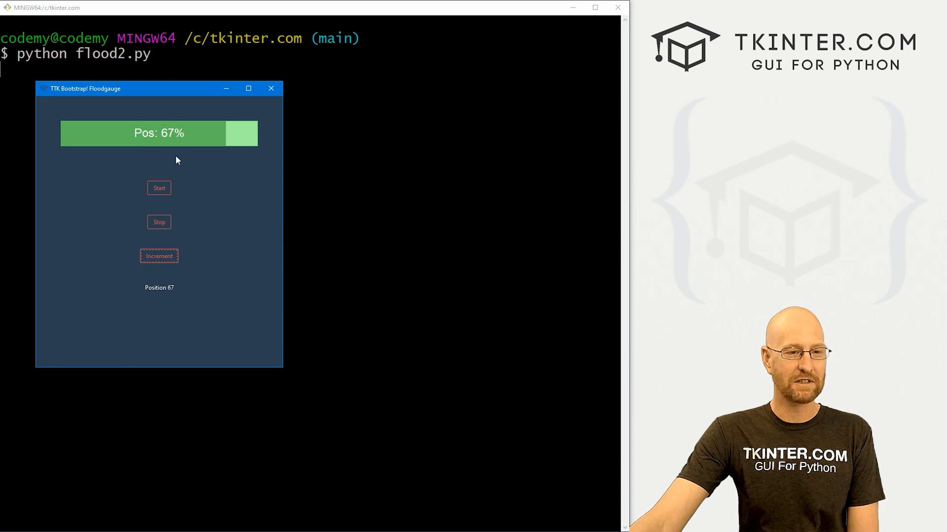
pyautogui.moveTo(216, 231)
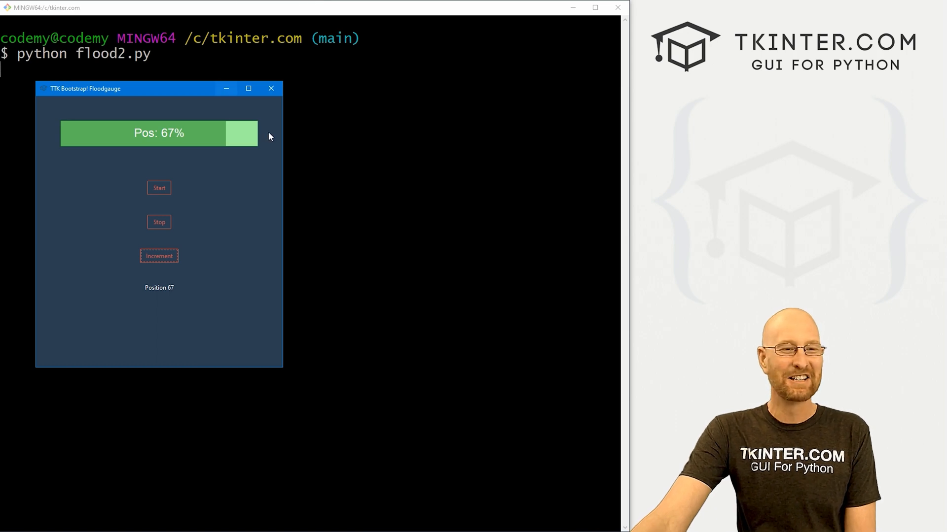
pyautogui.moveTo(271, 88)
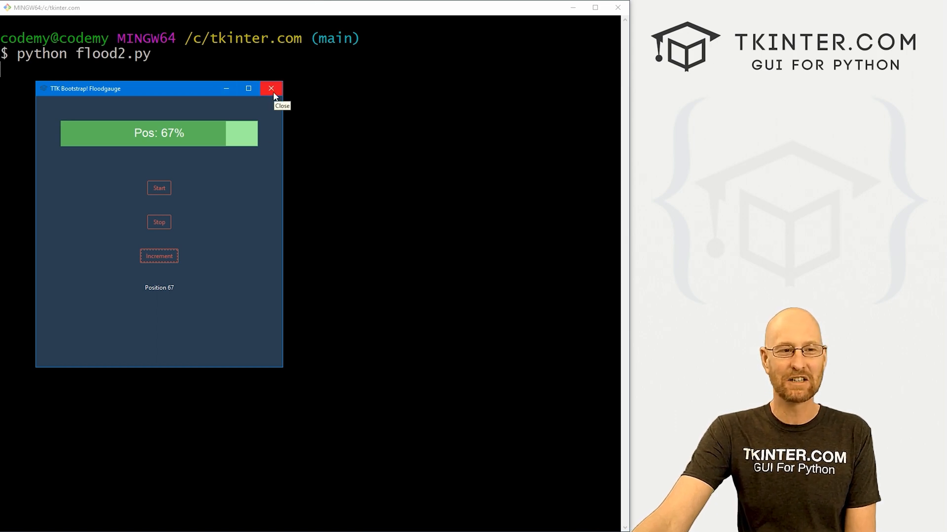
pyautogui.click(271, 88)
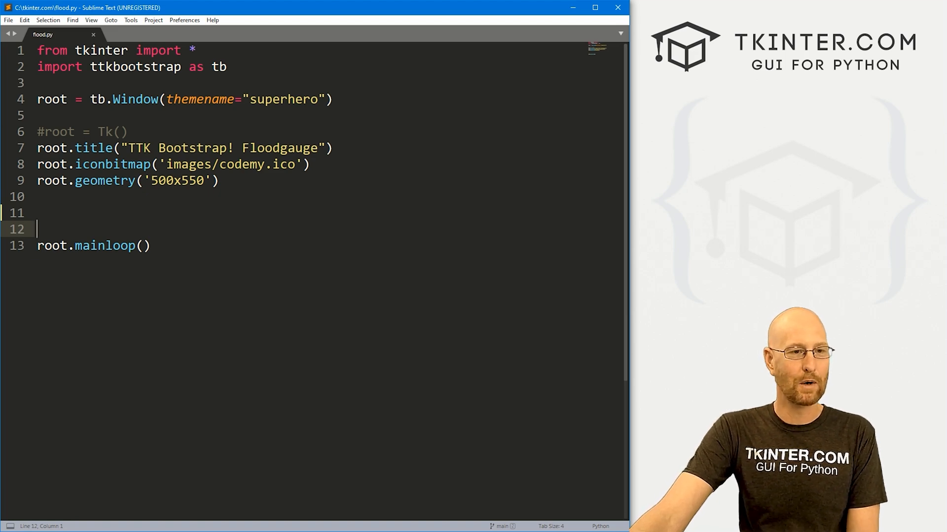
# On line 11, type my_gauge = tb.Floodgauge(root, bootstyle="success" using autocomplete
pyautogui.tripleClick(133, 67)
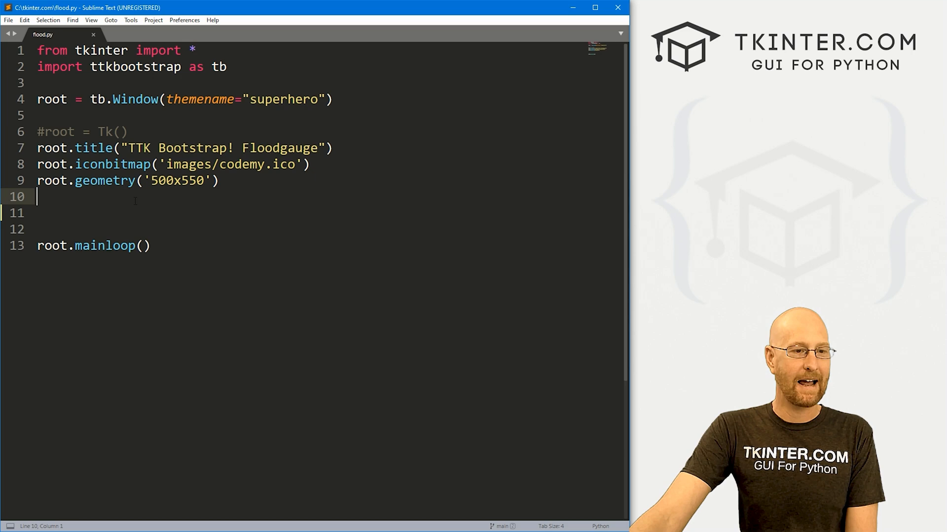
pyautogui.press('enter')
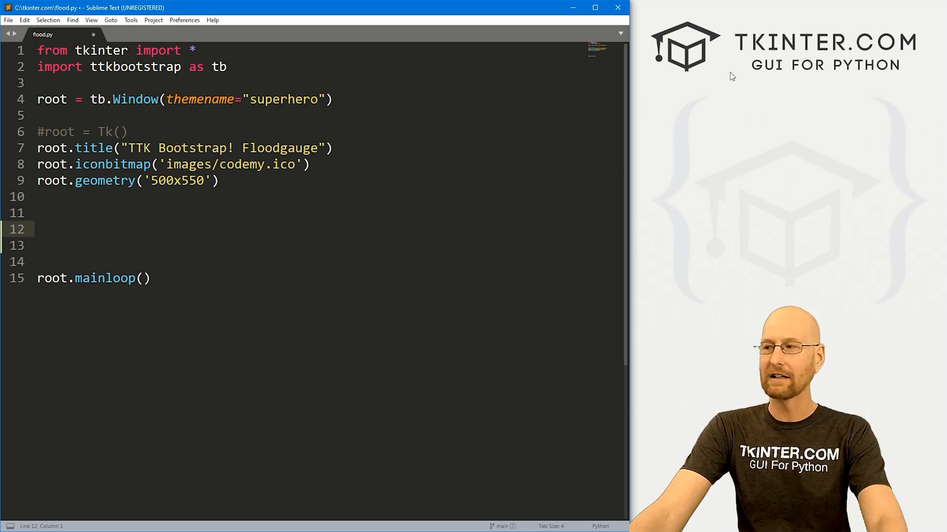
pyautogui.write('my')
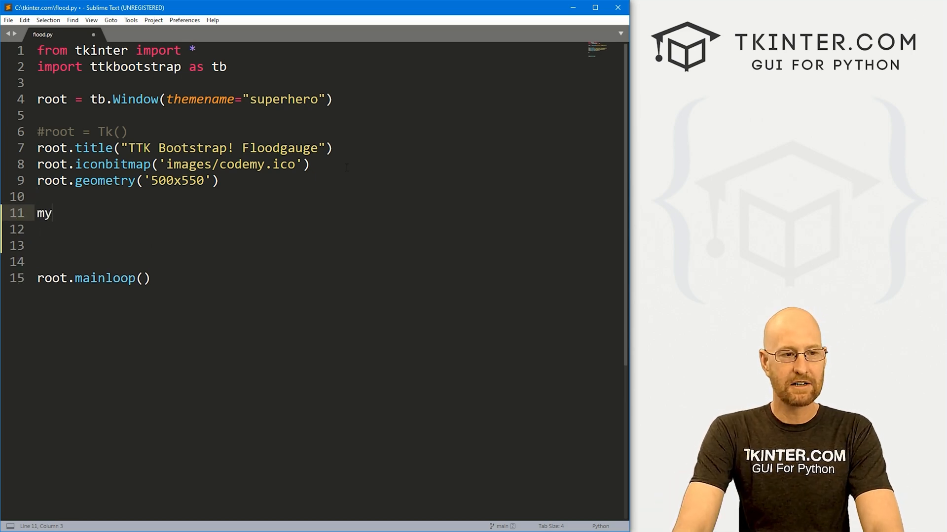
pyautogui.write('_gauge =')
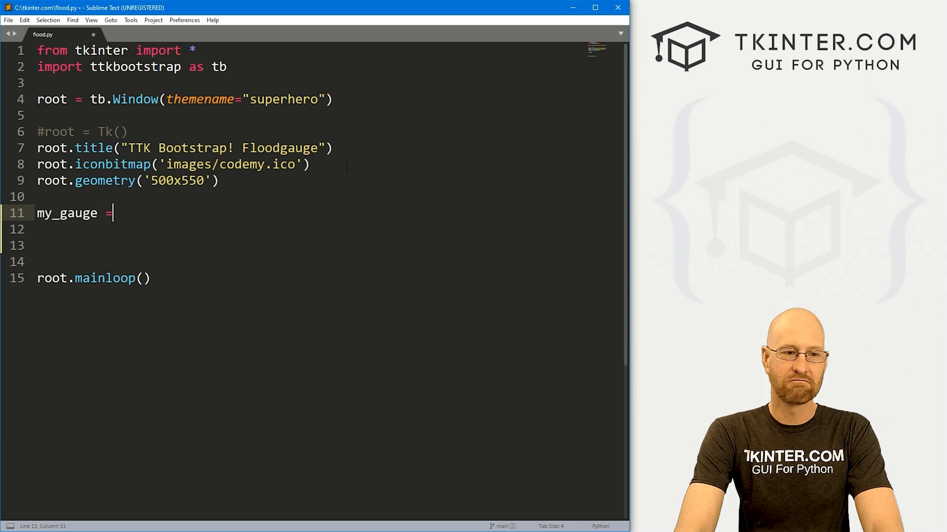
pyautogui.write('tb.')
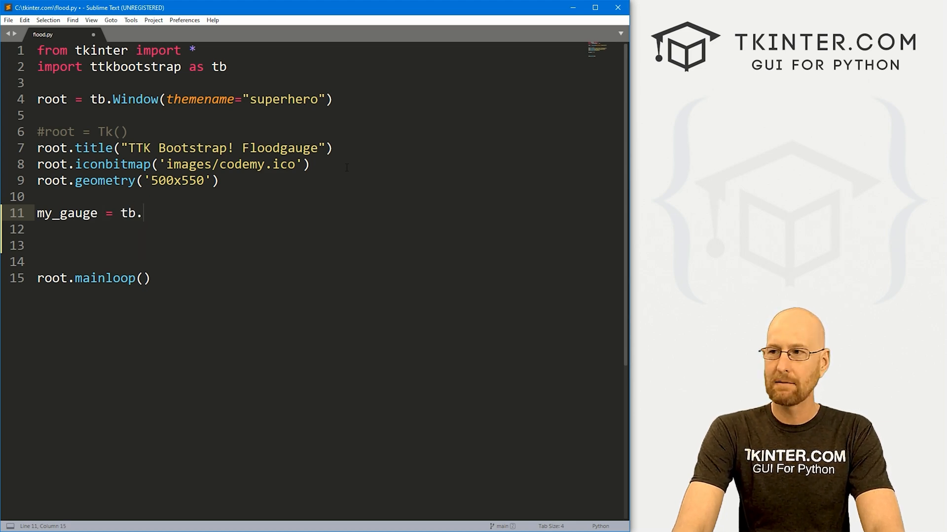
pyautogui.write('Floodgauge(')
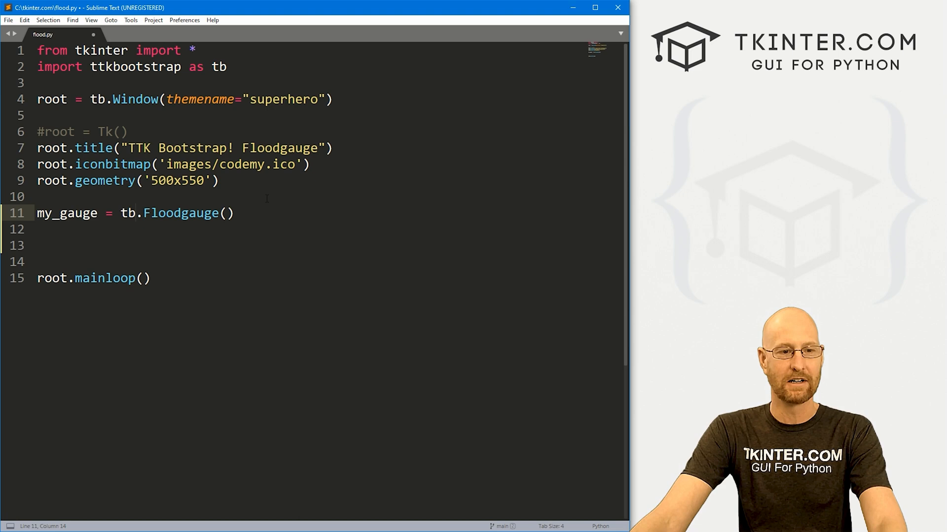
pyautogui.write('root,')
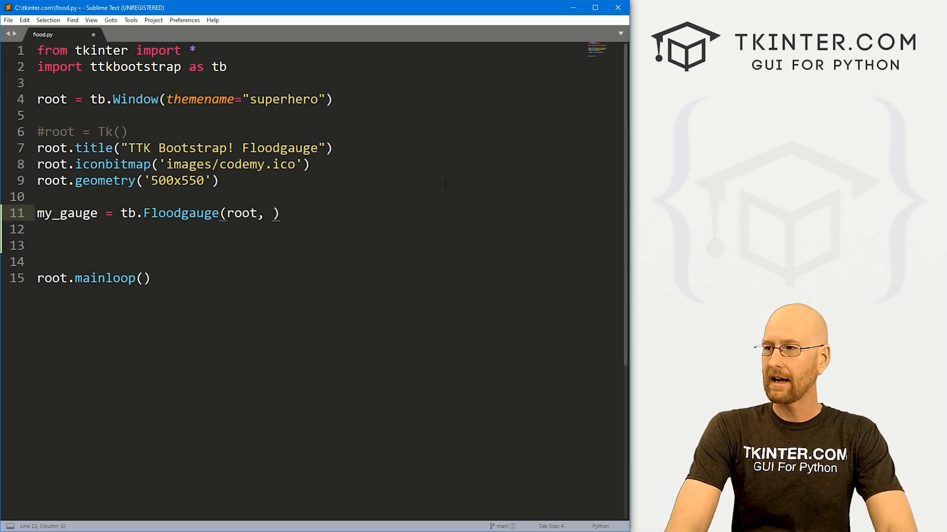
pyautogui.write('bootst')
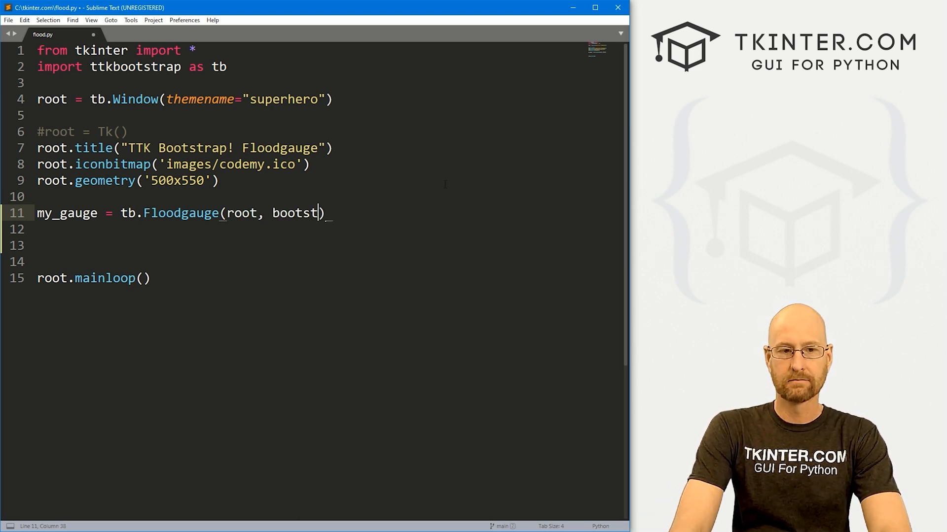
pyautogui.write('yle=""')
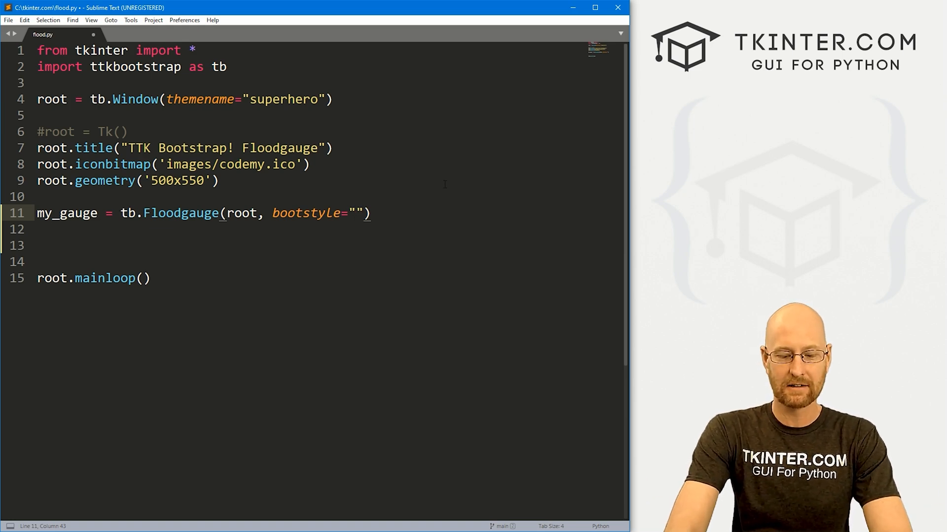
pyautogui.write('success')
pyautogui.click(327, 229)
pyautogui.write('f)')
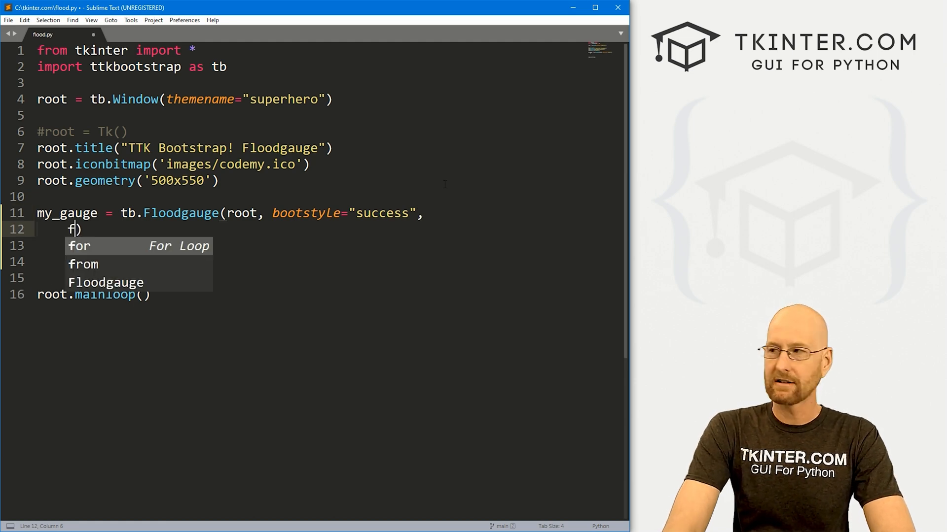
# Add font Helvetica 18 and mask "Pos: {}%" arguments to my_gauge
pyautogui.write('ont=()')
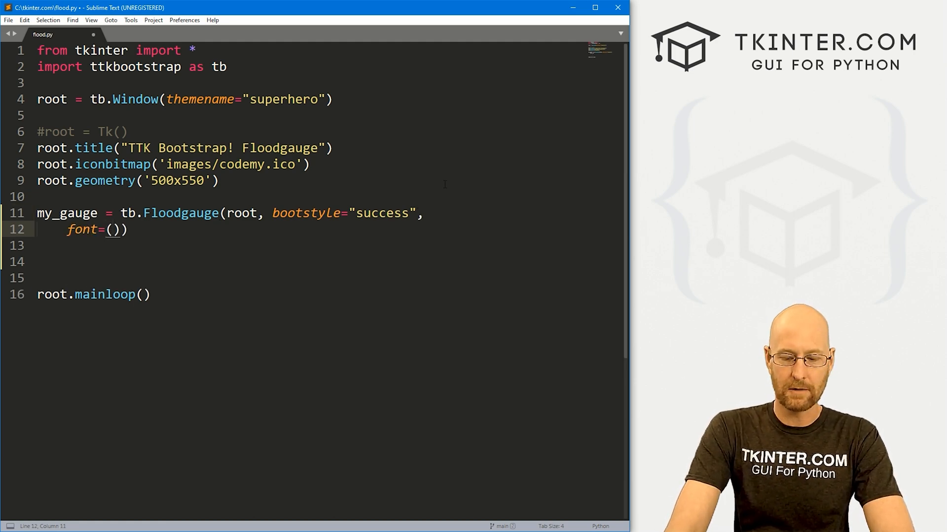
pyautogui.write('"helvetica", 18')
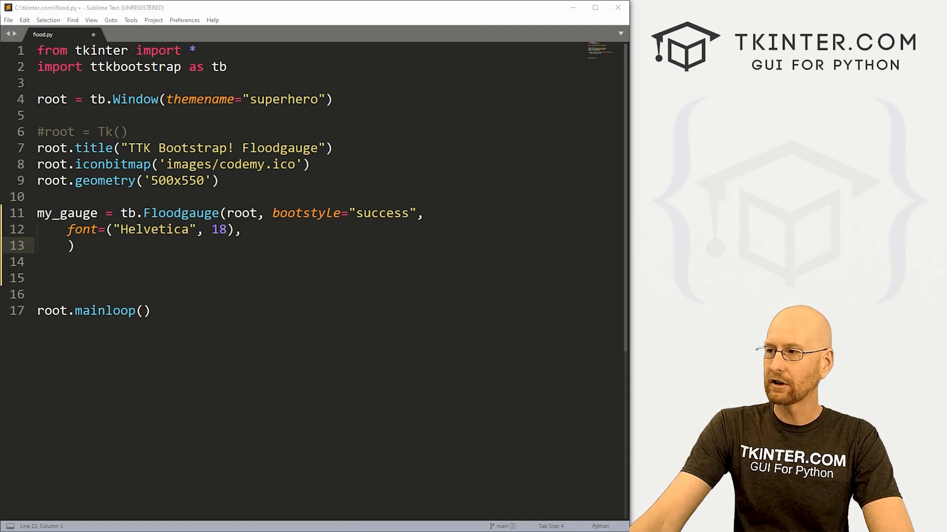
pyautogui.write('mask')
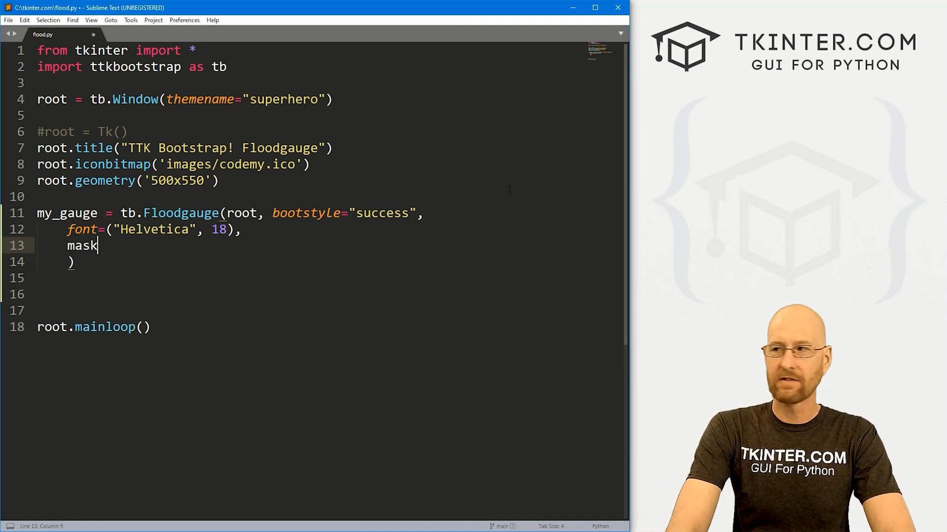
pyautogui.write('="Pos"')
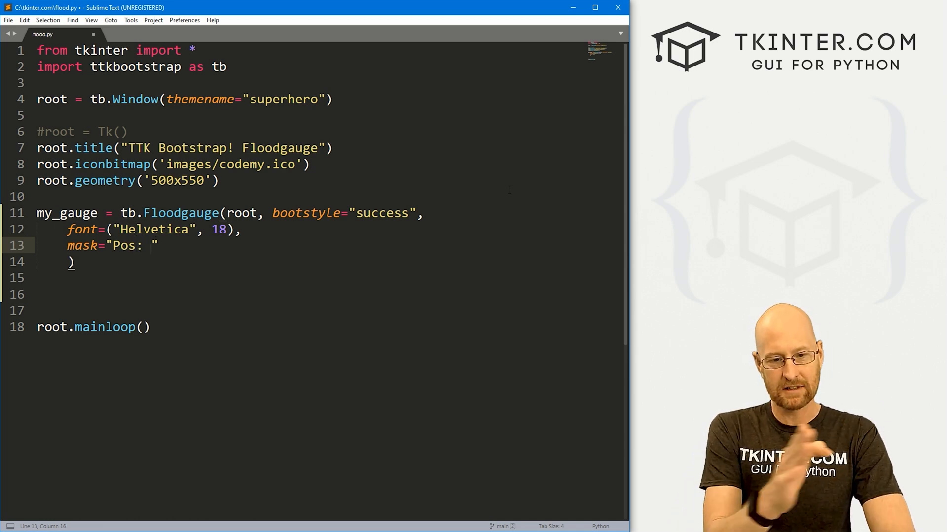
pyautogui.write('{}')
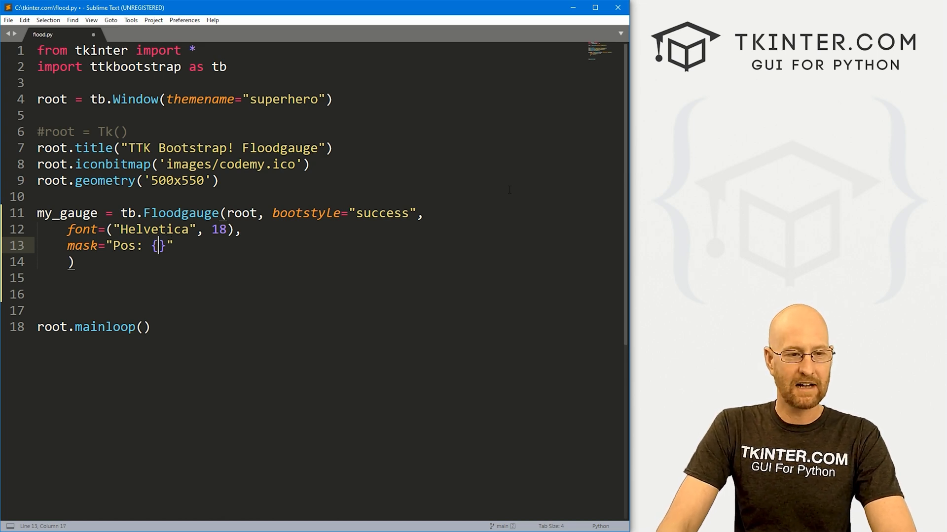
pyautogui.write('f')
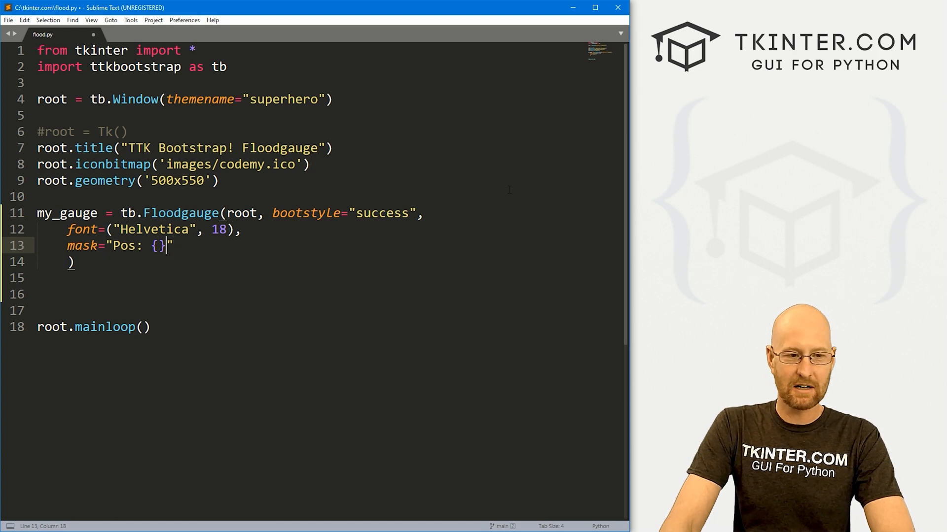
pyautogui.write('%')
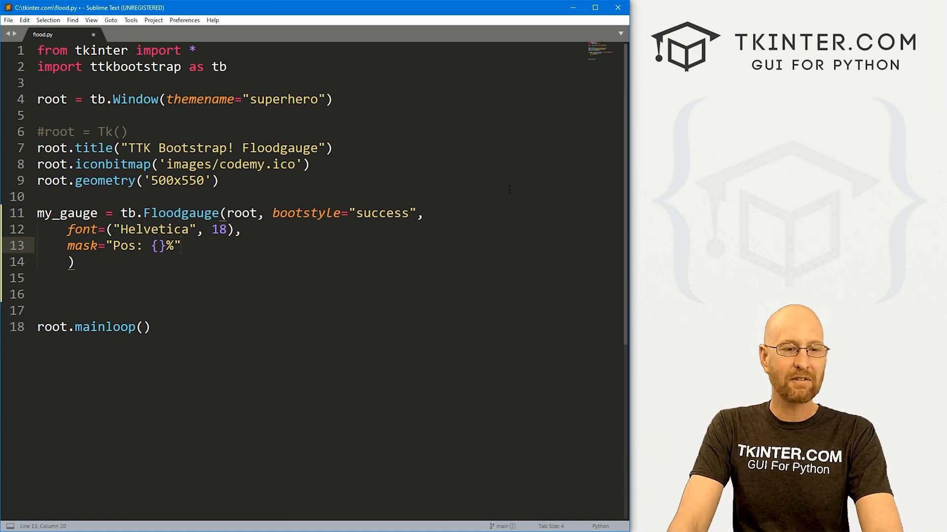
pyautogui.write(',')
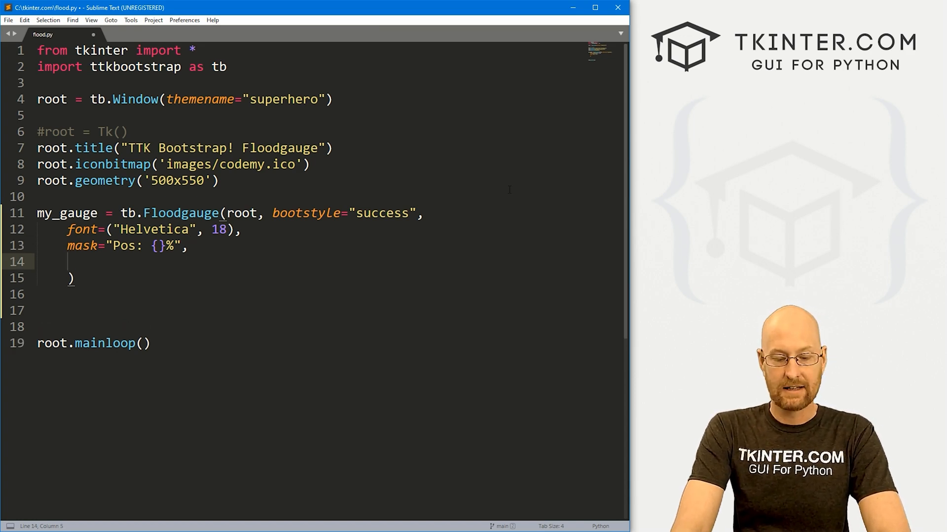
# Add maximum=80 and orient="horizontal" arguments to the Floodgauge
pyautogui.write('maximum')
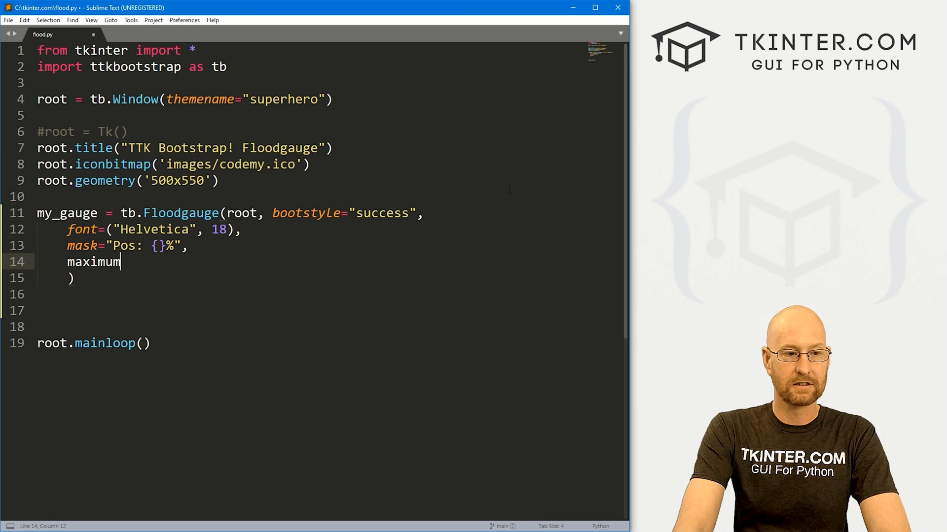
pyautogui.write('=100')
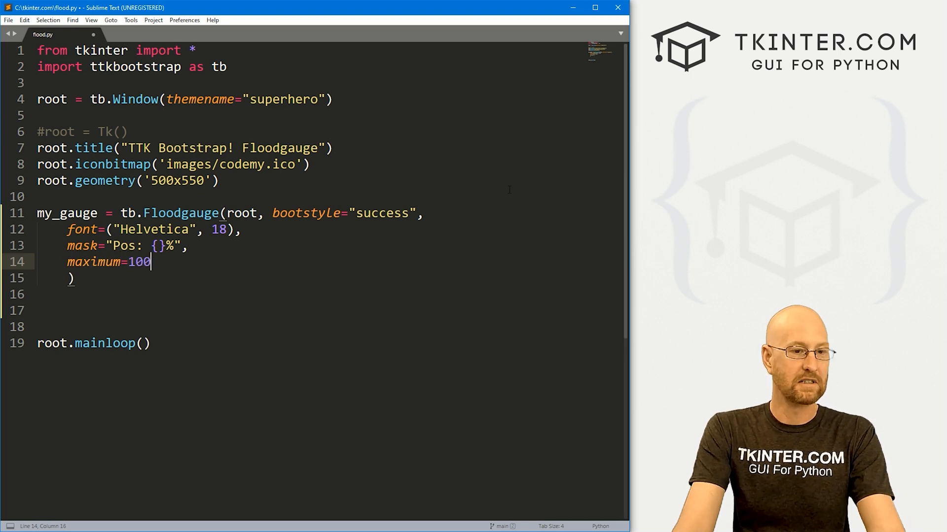
pyautogui.press('BackSpace')
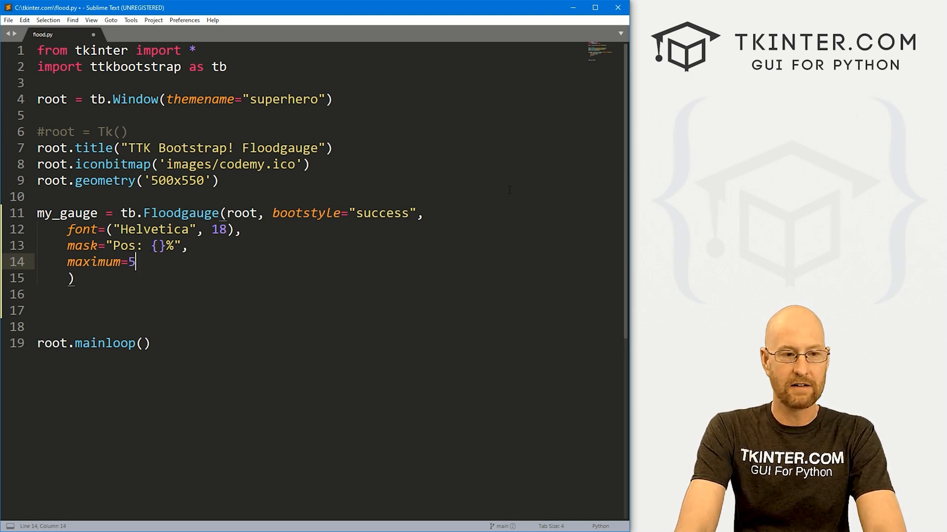
pyautogui.write('0,')
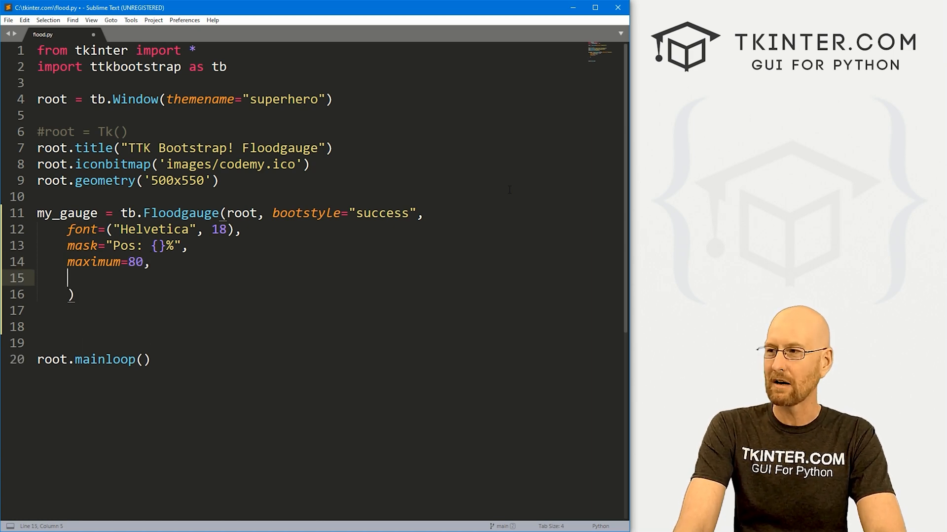
pyautogui.write('orien')
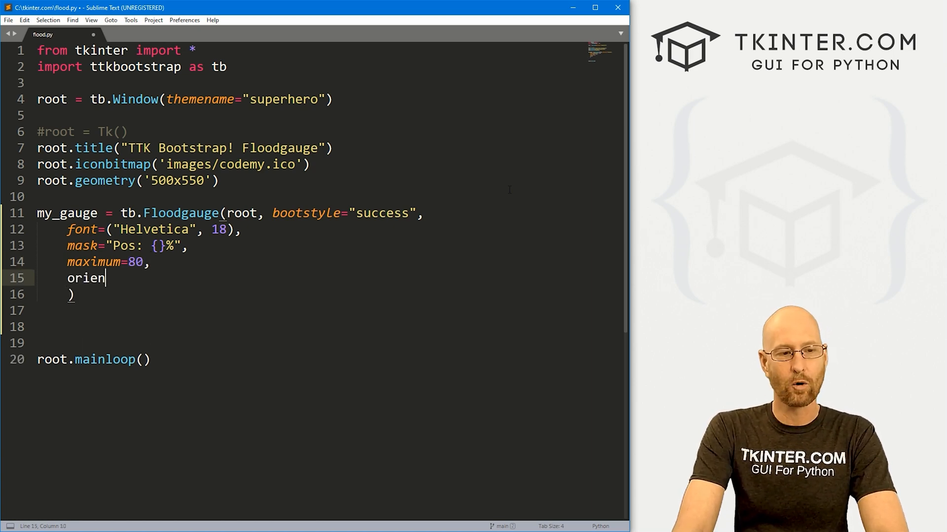
pyautogui.write('t=""')
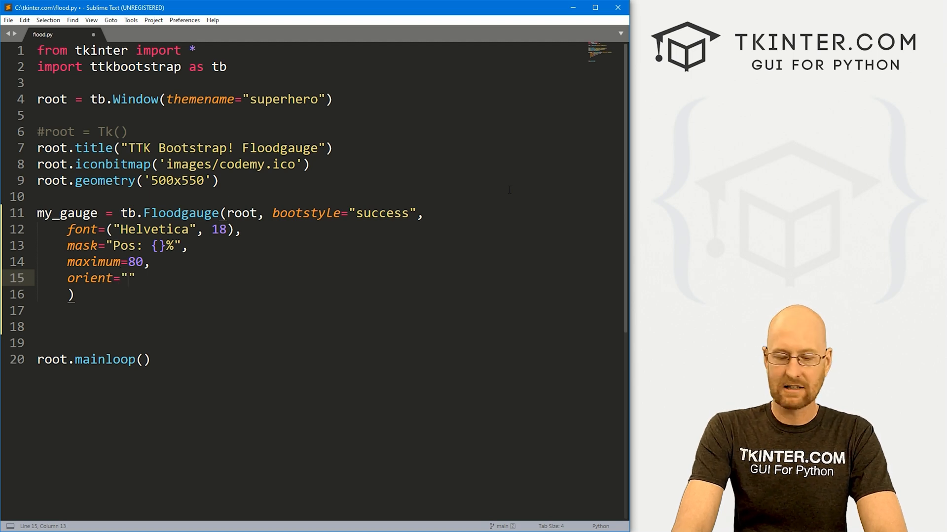
pyautogui.write('horizontal')
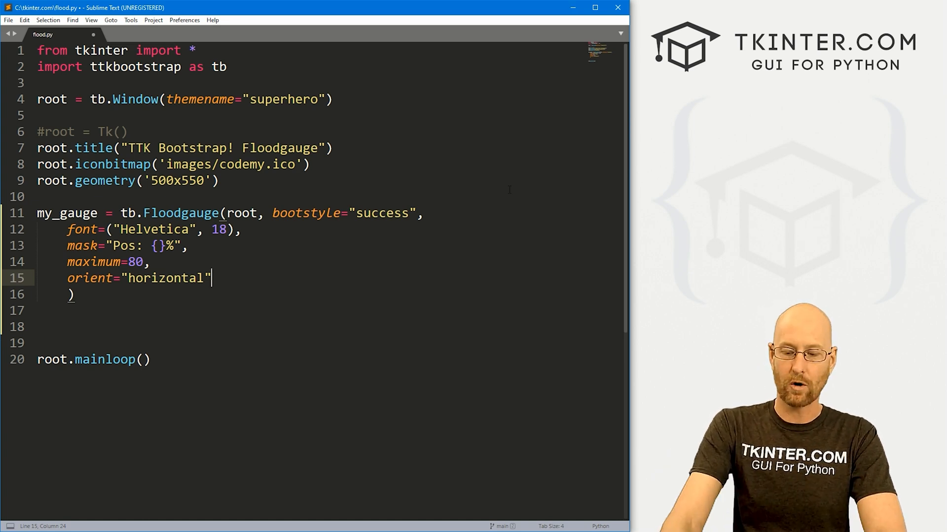
pyautogui.press('ctrl+c')
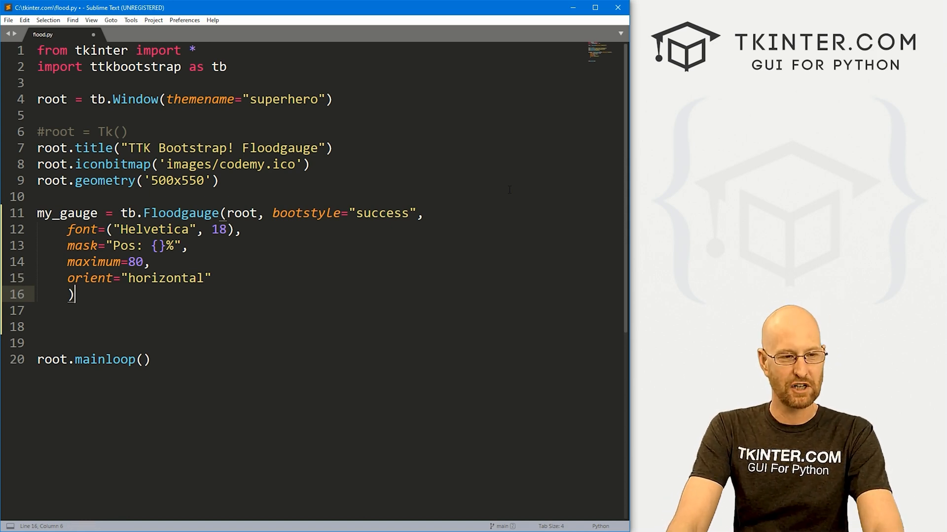
# Add value=10 and pack the gauge with my_gauge.pack(pady=50)
pyautogui.write('value')
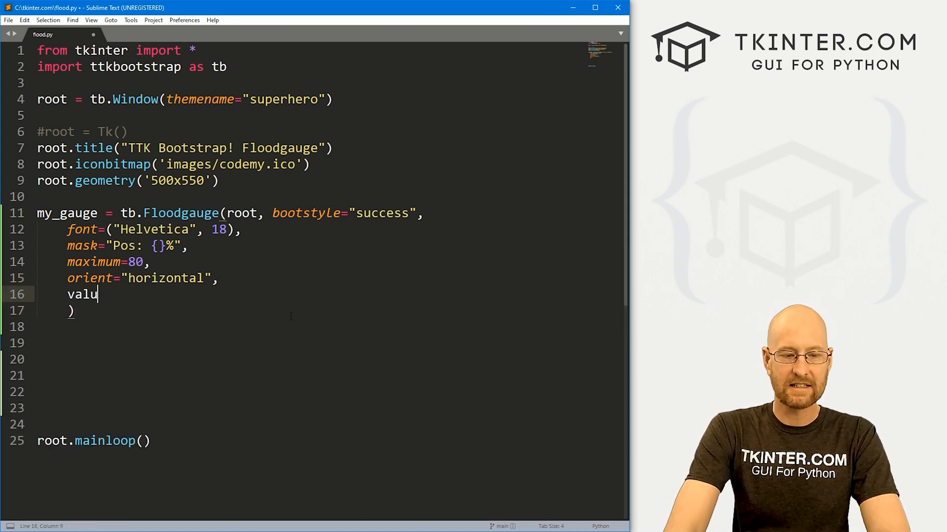
pyautogui.write('e=10')
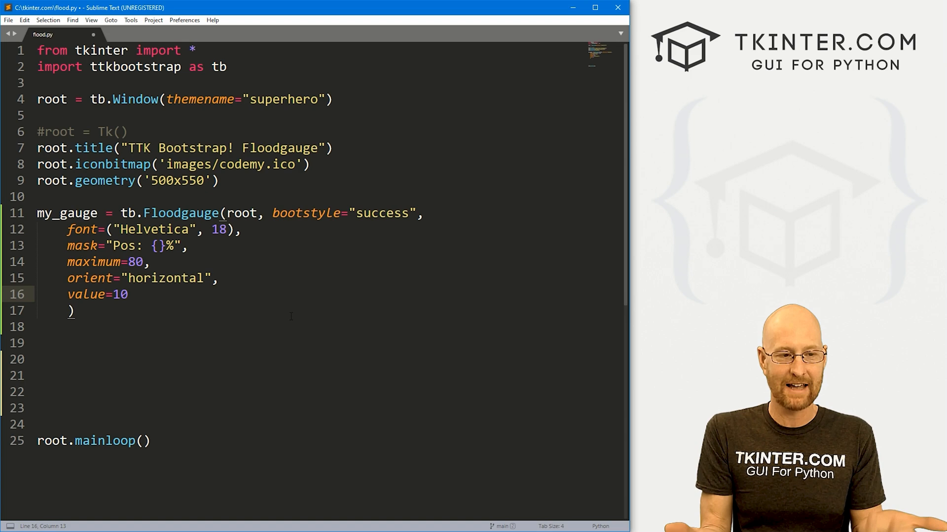
pyautogui.write(',')
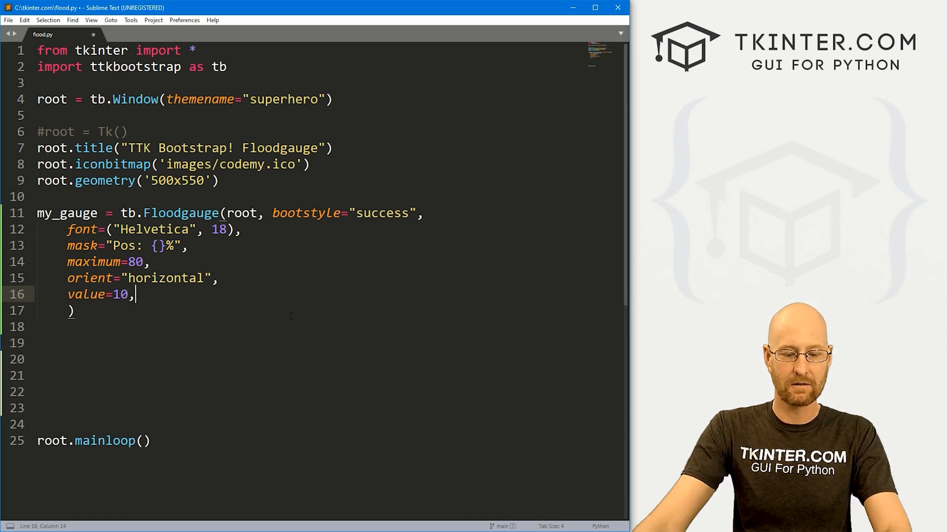
pyautogui.write('my_gauge.pac')
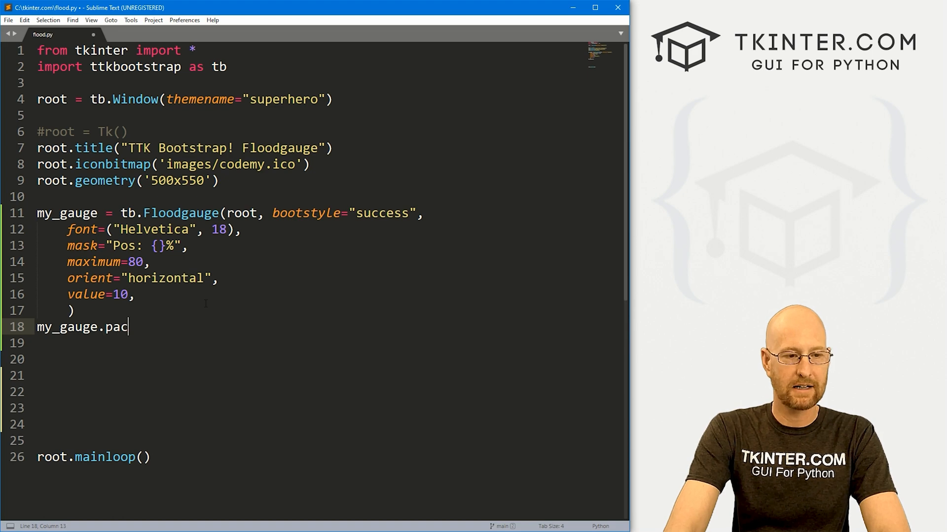
pyautogui.write('k(pady=')
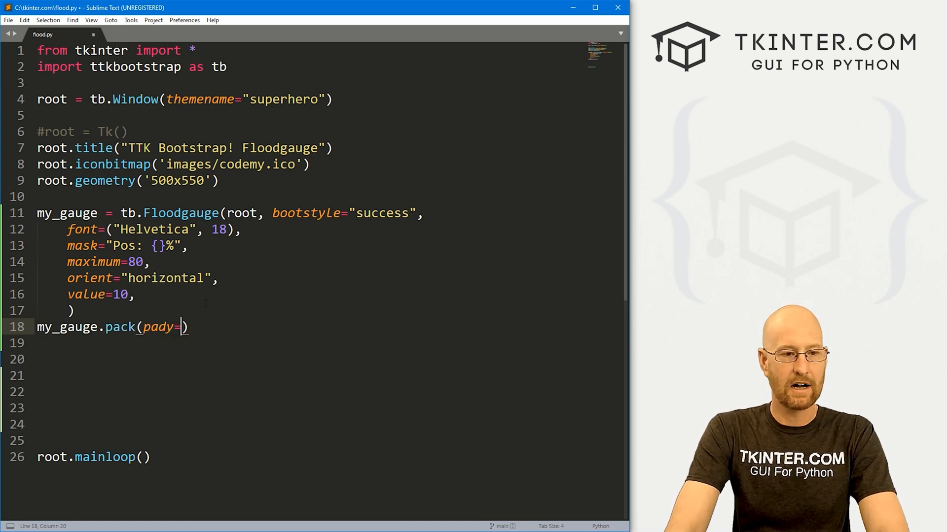
pyautogui.write('50')
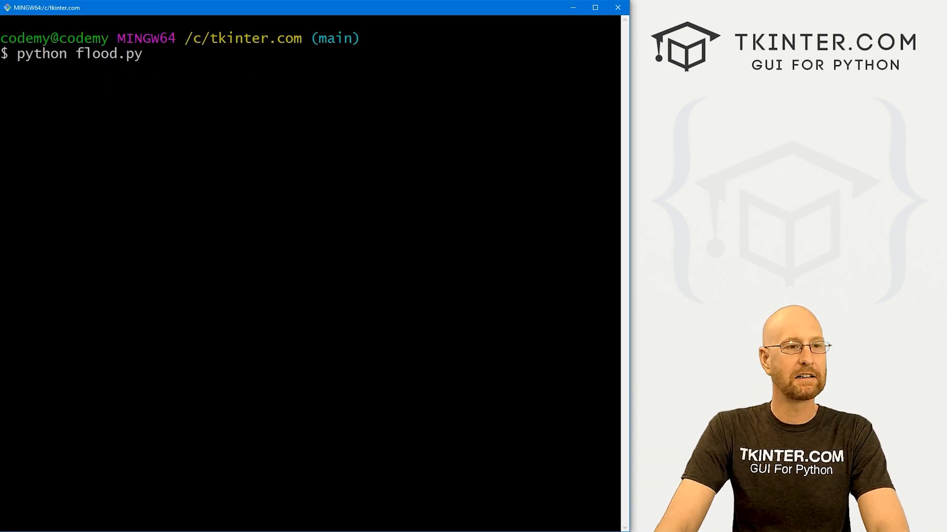
# Run flood.py and close the window showing the green gauge at Pos: 10%
pyautogui.press('Return')
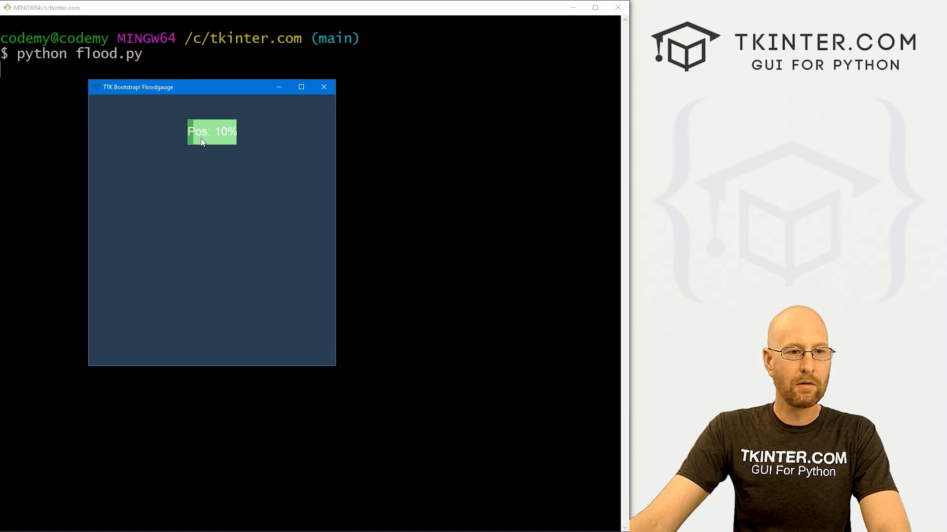
pyautogui.moveTo(237, 137)
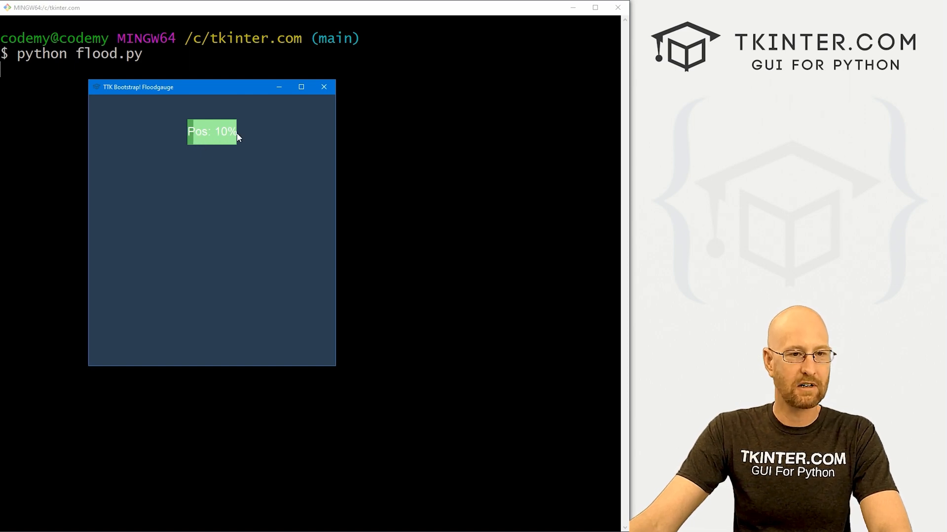
pyautogui.moveTo(200, 132)
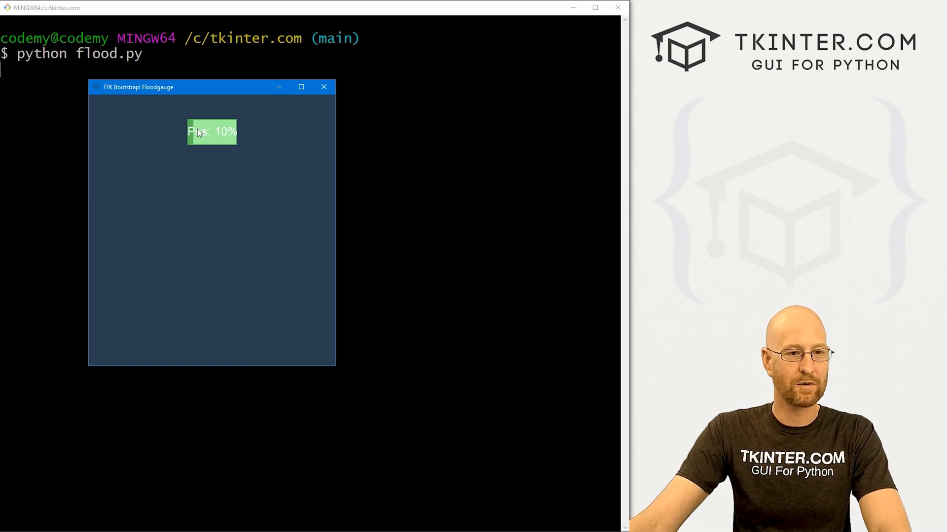
pyautogui.moveTo(329, 100)
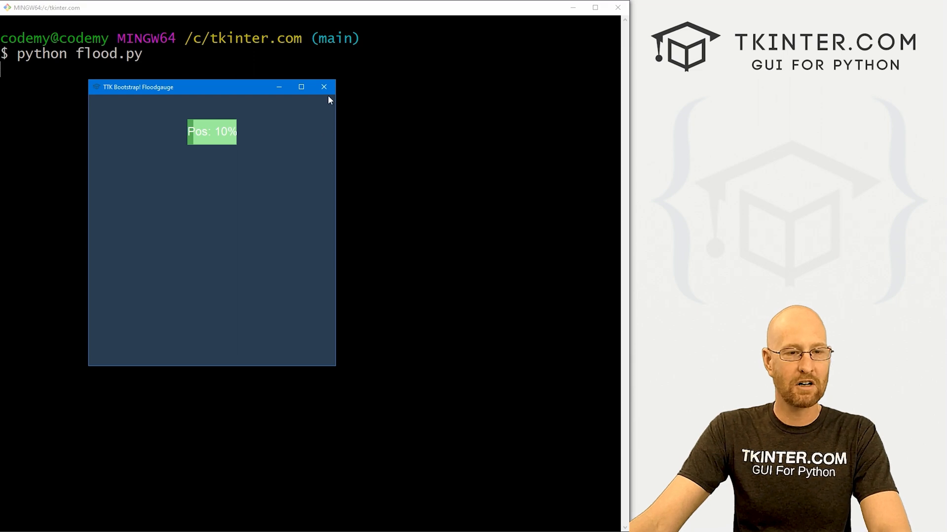
pyautogui.moveTo(262, 141)
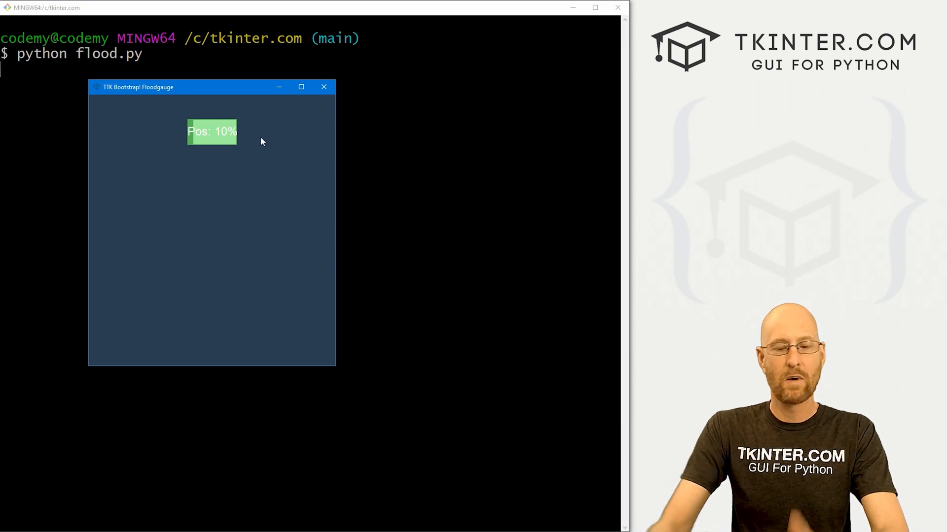
pyautogui.click(323, 87)
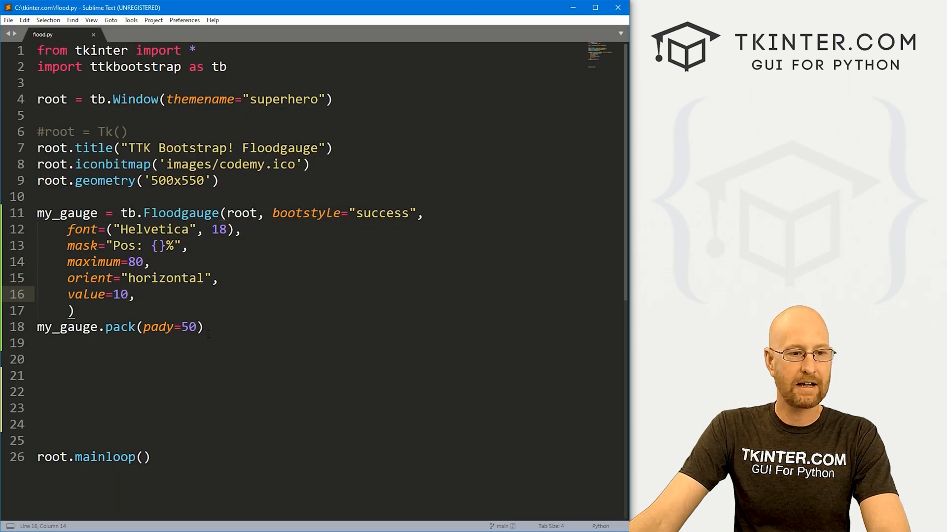
# Add fill=X to my_gauge.pack() on line 18, correcting lowercase x to X
pyautogui.write(',')
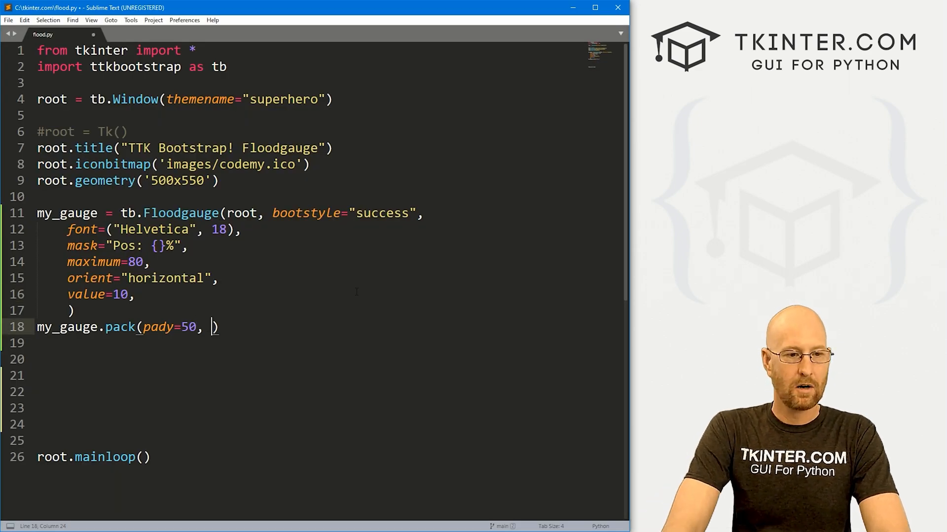
pyautogui.write('fi')
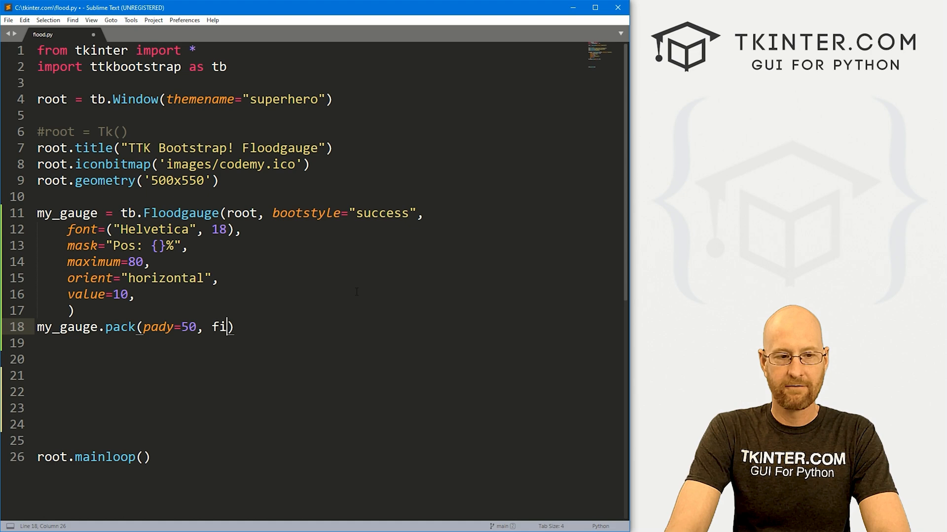
pyautogui.write('ll=x')
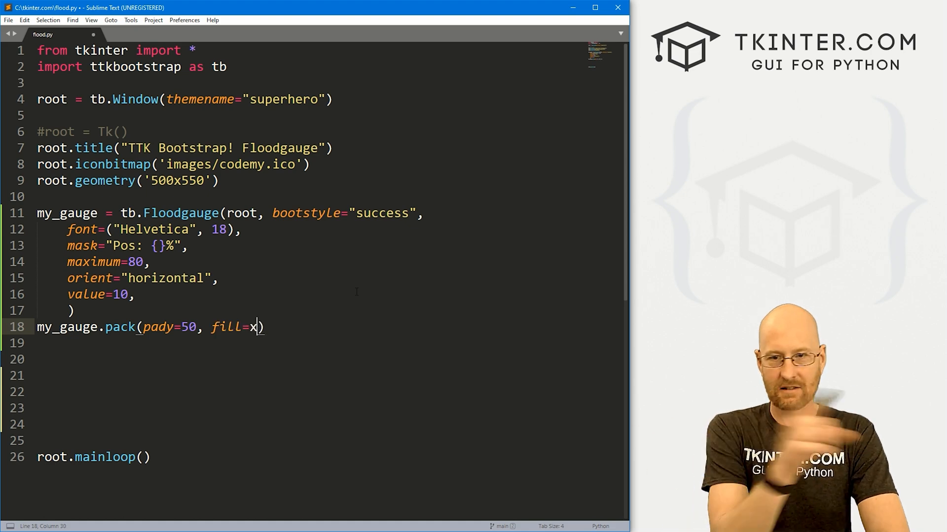
pyautogui.press('Backspace')
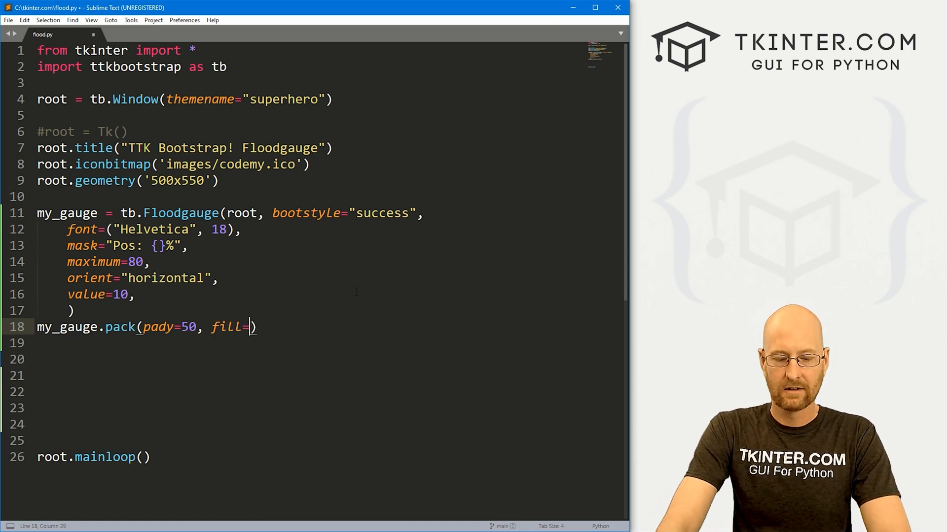
pyautogui.write('X')
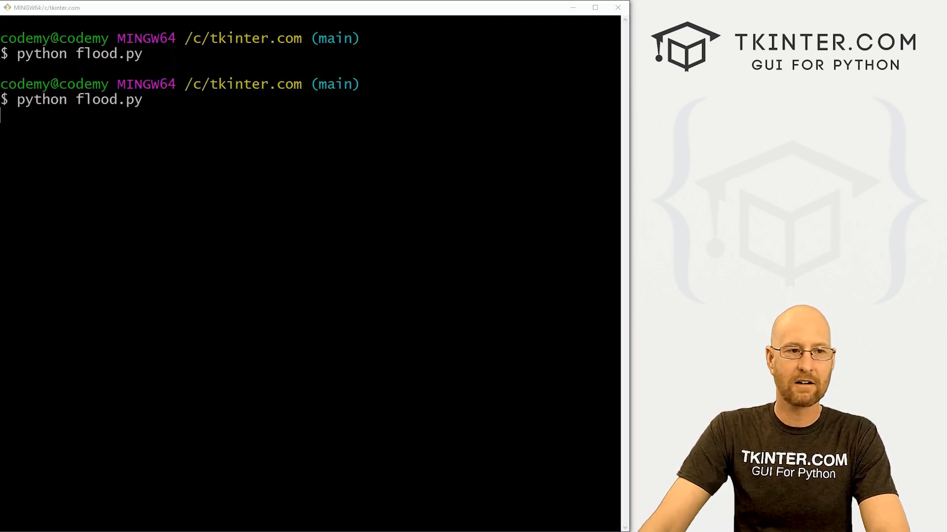
# Relaunch python flood.py to view the Pos: 10% gauge at full width
pyautogui.press('Return')
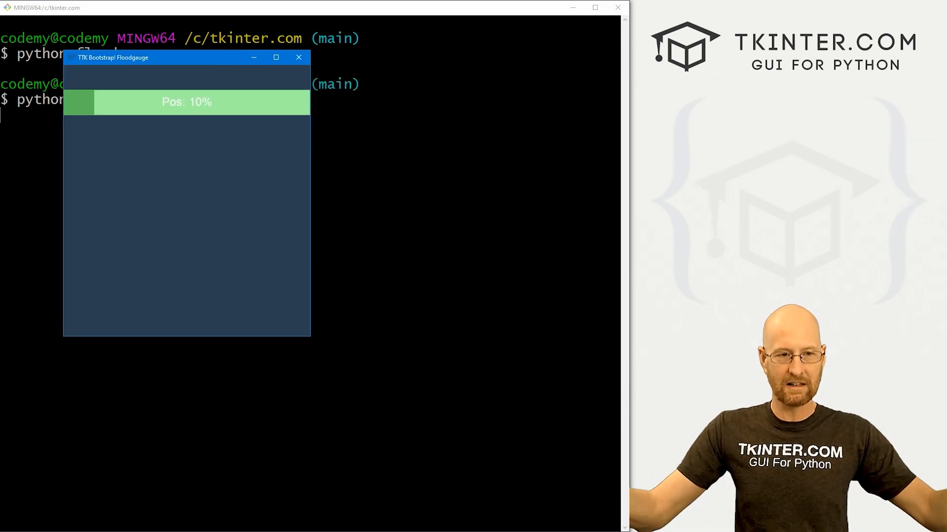
pyautogui.moveTo(285, 84)
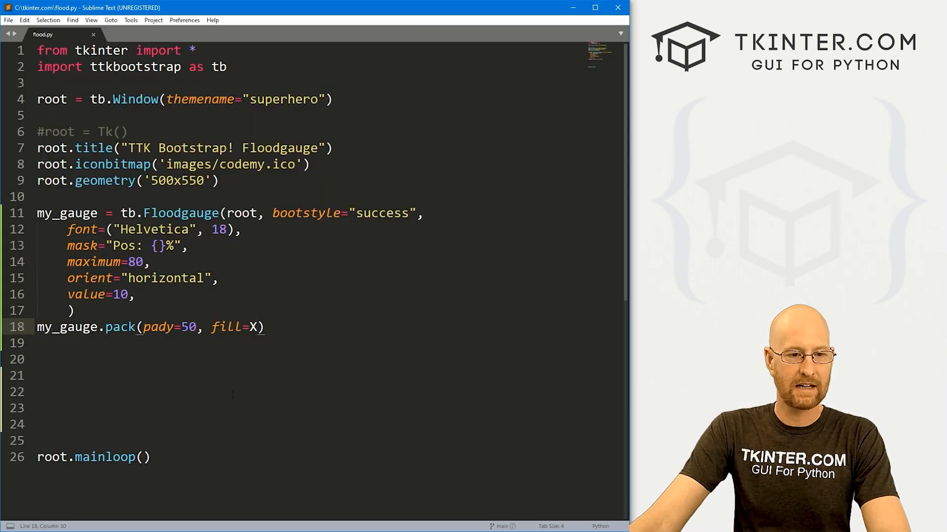
# Append padx=20 after fill=X in my_gauge.pack() and save with Ctrl+S
pyautogui.write(', padx')
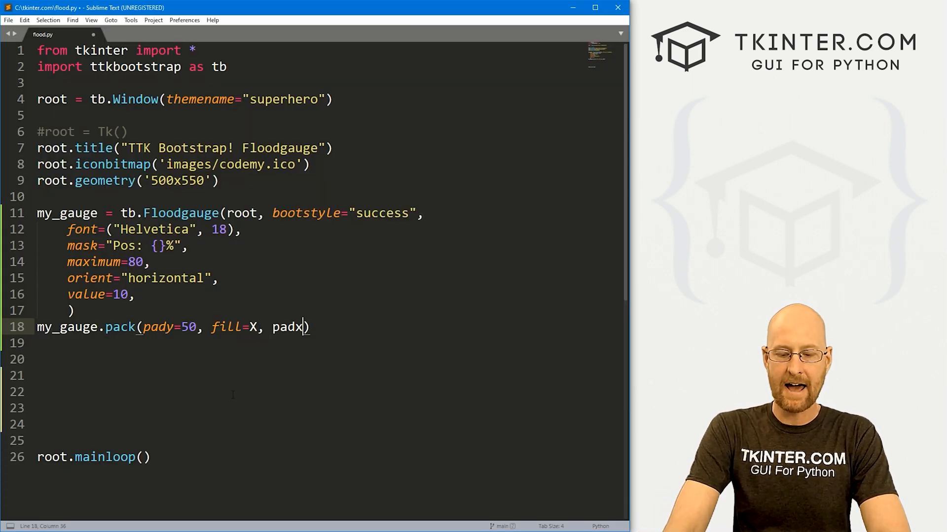
pyautogui.write('=20')
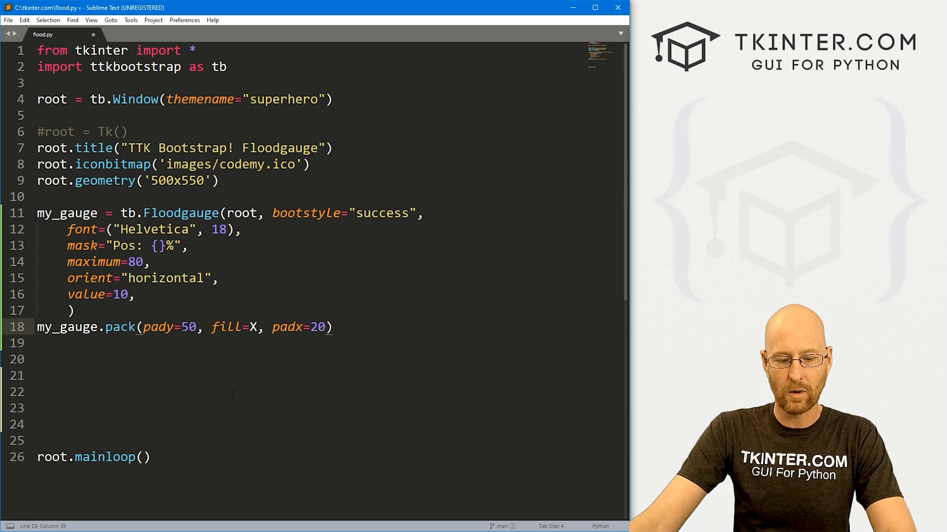
pyautogui.press('ctrl+s')
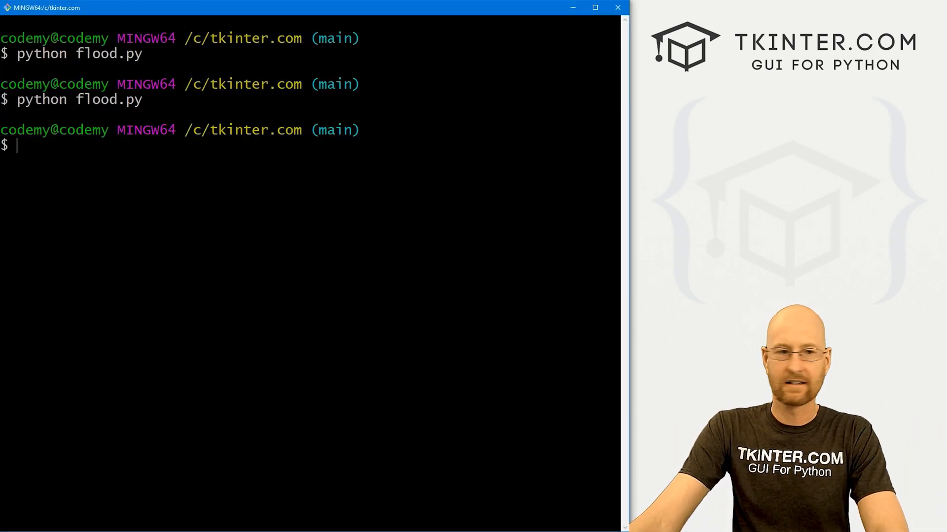
# Rerun python flood.py, check the padded Pos: 10% gauge, and close its window
pyautogui.press('Return')
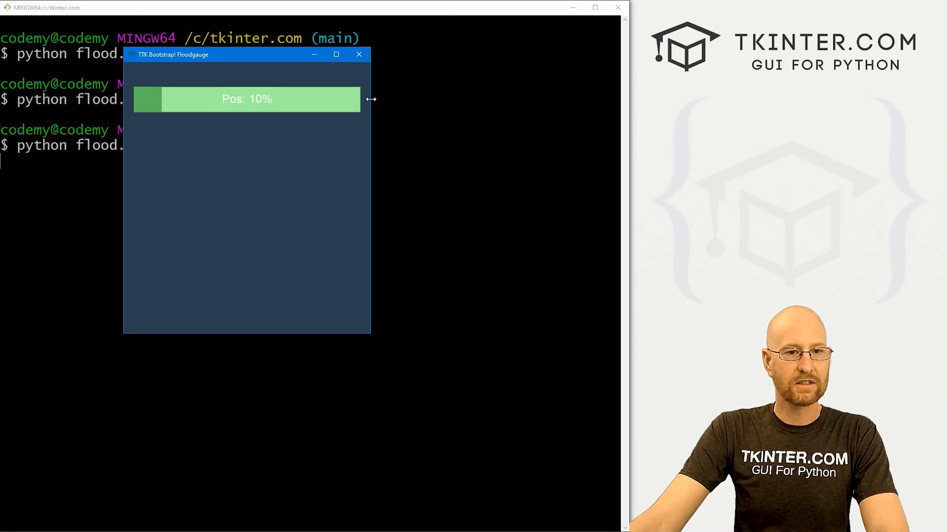
pyautogui.moveTo(171, 108)
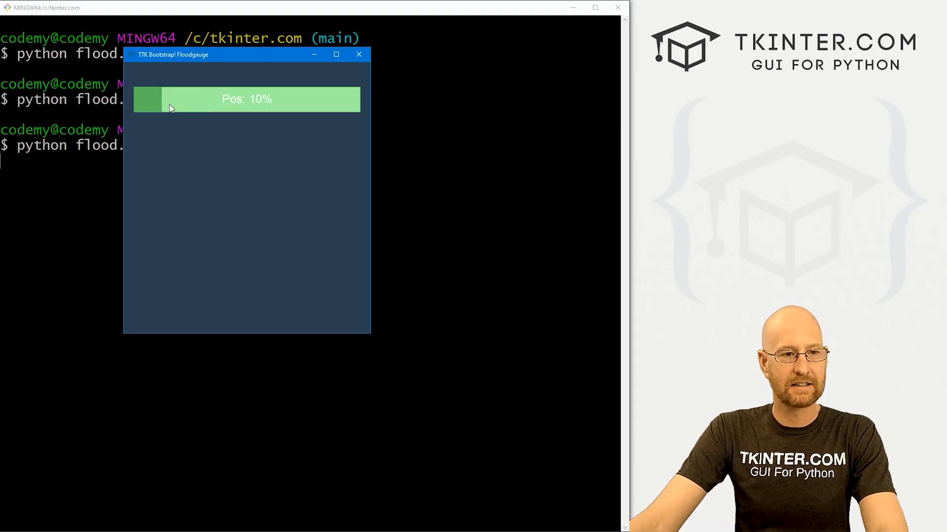
pyautogui.moveTo(239, 172)
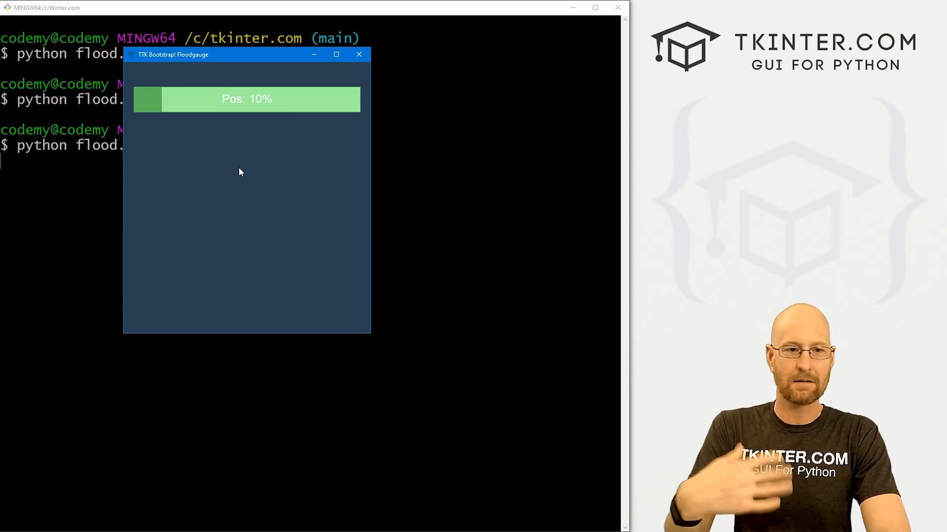
pyautogui.moveTo(212, 109)
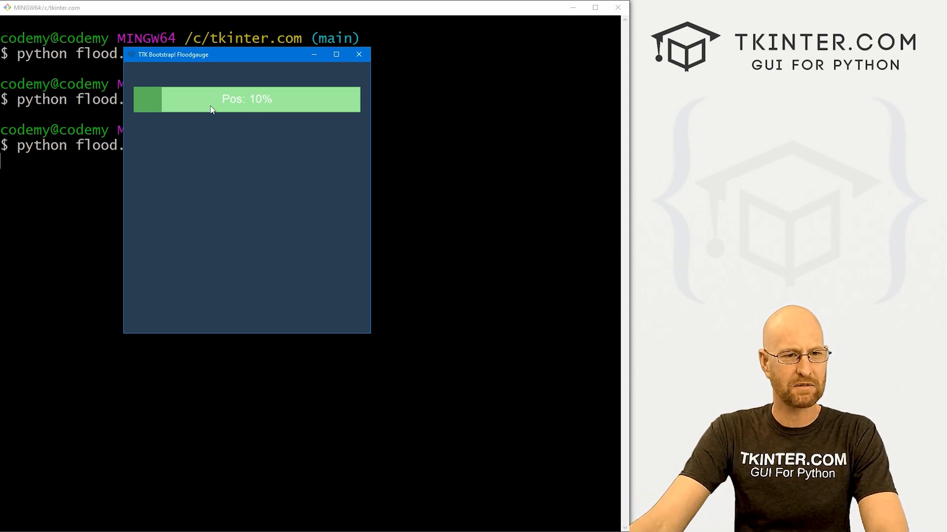
pyautogui.click(358, 54)
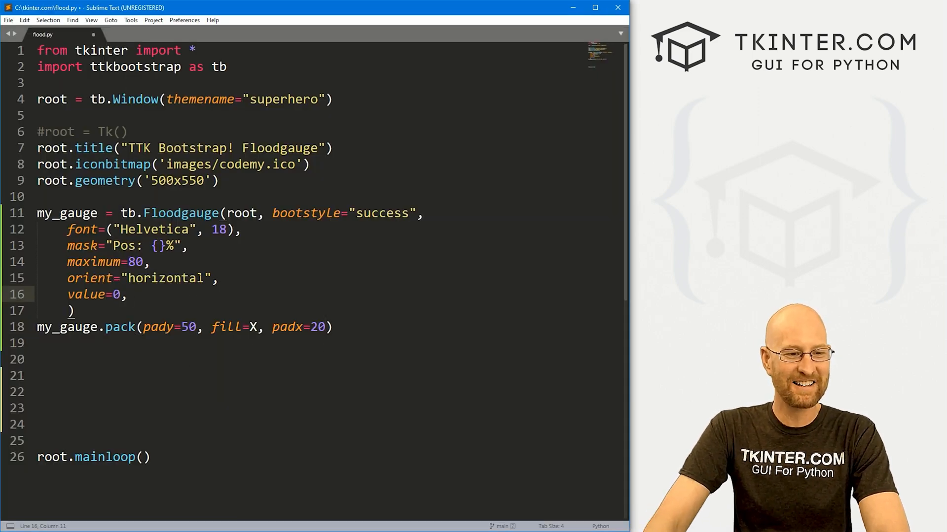
# Add start_button as a danger-outline tb.Button with command=starter, packed with pady=20
pyautogui.write('star')
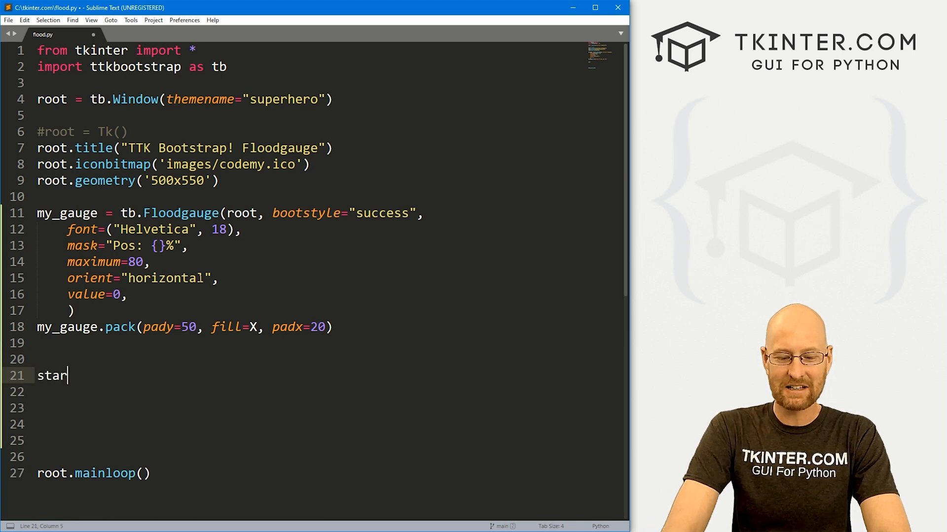
pyautogui.write('t_button =')
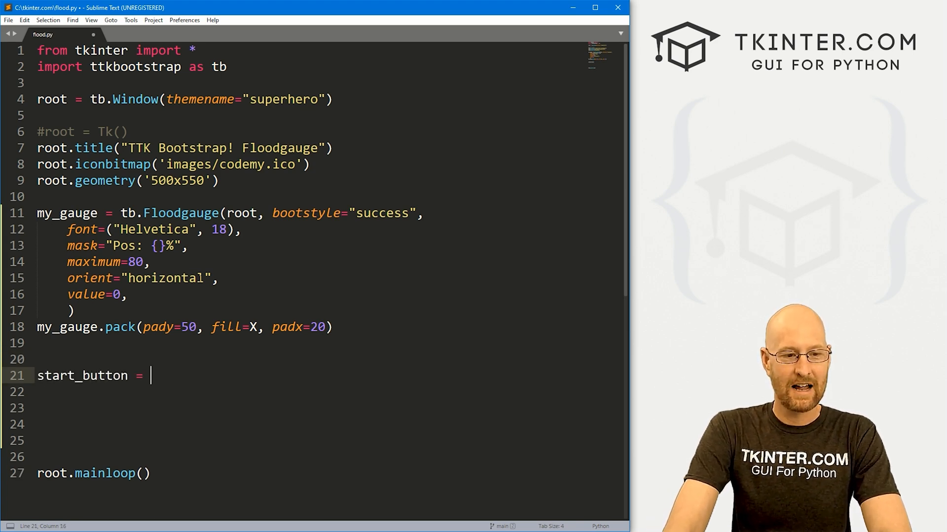
pyautogui.write('tb.')
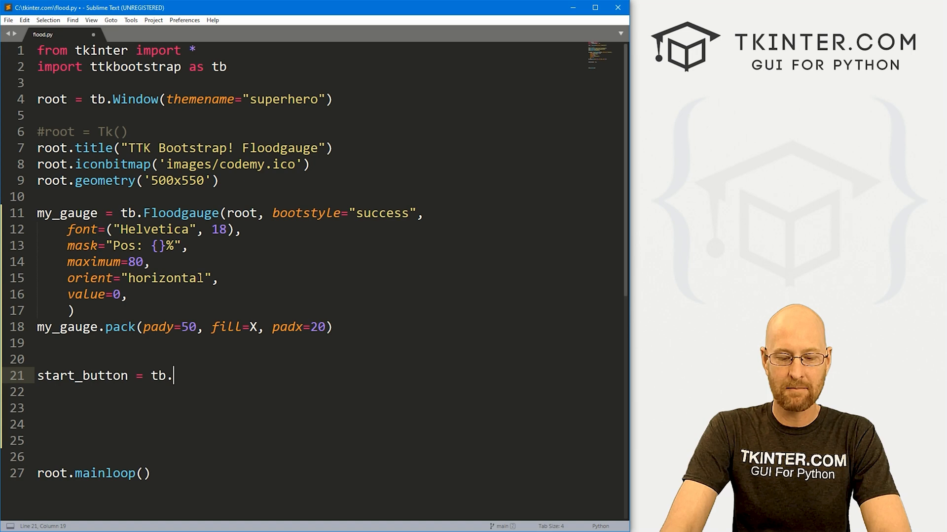
pyautogui.write('Button(root, text="Start", st')
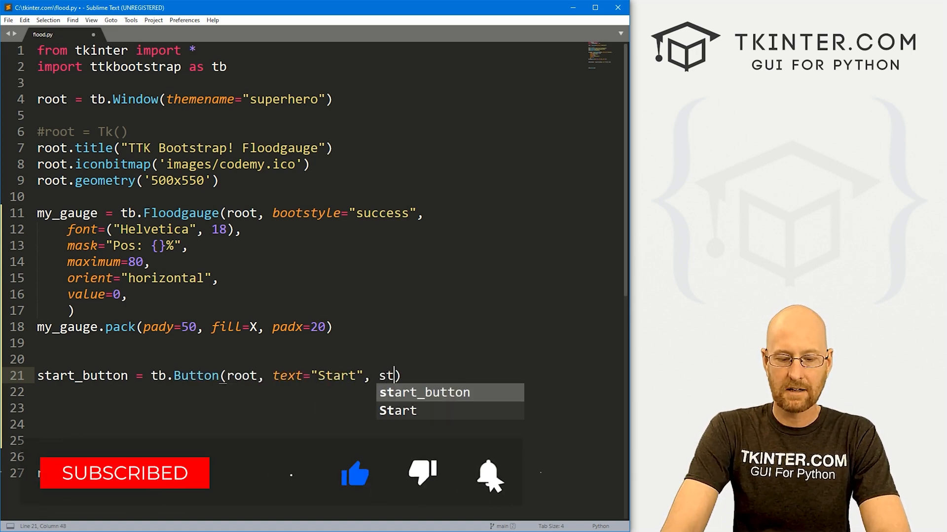
pyautogui.write('ootstyle')
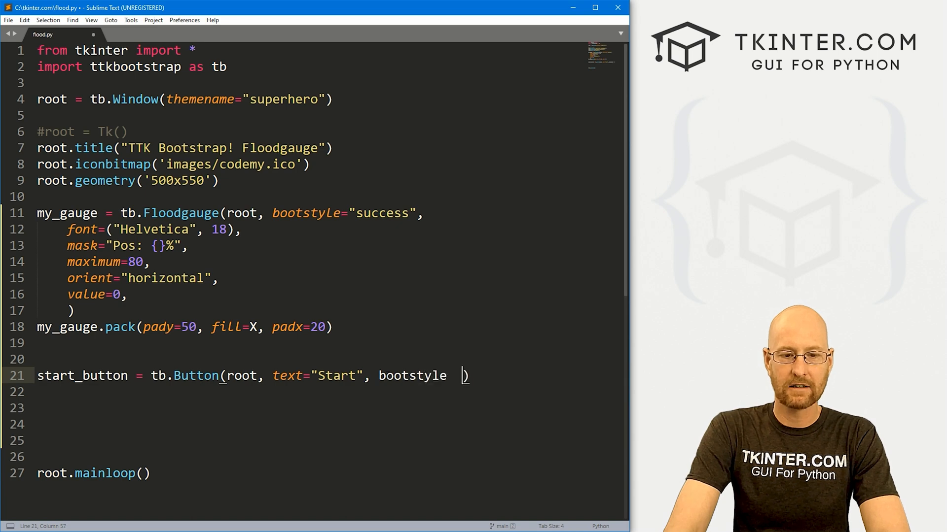
pyautogui.write('"danger"')
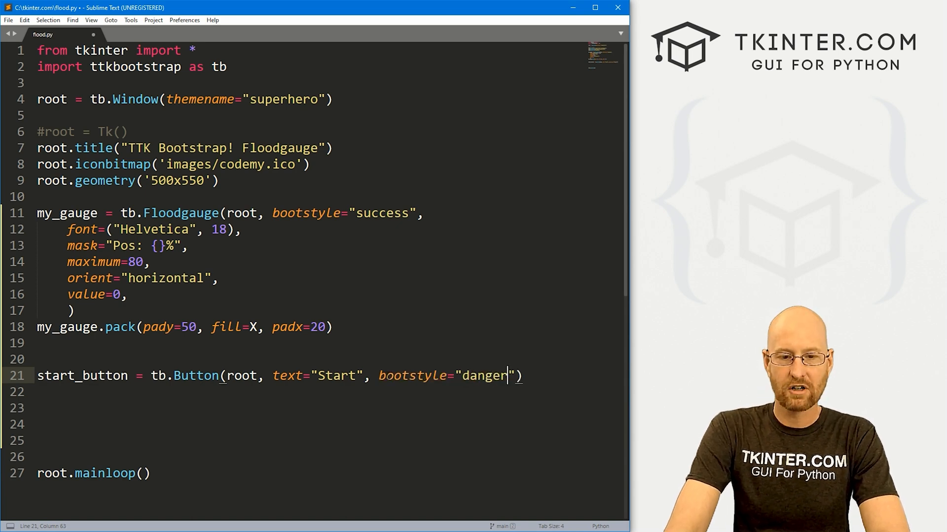
pyautogui.write('outline')
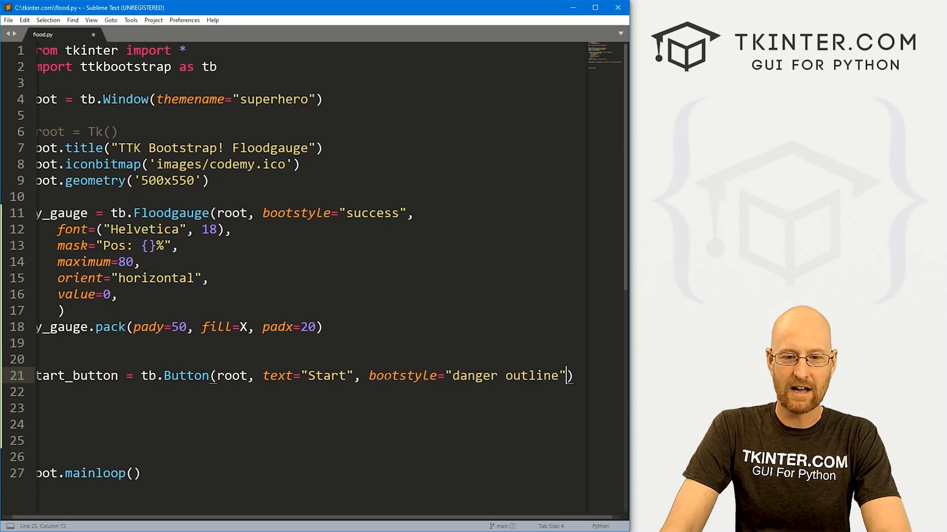
pyautogui.write(', command=starte')
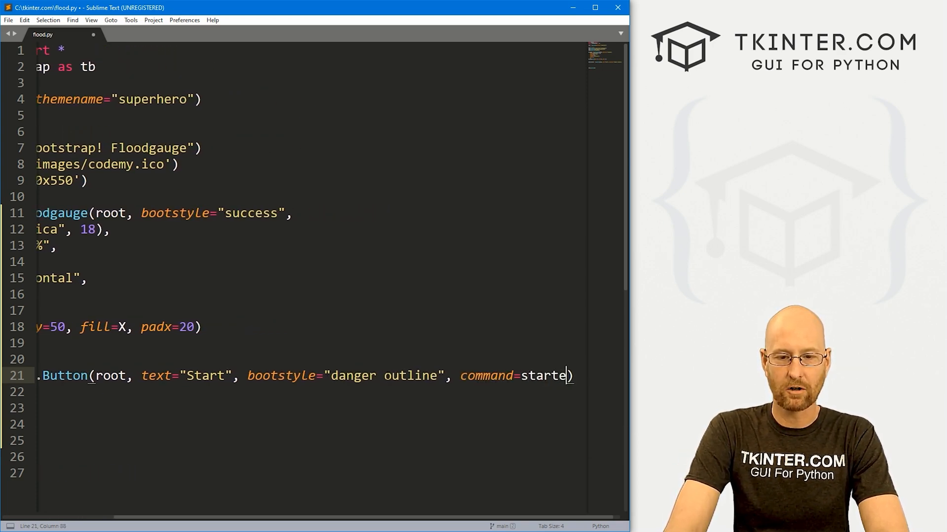
pyautogui.write('r')
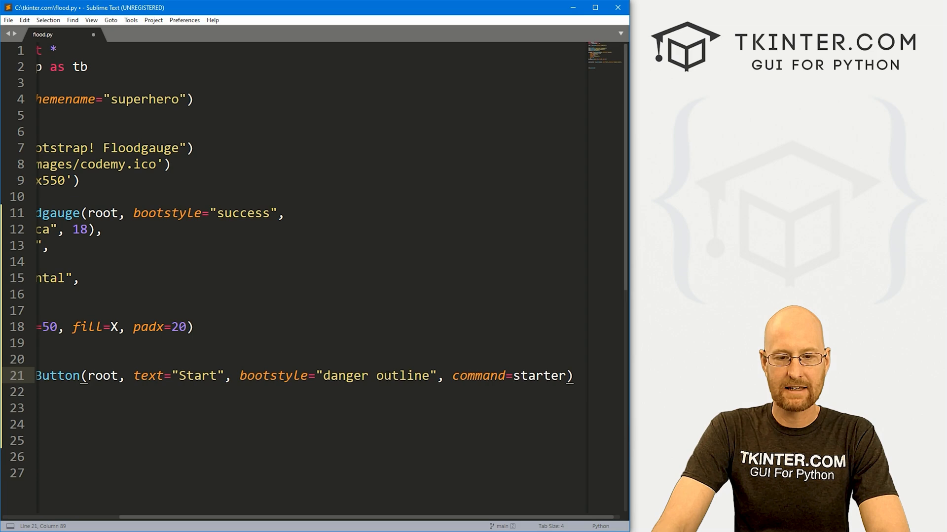
pyautogui.write('start_button.pack(')
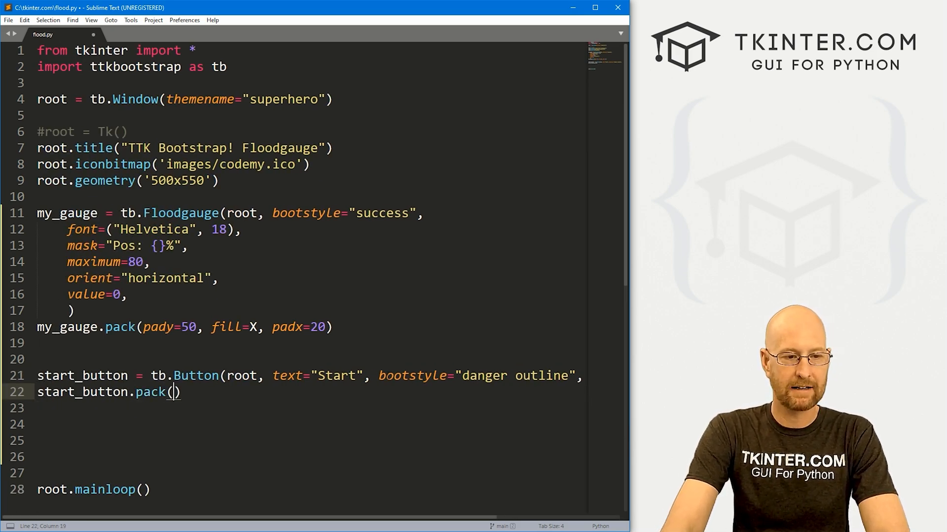
pyautogui.write('pady=20')
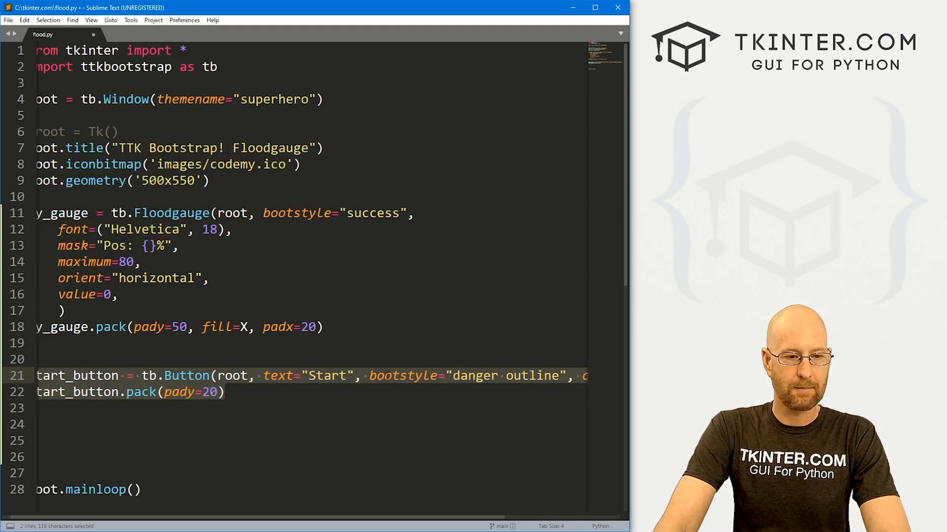
# Paste the button code and adapt copies into stop_button (stopper) and inc_button labelled 'Increment'
pyautogui.press('ctrl+v')
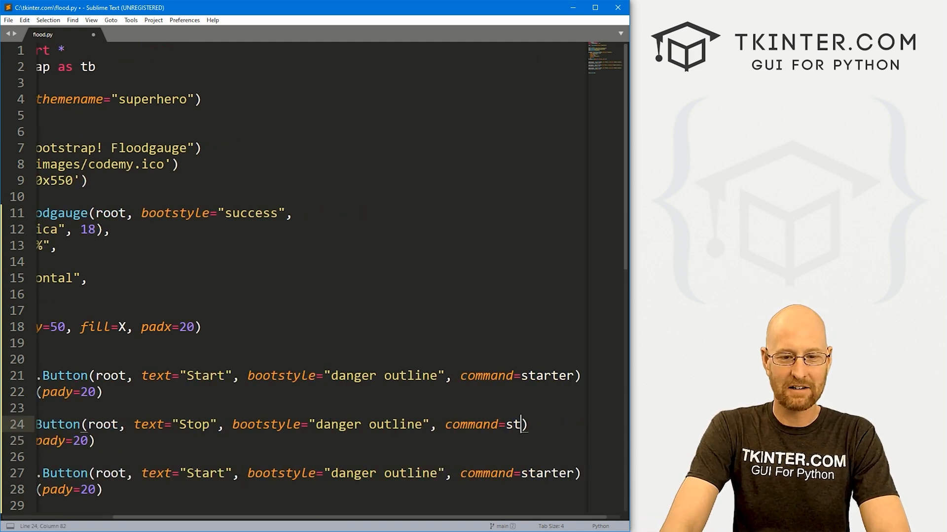
pyautogui.write('opper')
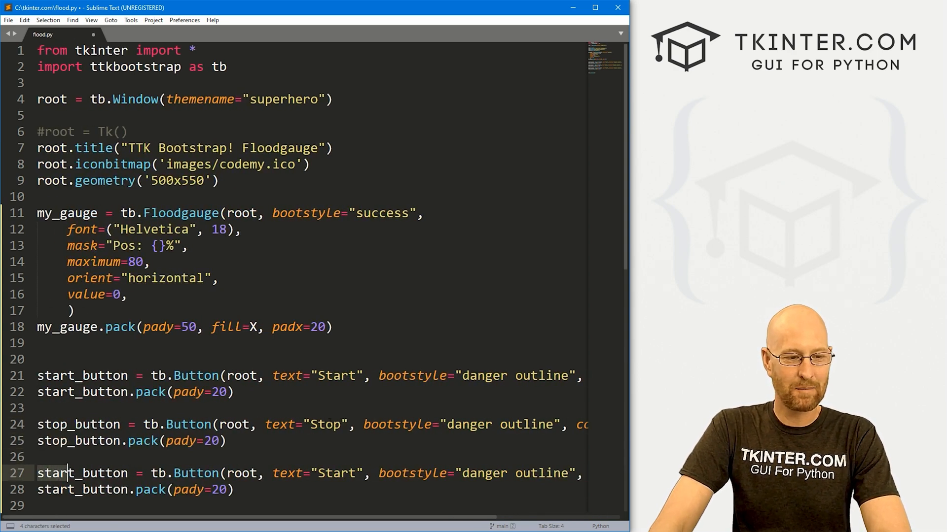
pyautogui.write('inc')
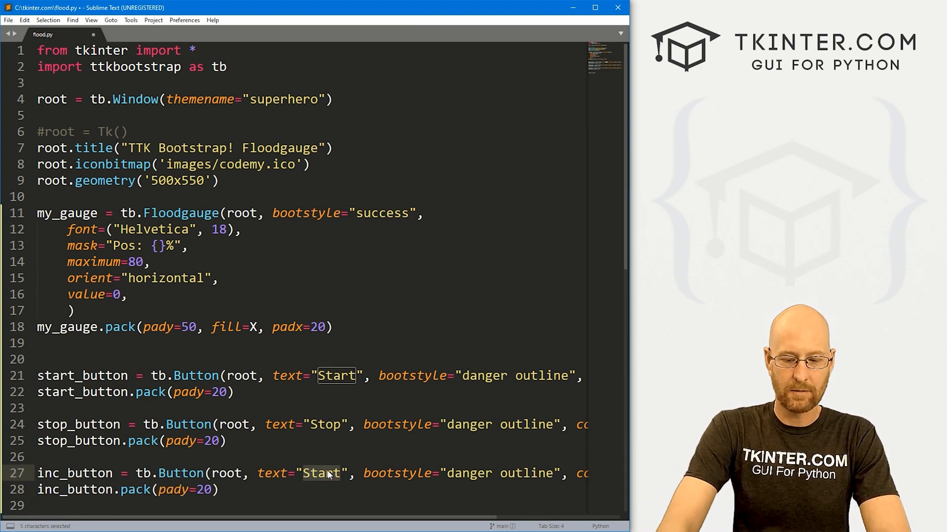
pyautogui.write('Increment')
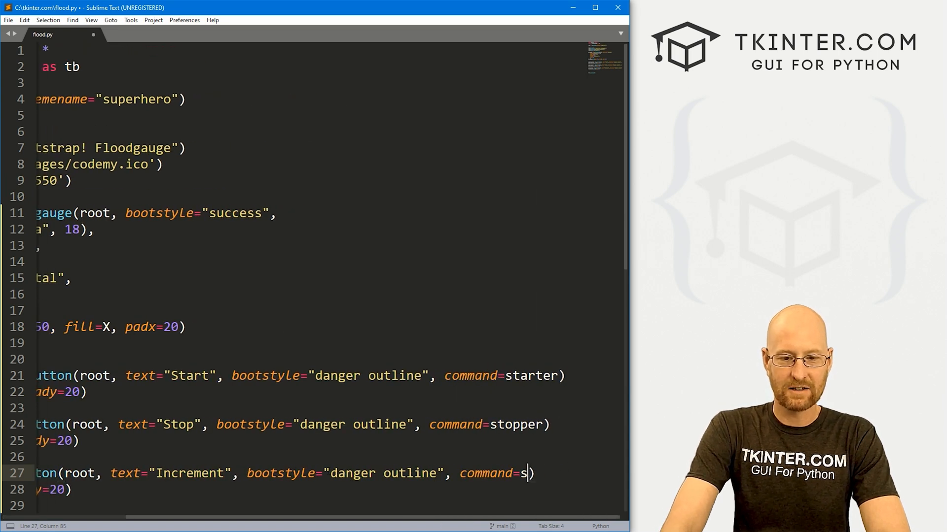
pyautogui.write('incer')
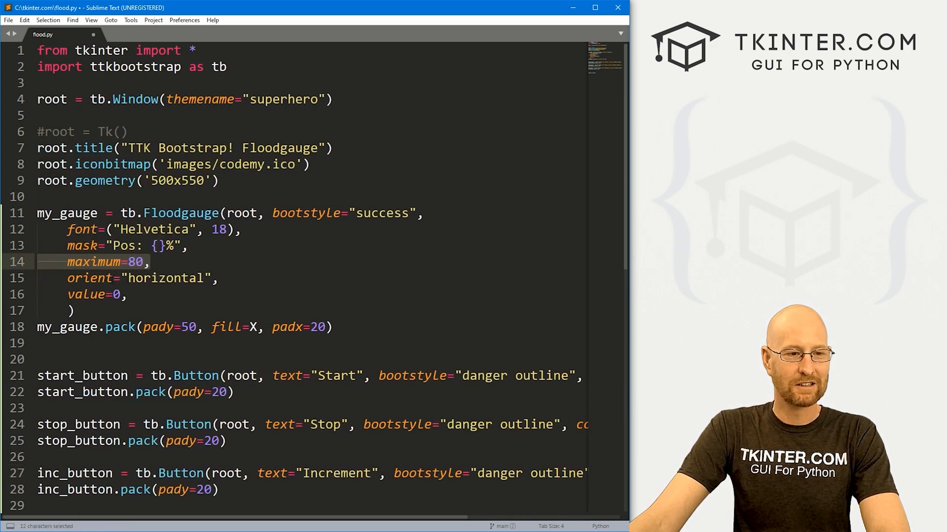
# Define starter(), stopper() and incrementer() above my_gauge, each with a pass body
pyautogui.press('enter')
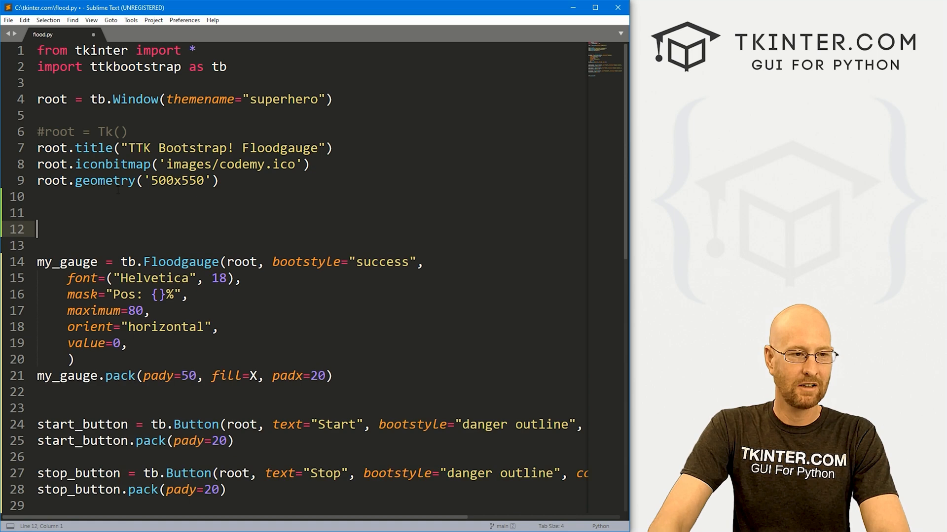
pyautogui.write('def sta')
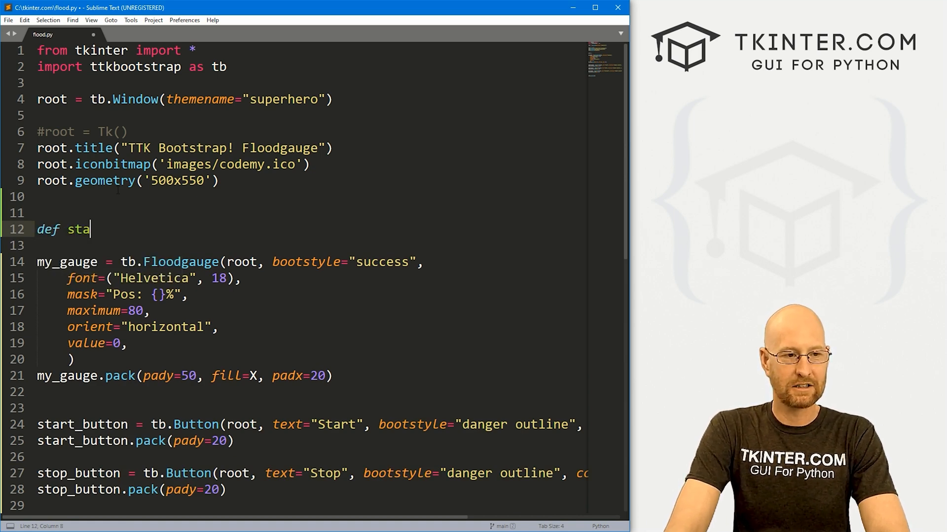
pyautogui.write('rter():')
pyautogui.write('def')
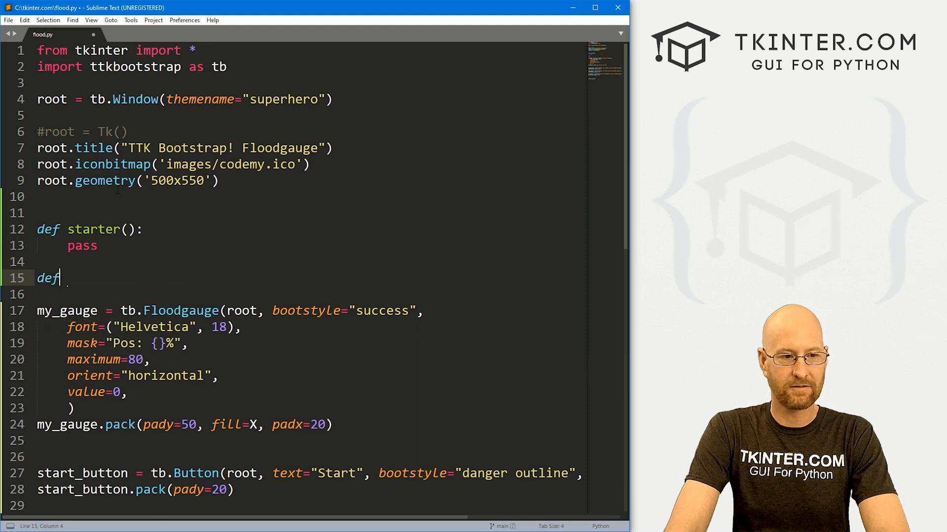
pyautogui.write('stopper()')
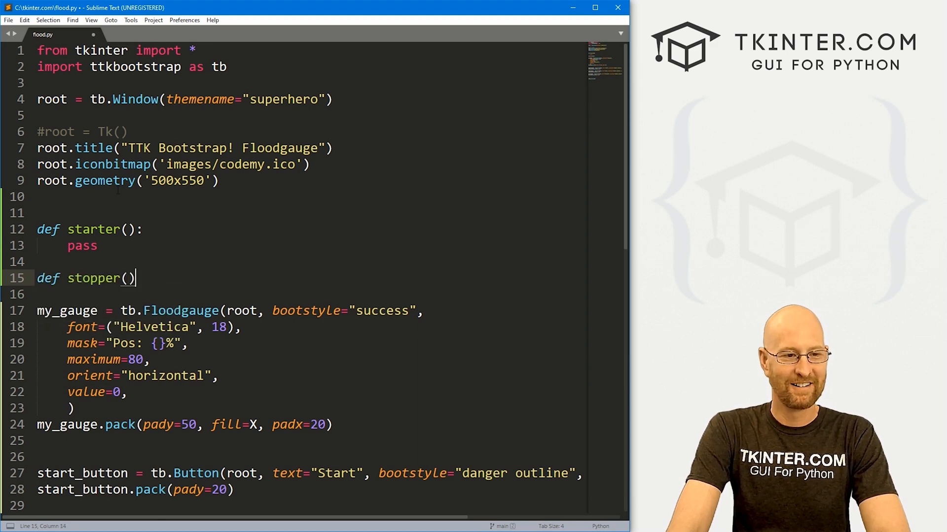
pyautogui.write(':')
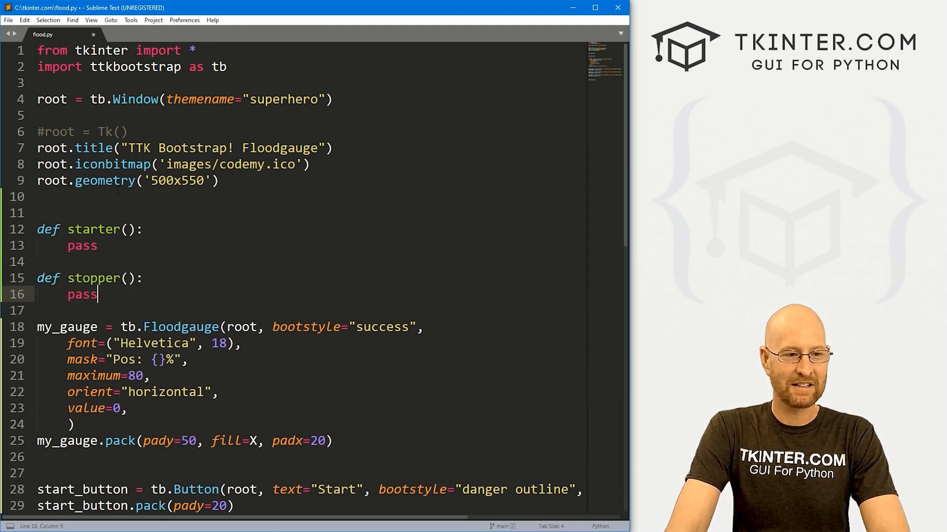
pyautogui.write('def incrementer)')
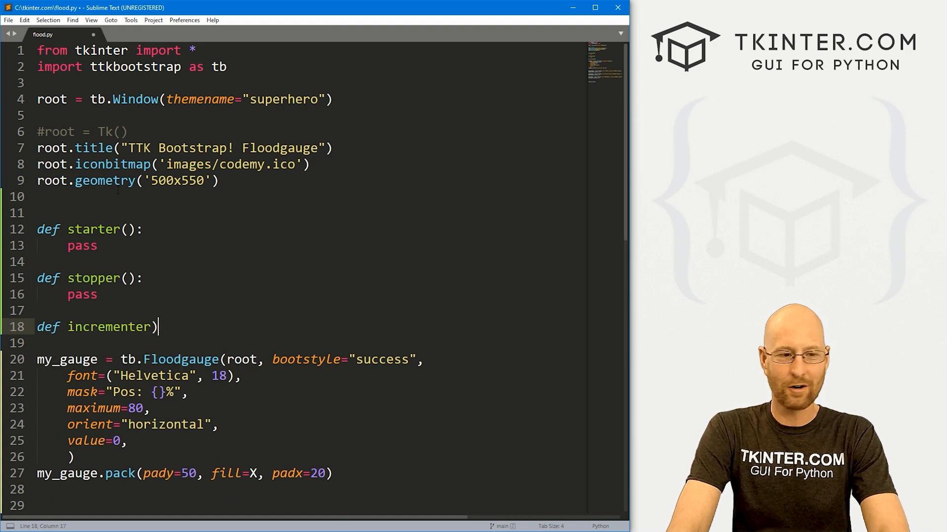
pyautogui.write('(:')
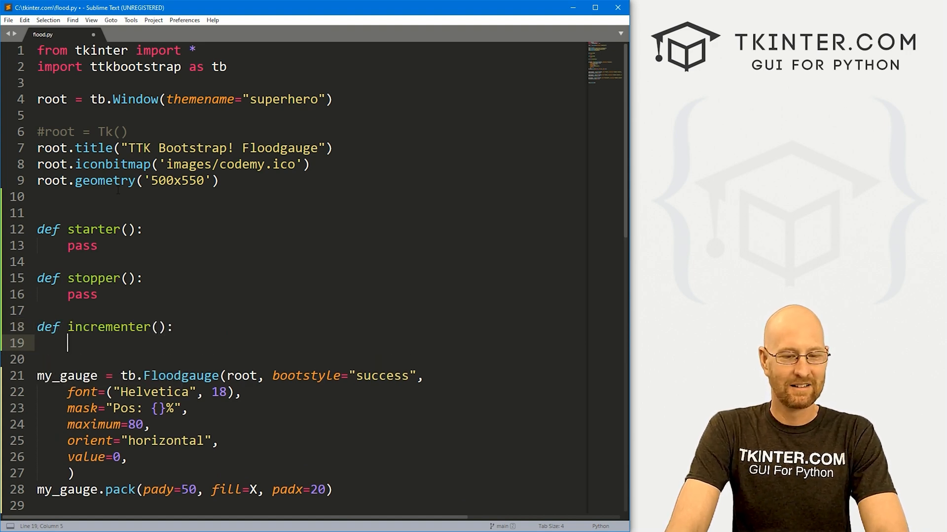
pyautogui.write('pass')
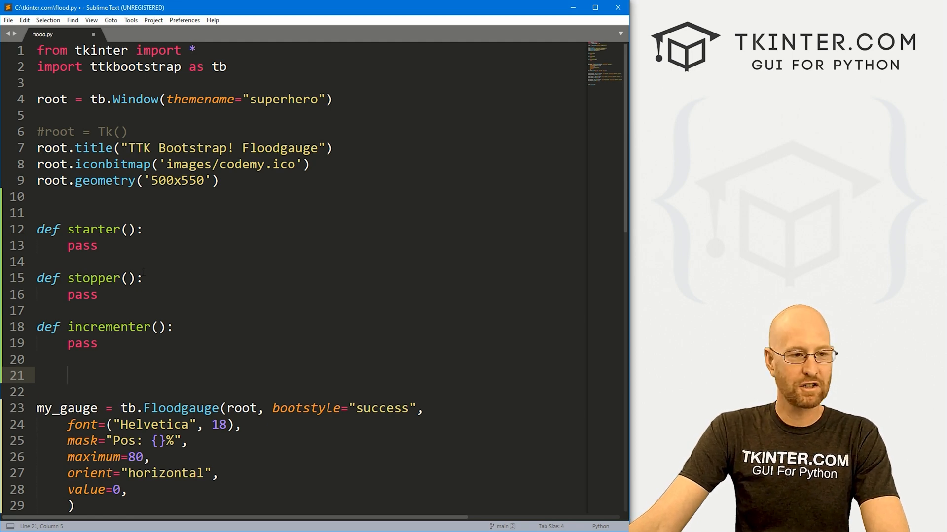
# Make the functions call my_gauge.start(), stop() and step(10), comment them, and save
pyautogui.write('#')
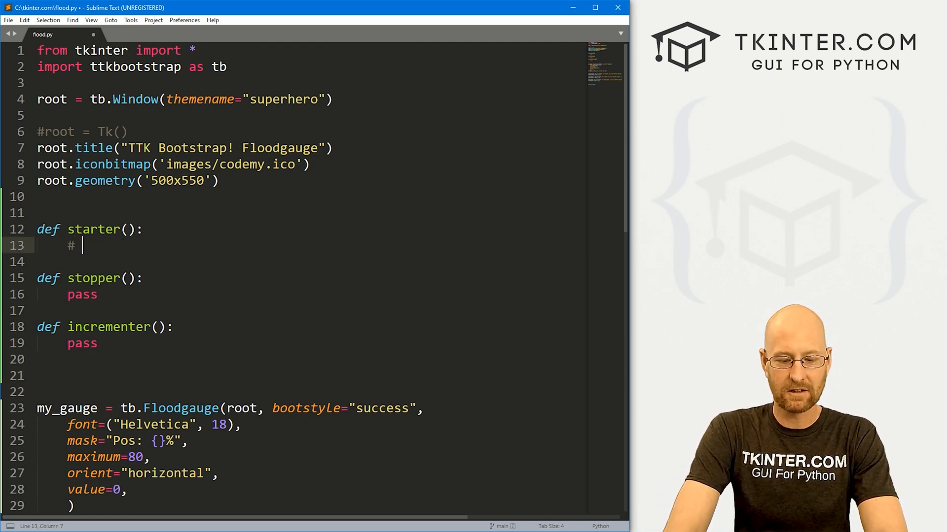
pyautogui.write('Start the guage')
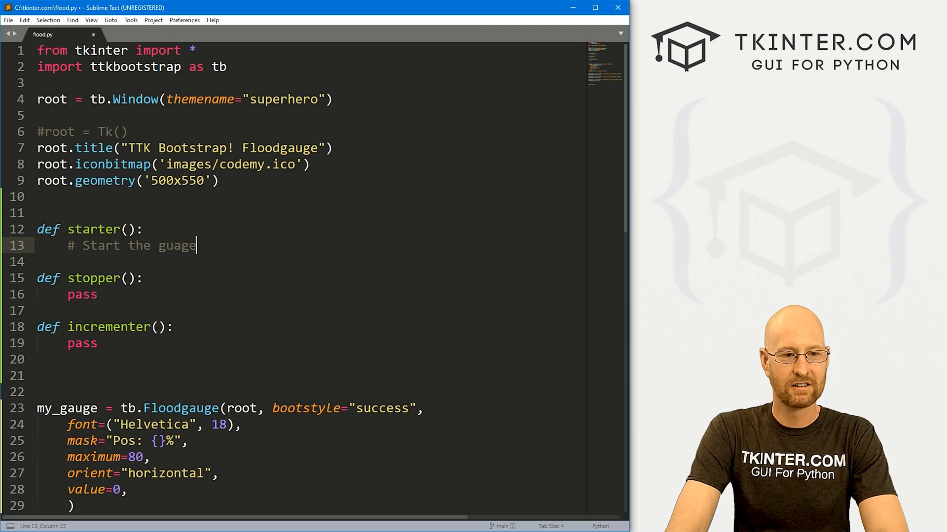
pyautogui.write('my_')
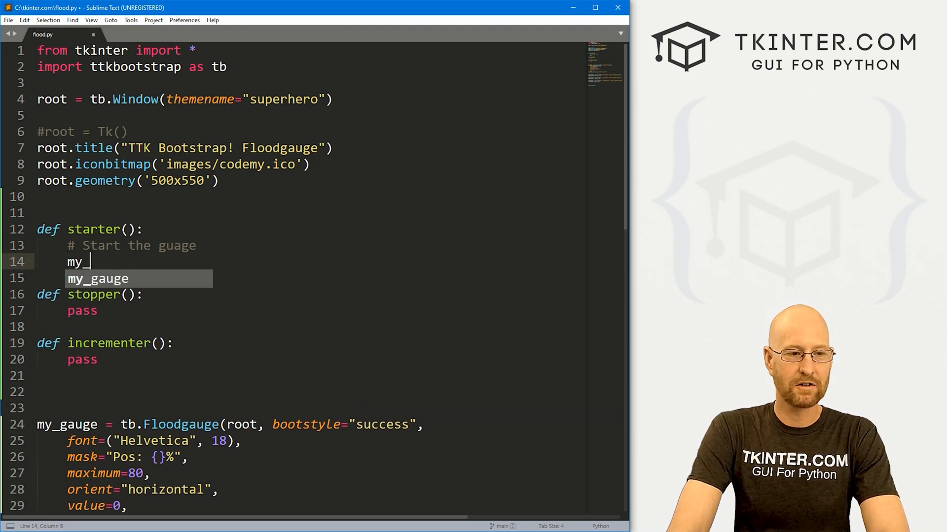
pyautogui.write('gauge.start(')
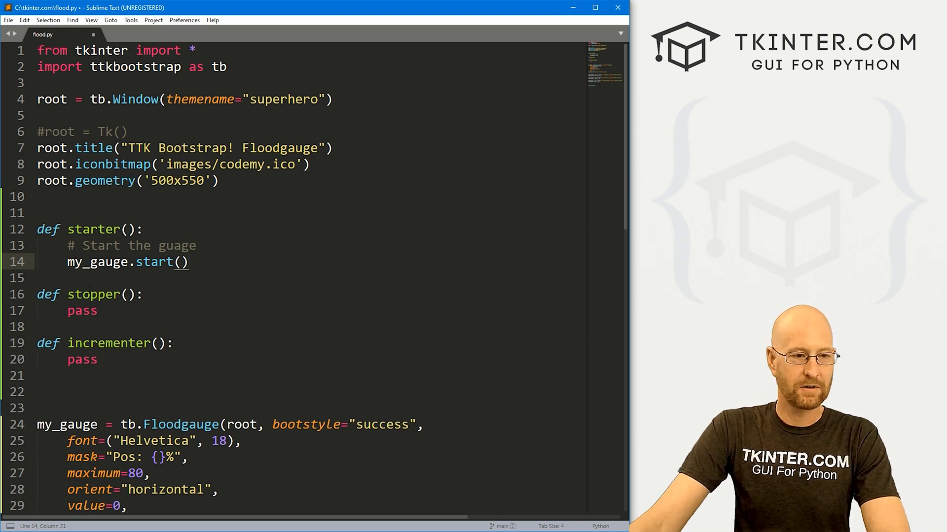
pyautogui.write('my_gauge.stop(')
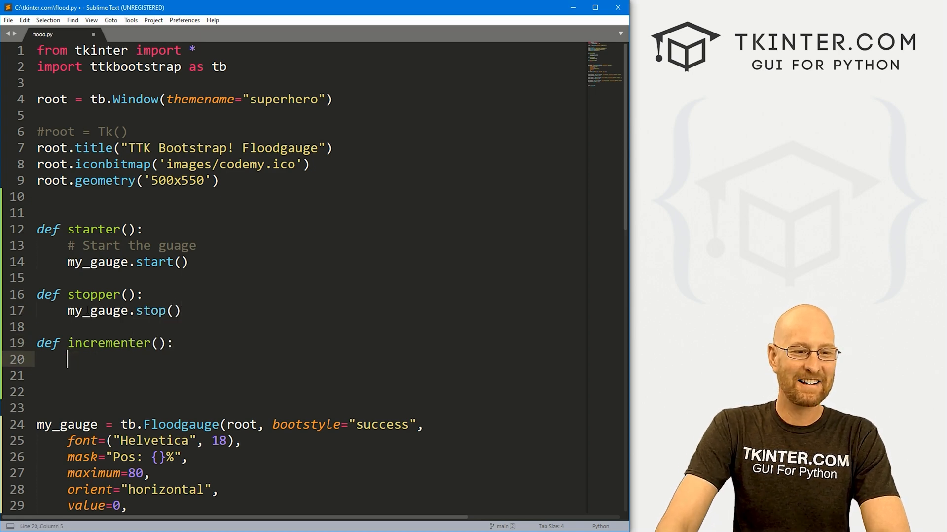
pyautogui.write('my_')
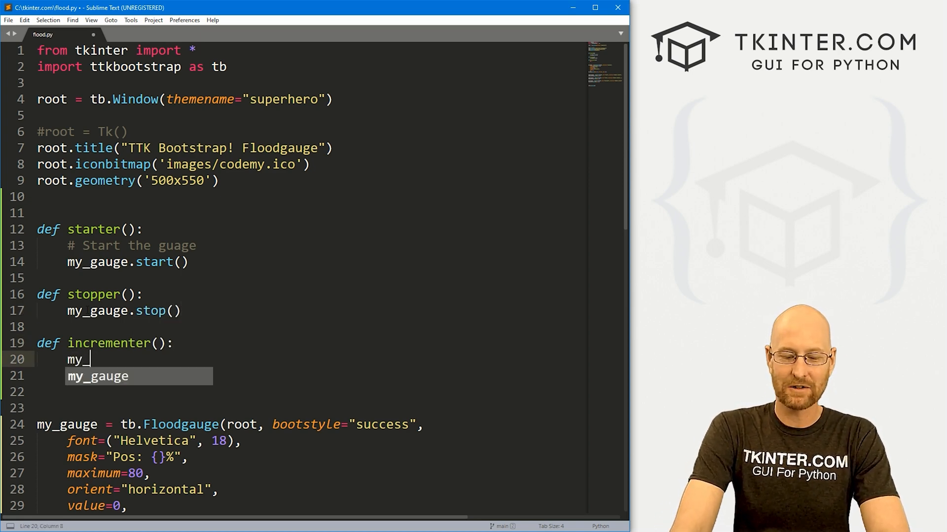
pyautogui.write('gauge.step(')
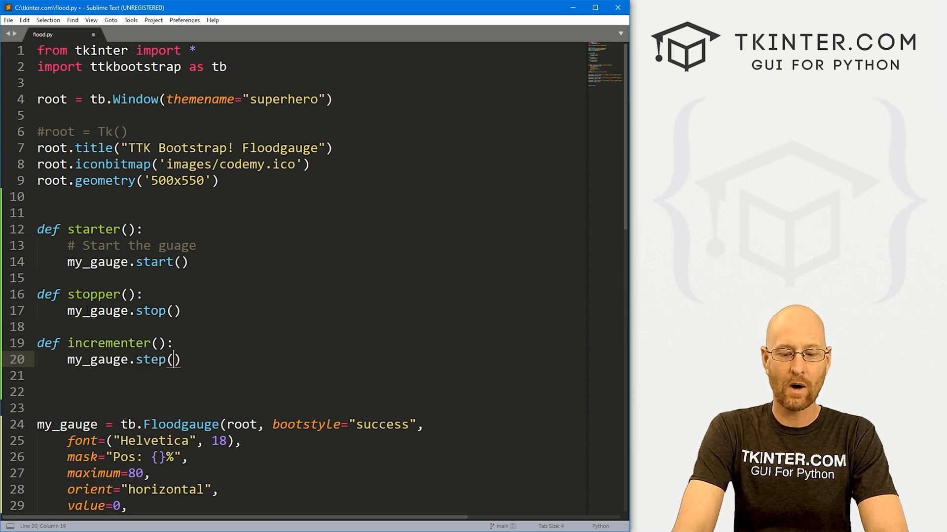
pyautogui.write('10')
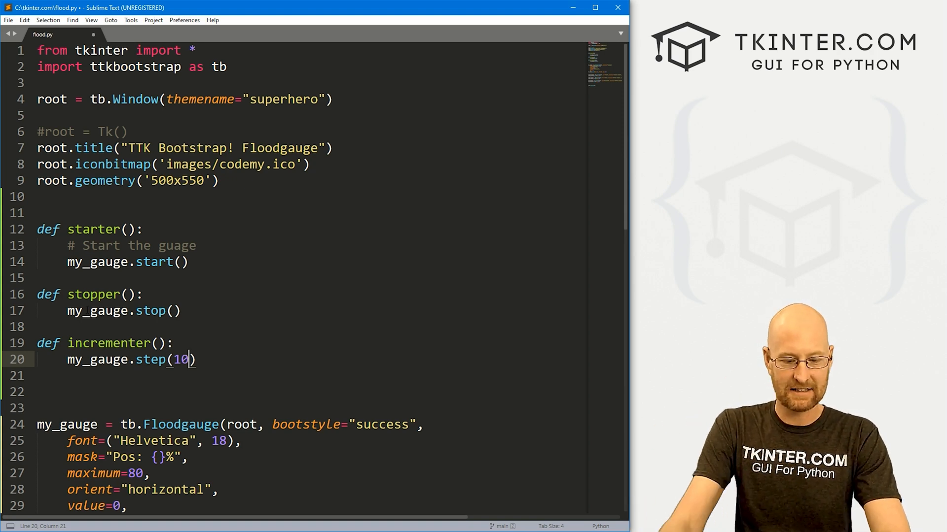
pyautogui.press('ctrl+s')
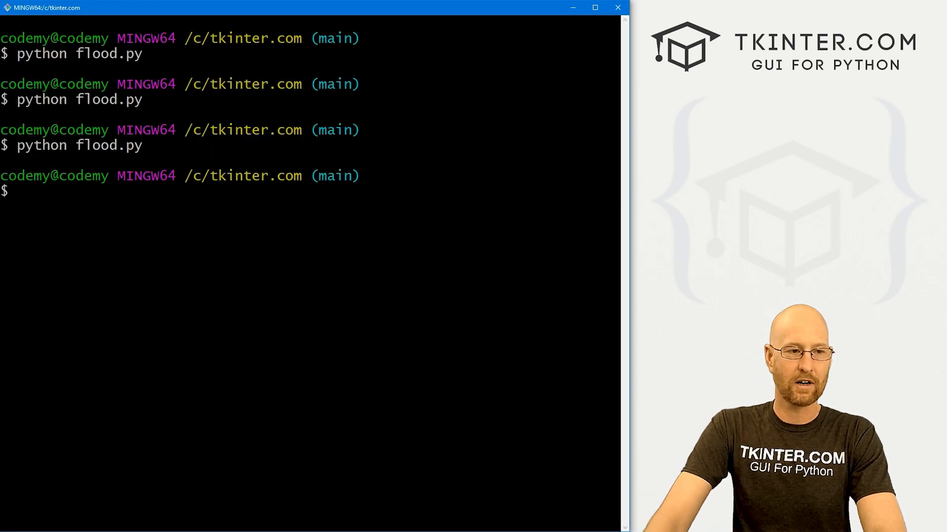
# Run python flood.py, test Start/Stop, step the gauge four times, restart, then close
pyautogui.write('python flood.py')
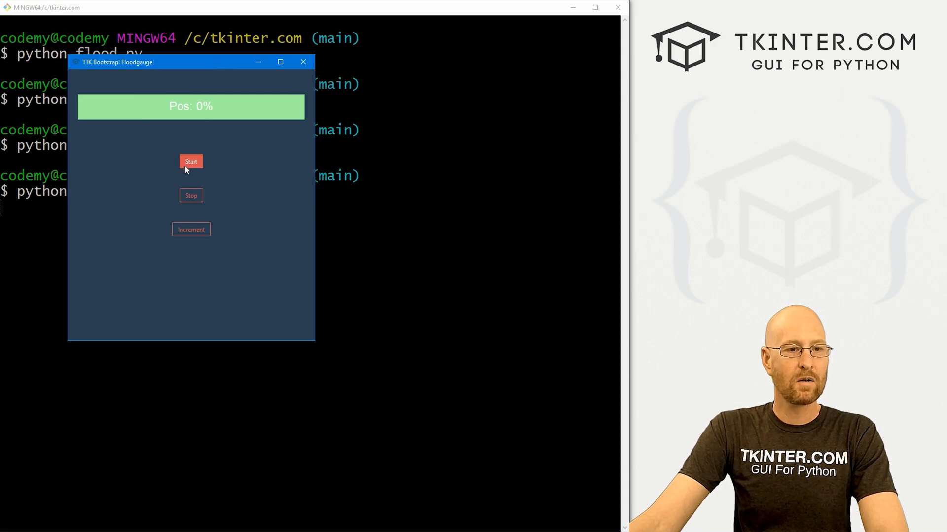
pyautogui.click(190, 161)
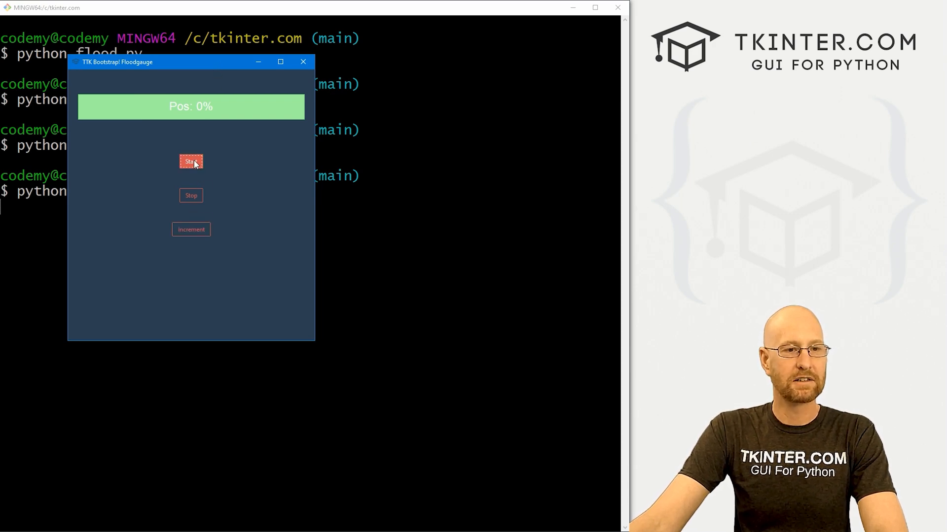
pyautogui.click(191, 161)
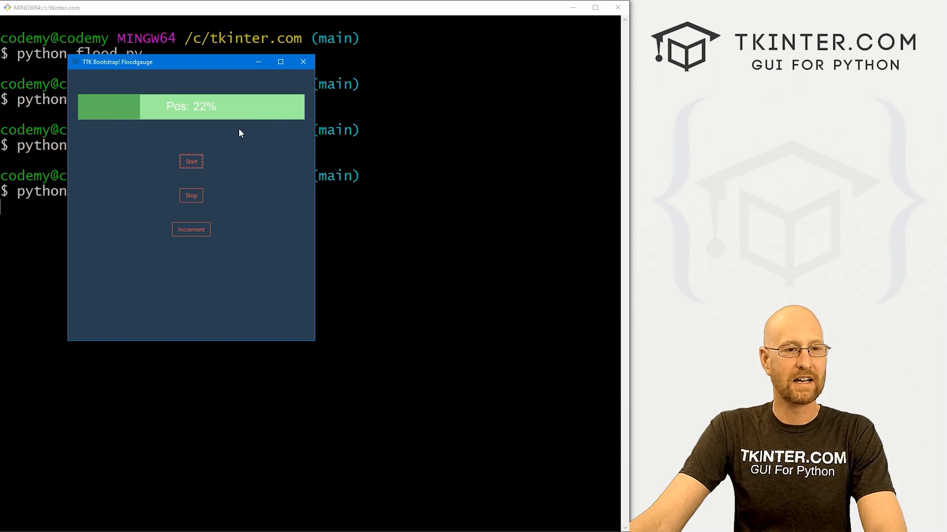
pyautogui.click(190, 161)
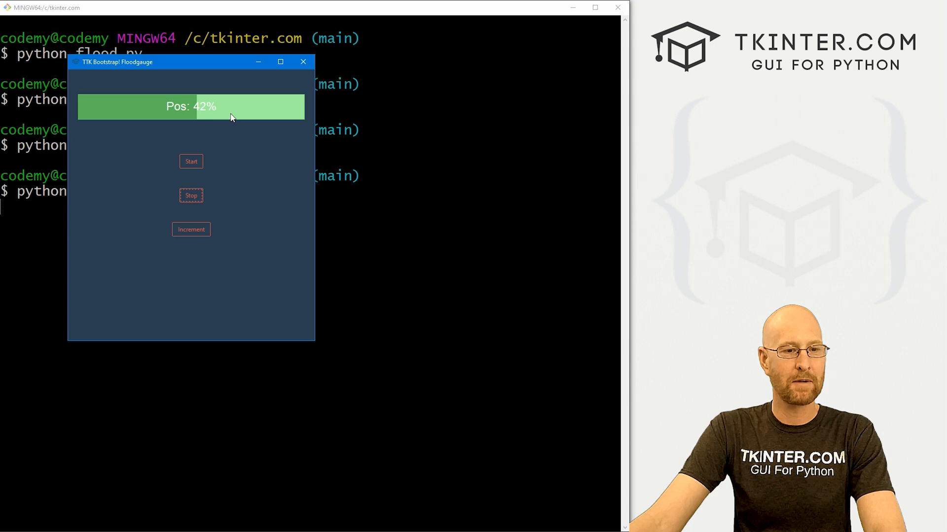
pyautogui.click(191, 229)
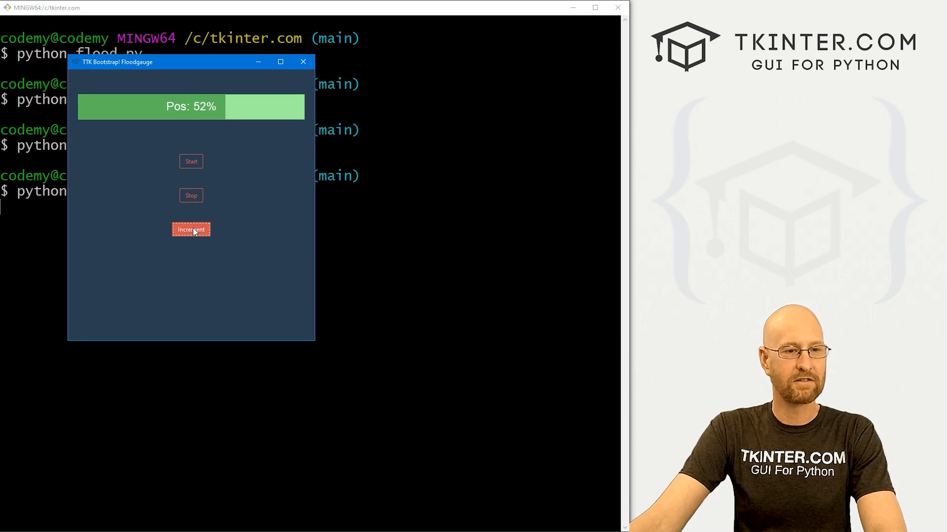
pyautogui.click(191, 229)
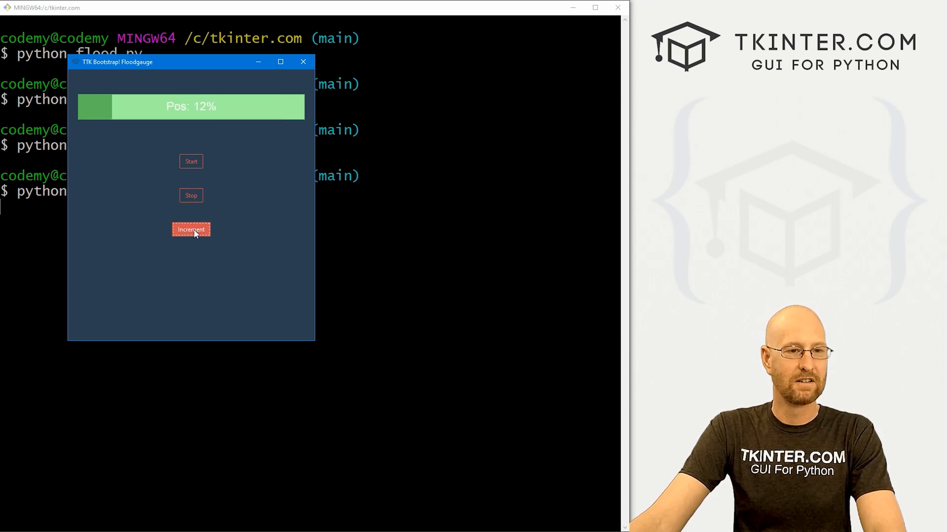
pyautogui.click(191, 229)
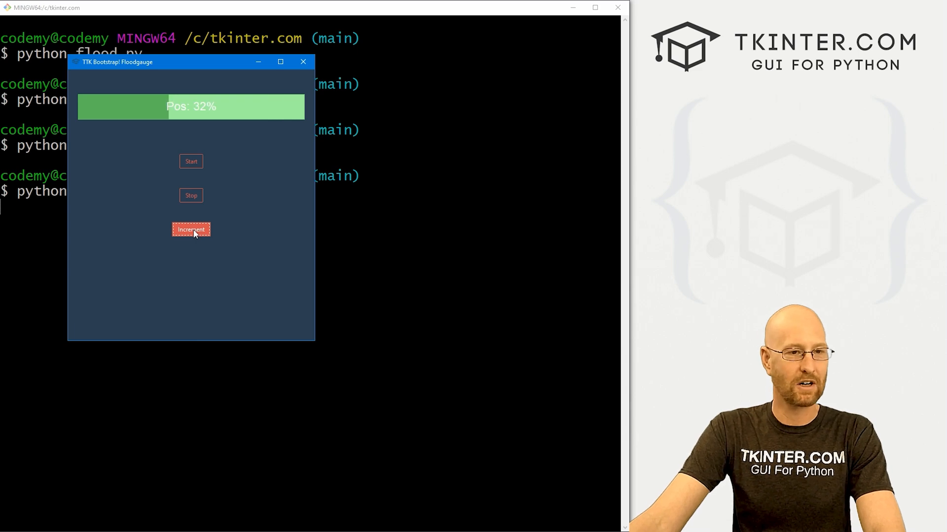
pyautogui.click(191, 230)
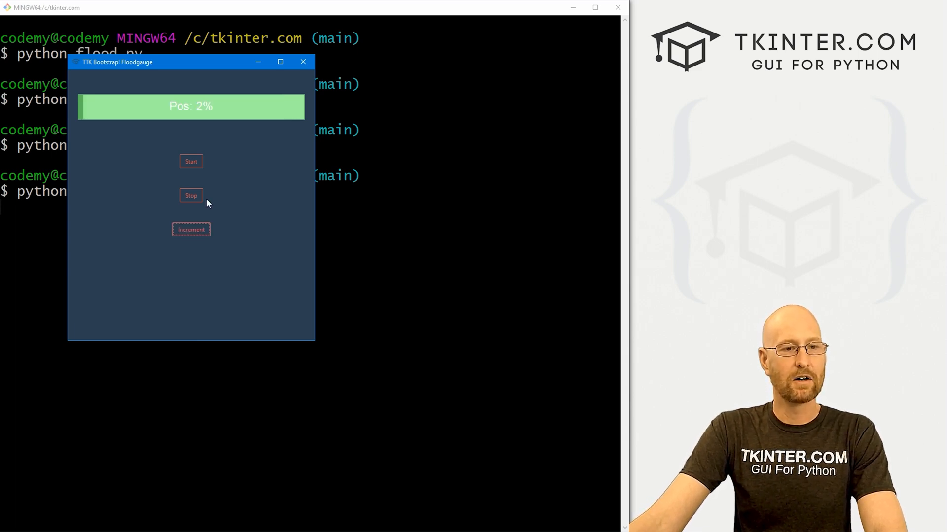
pyautogui.click(190, 162)
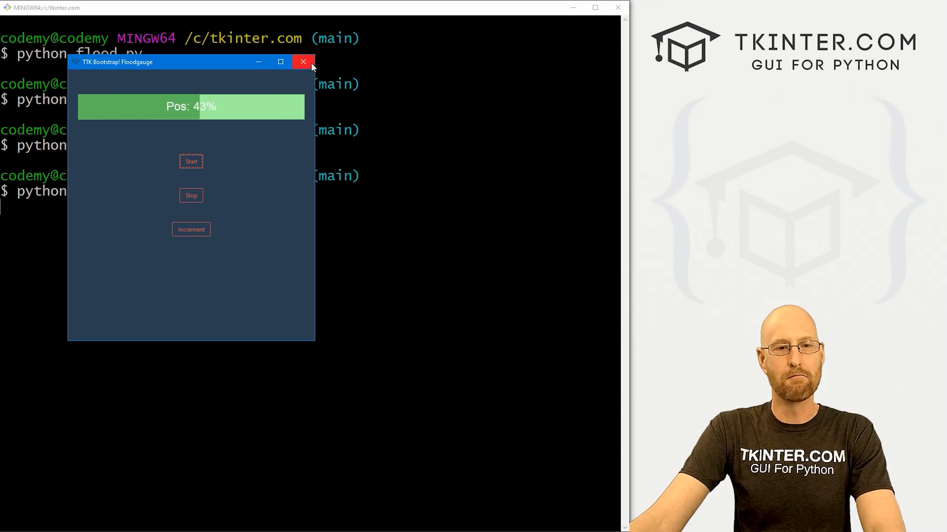
pyautogui.click(304, 62)
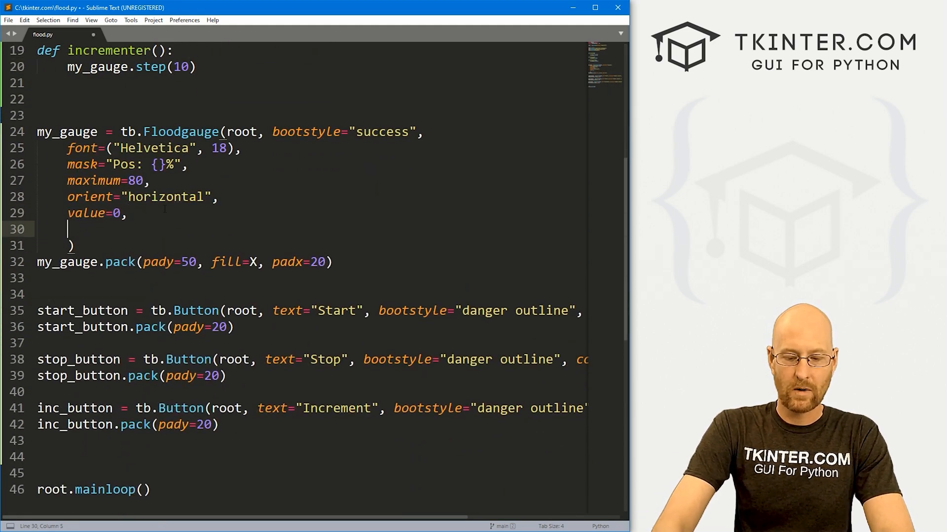
# Add a mode="determinate" argument to the tb.Floodgauge call, then revise the mode value
pyautogui.write('mode=""')
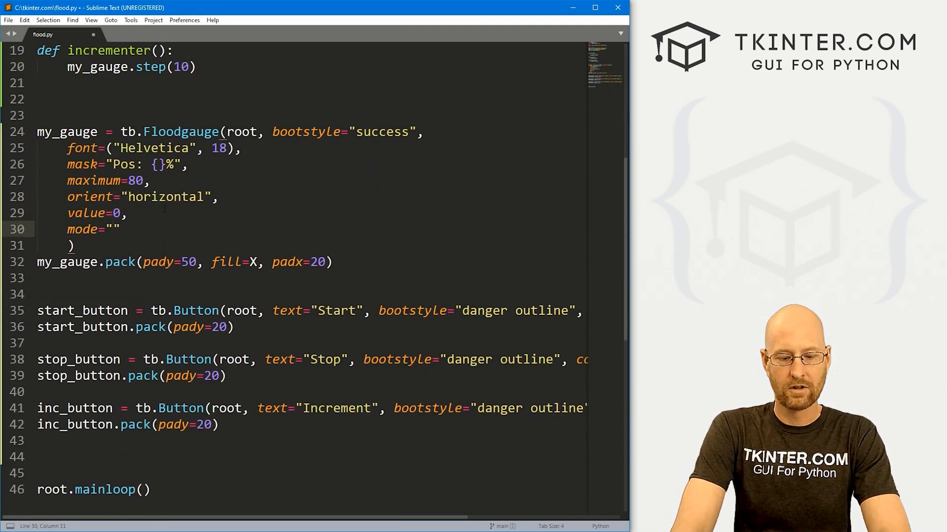
pyautogui.write('det')
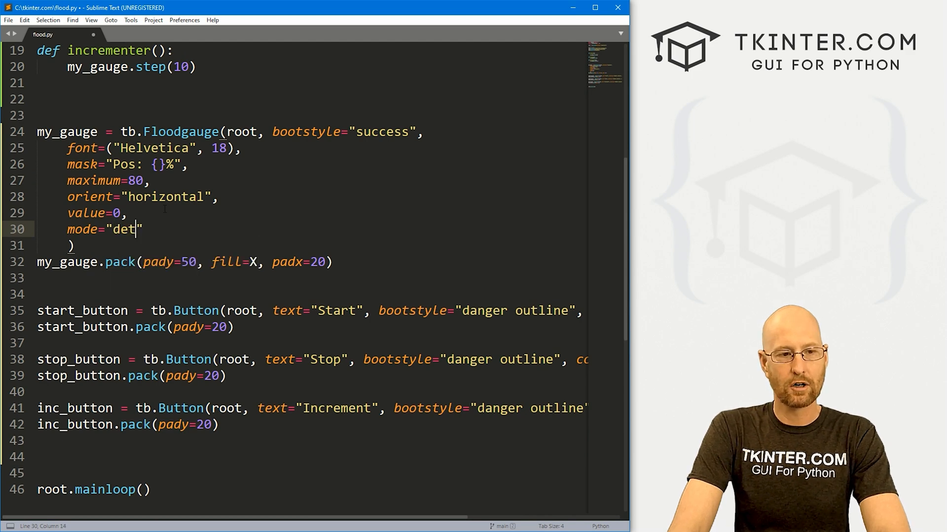
pyautogui.write('erminate')
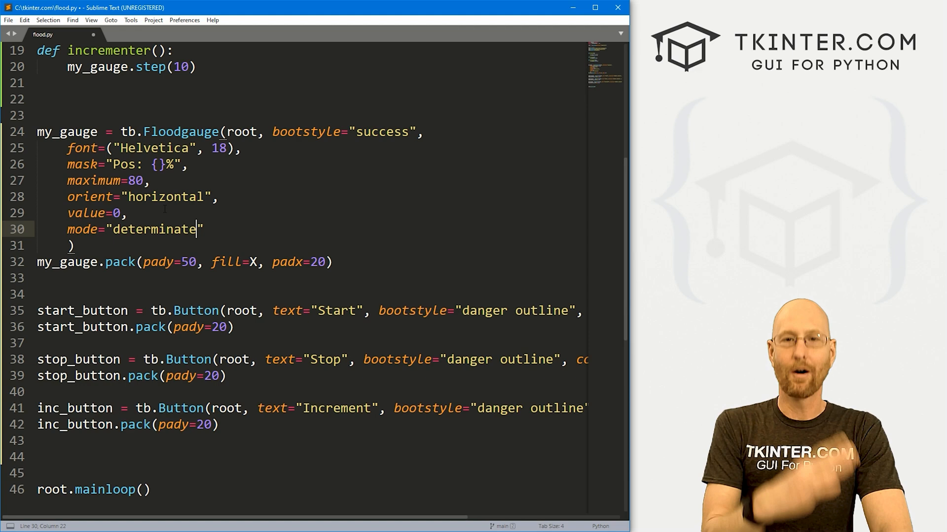
pyautogui.click(113, 229)
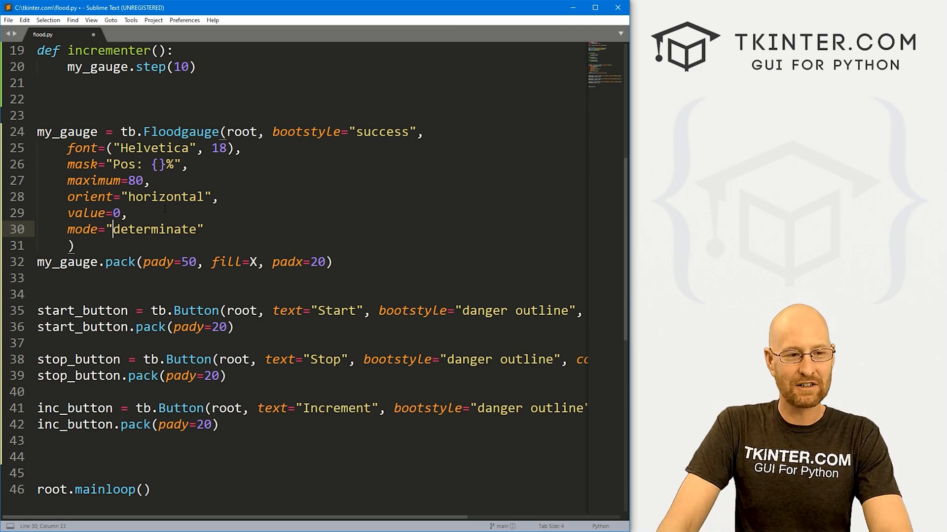
pyautogui.write('in')
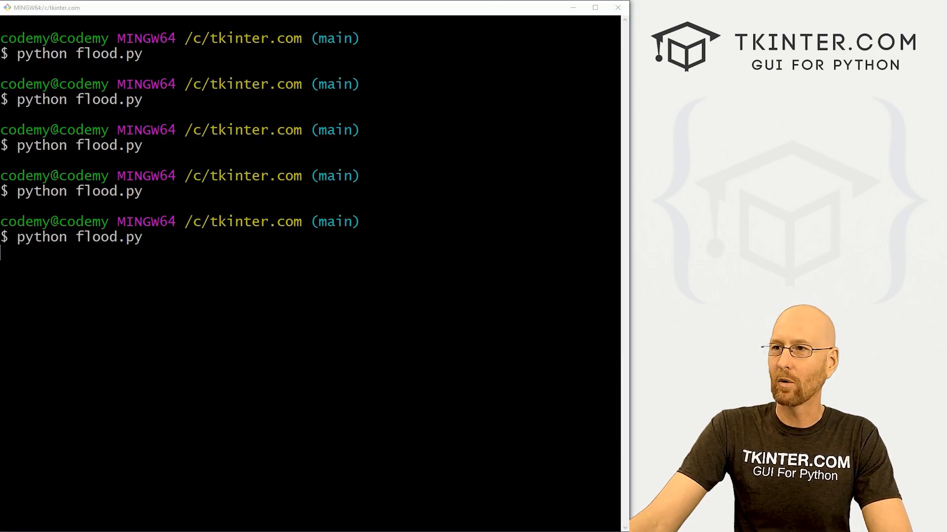
# Rerun flood.py, start the gauge, stop it, and step it forward repeatedly
pyautogui.press('Return')
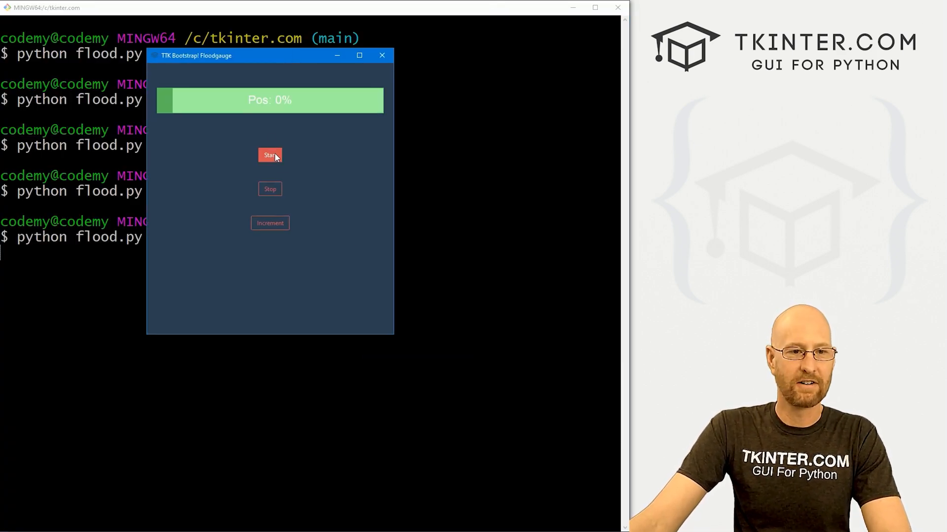
pyautogui.click(270, 154)
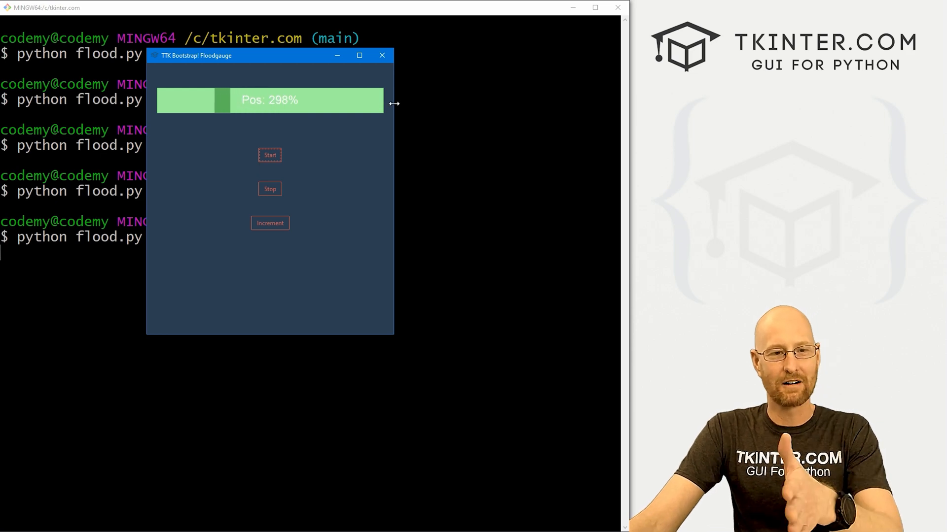
pyautogui.click(270, 223)
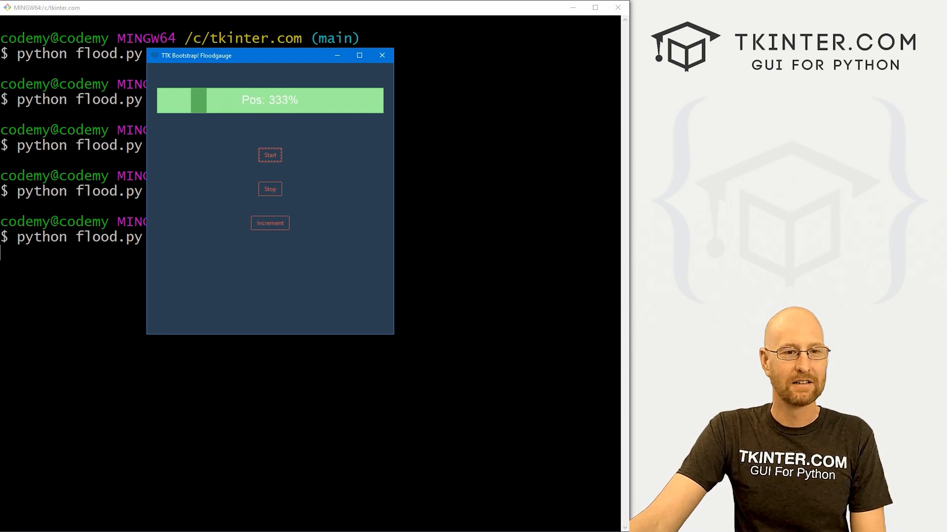
pyautogui.click(269, 189)
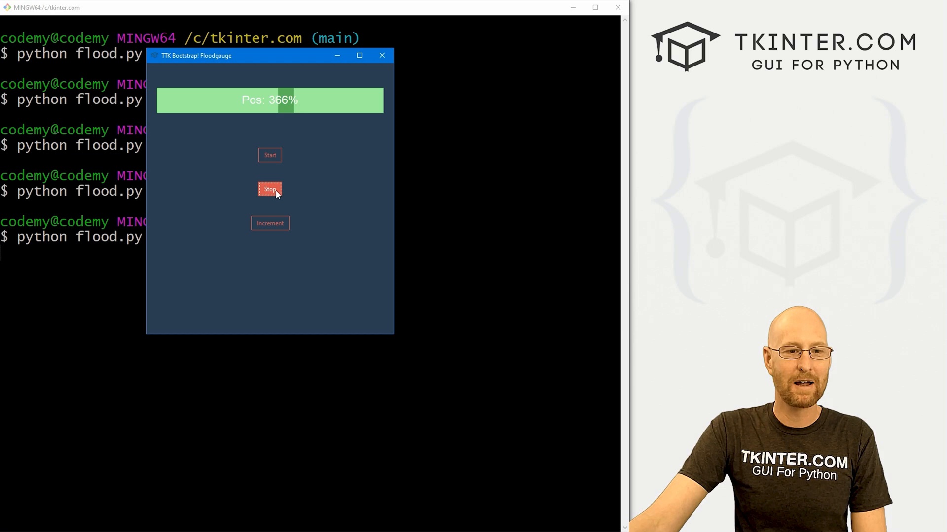
pyautogui.click(270, 223)
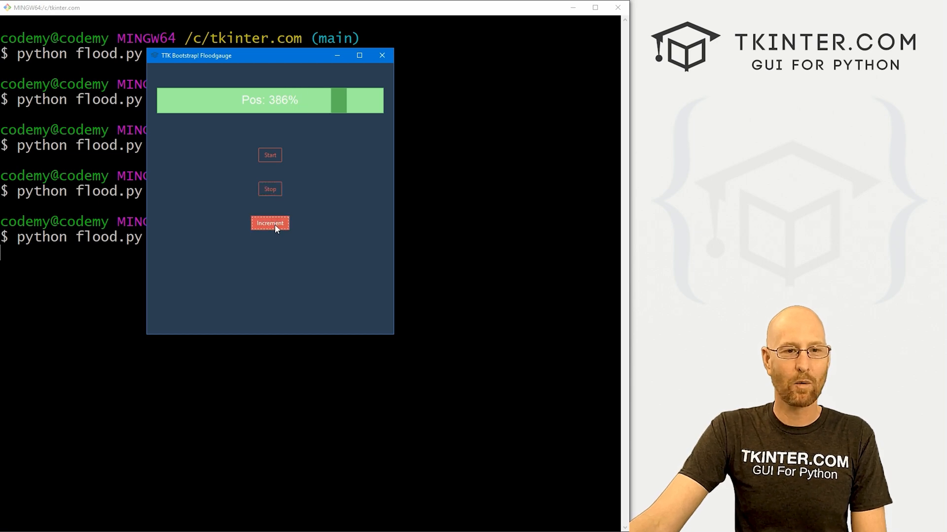
pyautogui.click(270, 223)
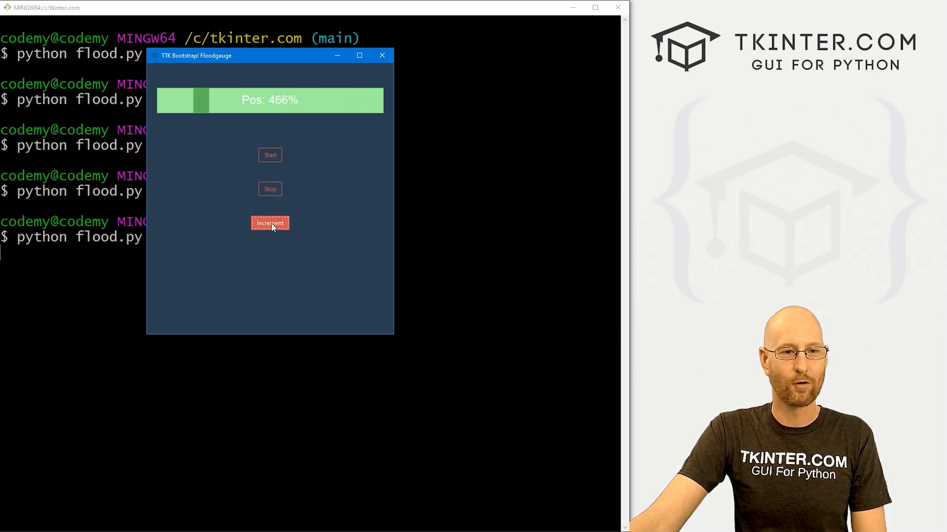
pyautogui.click(270, 223)
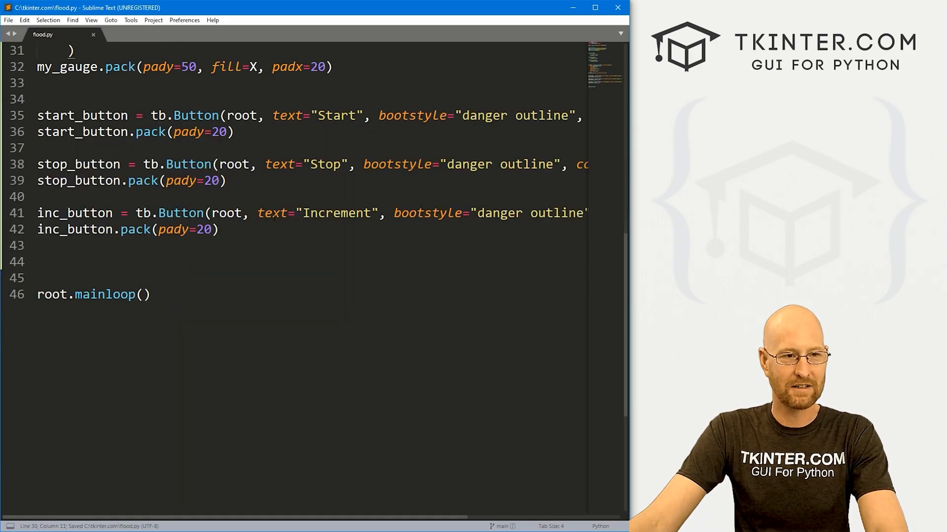
# Add my_label = tb.Label(root, text="Position: ") below inc_button and pack it with pady=20
pyautogui.scroll(3)
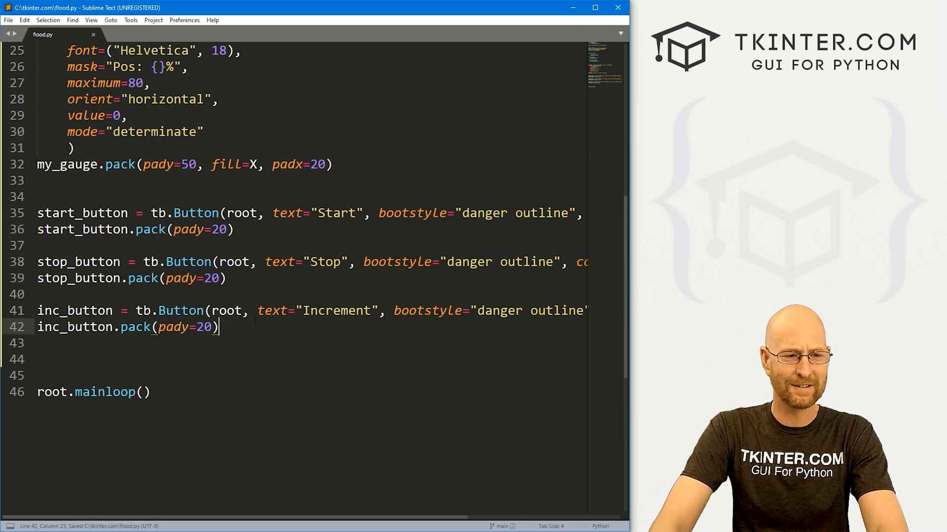
pyautogui.write('my')
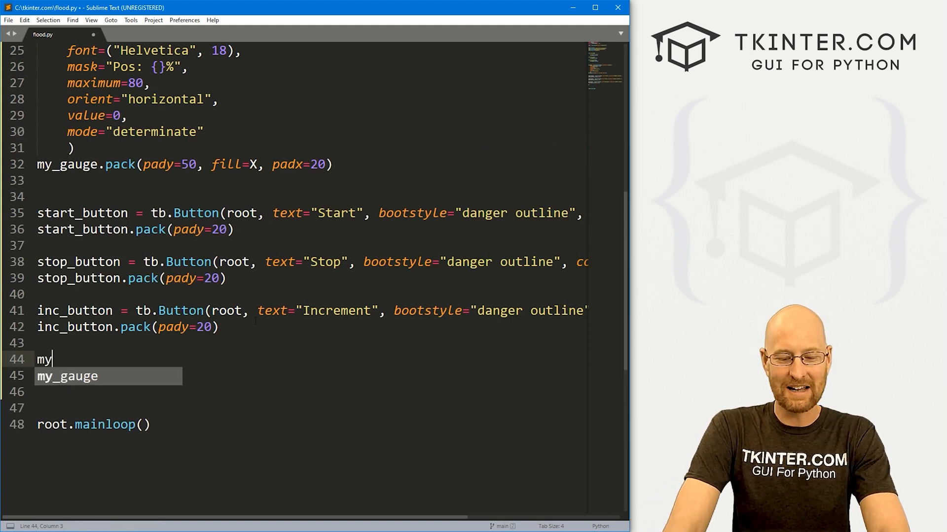
pyautogui.write('_label')
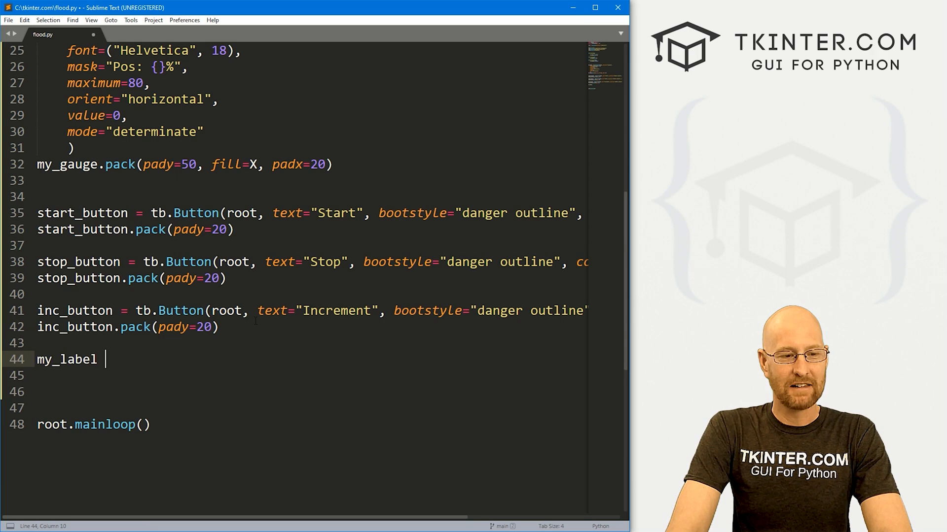
pyautogui.write('= tb.Label(root,')
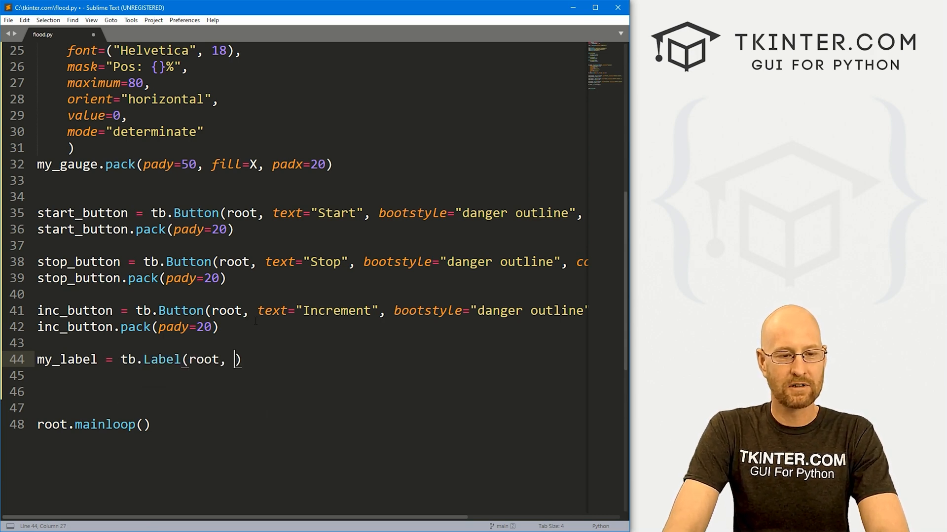
pyautogui.write('text=""')
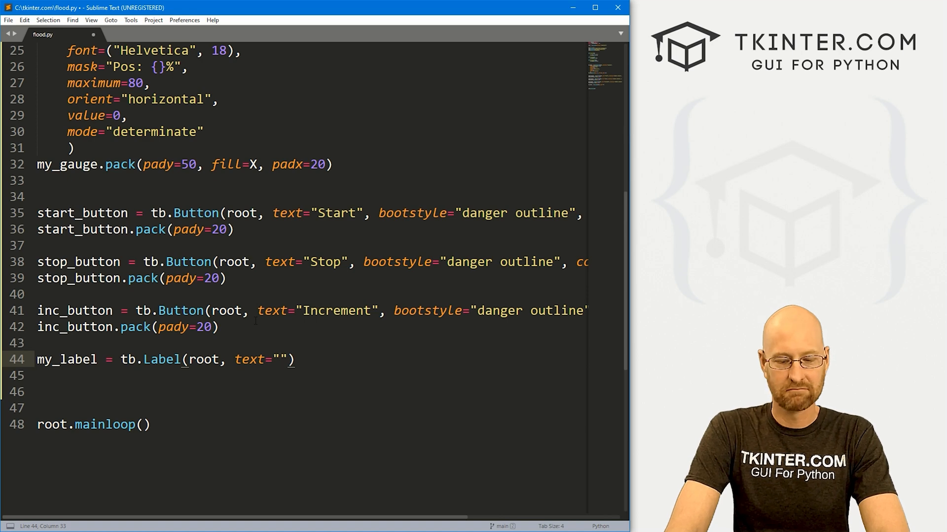
pyautogui.write('Position')
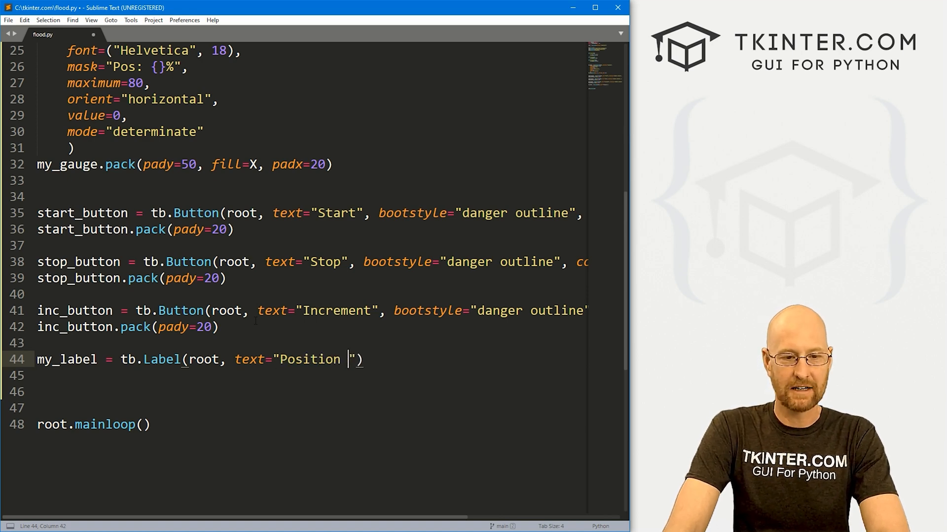
pyautogui.write('my_label.')
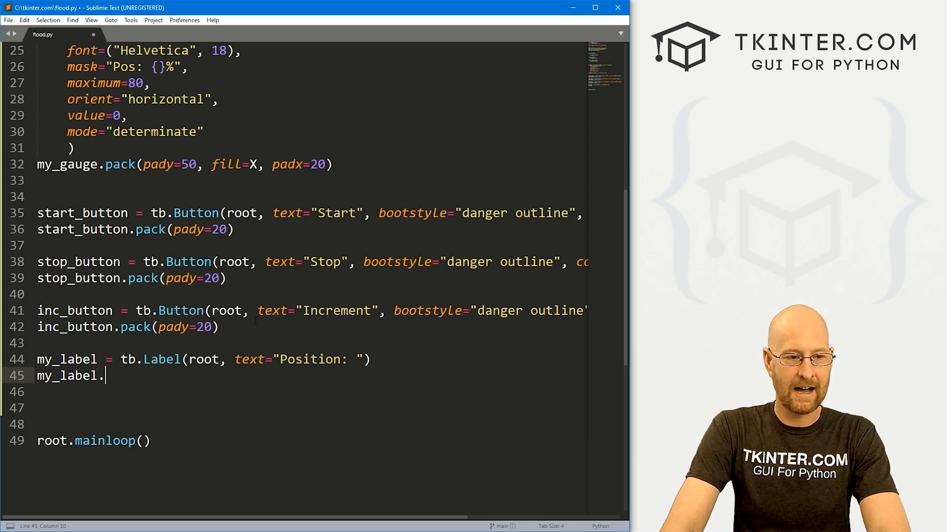
pyautogui.write('pack(padty=')
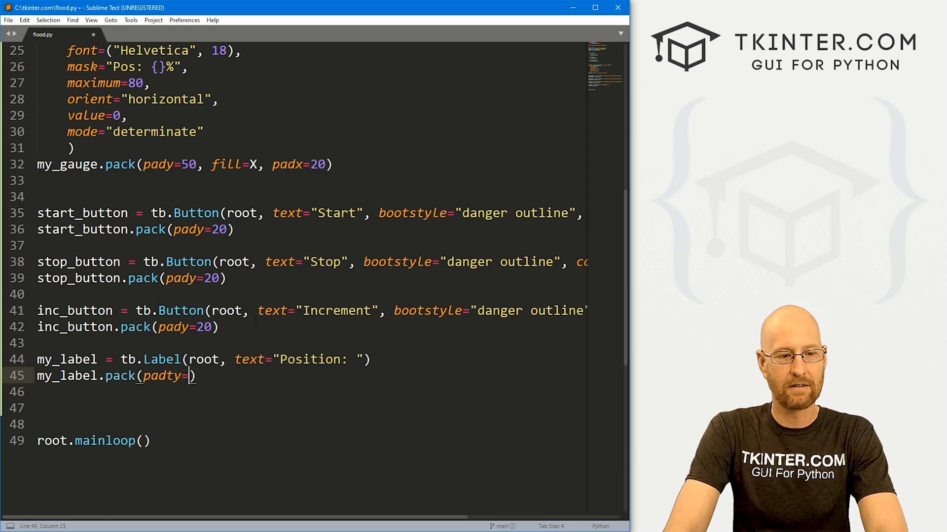
pyautogui.write('20')
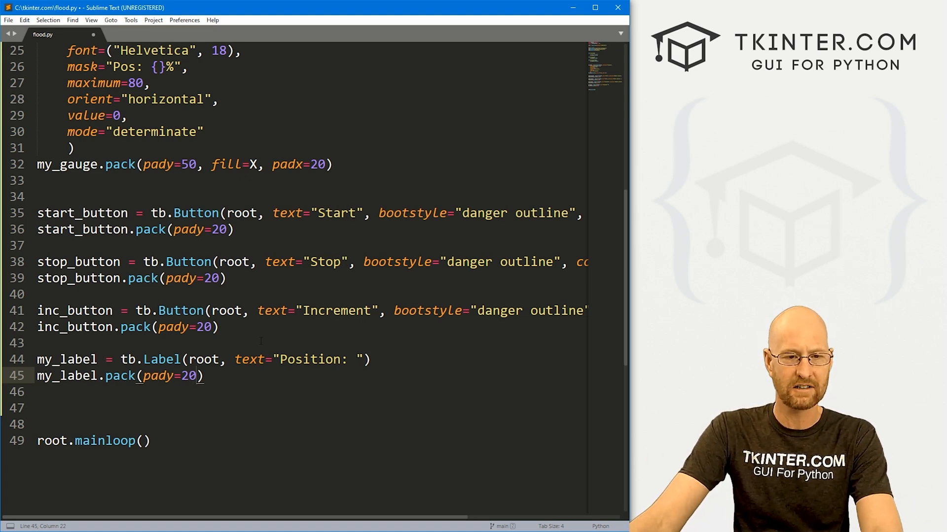
pyautogui.scroll(3)
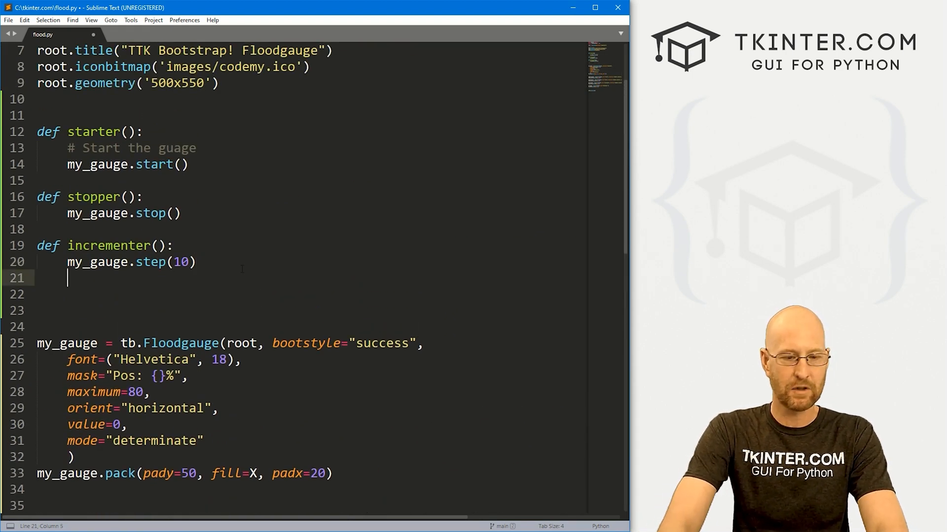
# Add my_label.config(text=f"Position: {my_gauge.variable.get()}") to incrementer and save flood.py
pyautogui.write('my_label.')
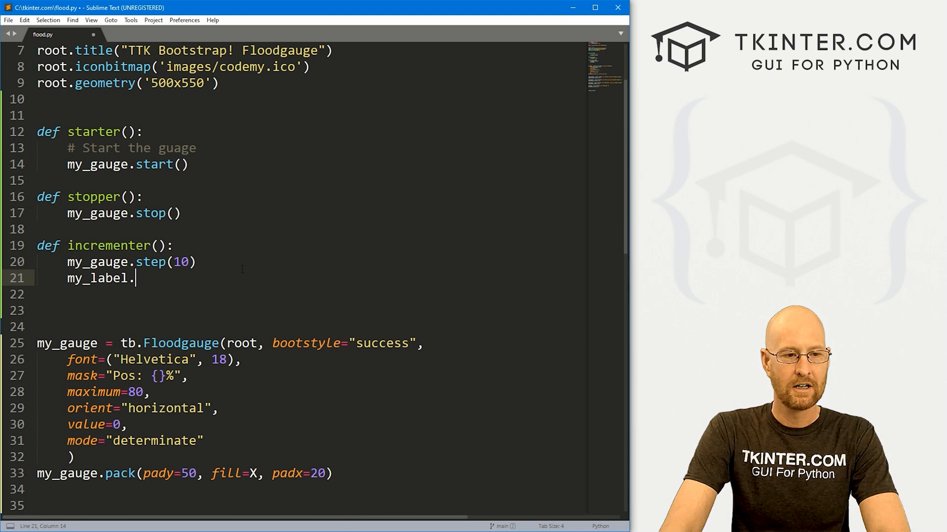
pyautogui.write('conf')
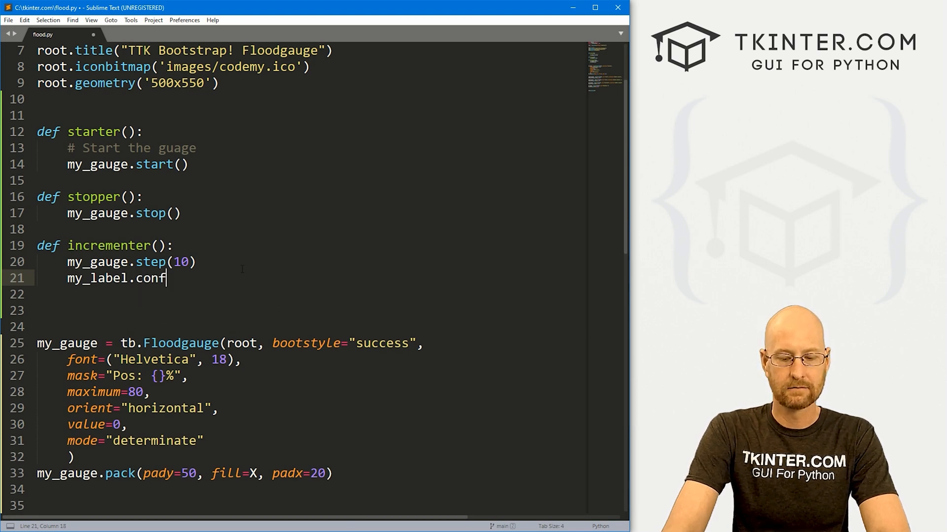
pyautogui.write('ig(text="")')
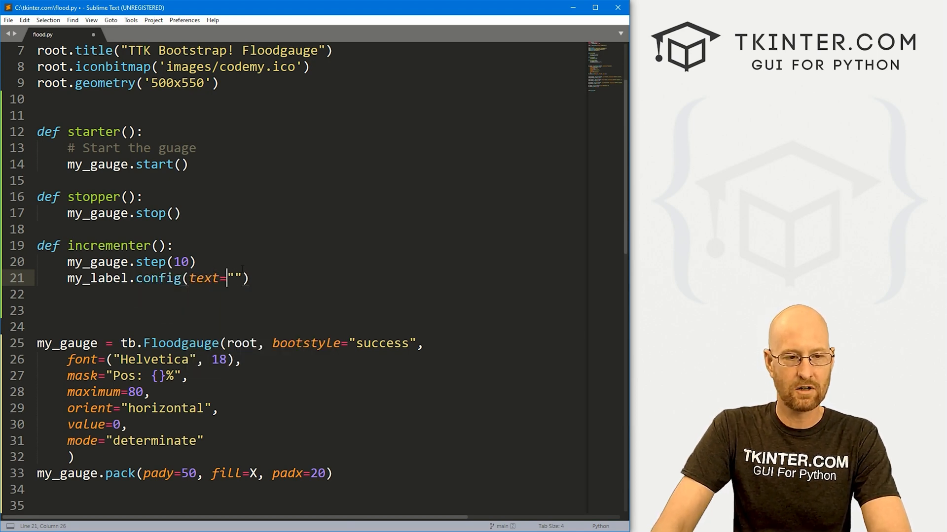
pyautogui.write('f"Position')
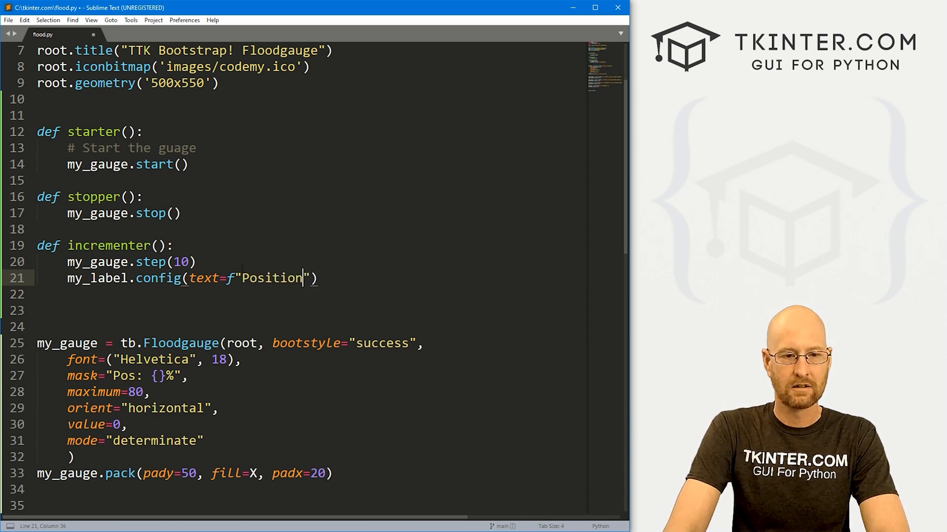
pyautogui.write(': {}')
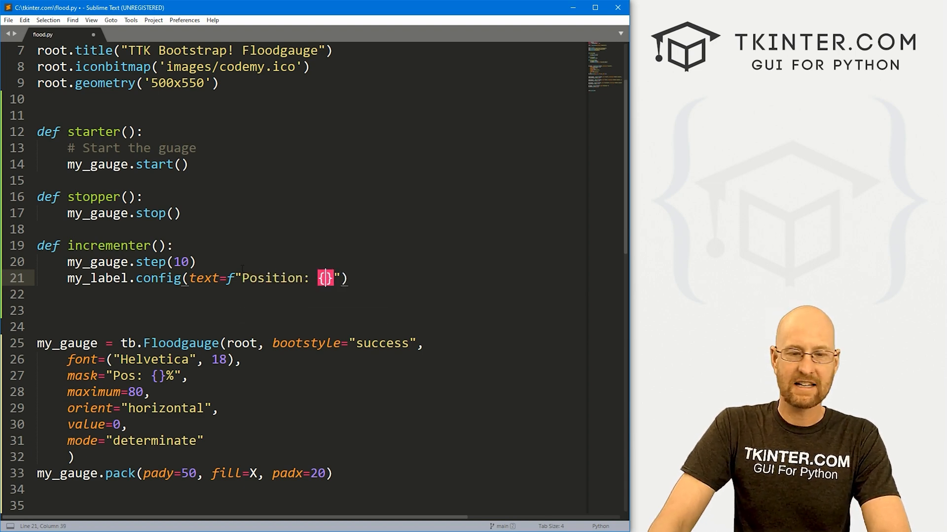
pyautogui.write('my_gauge.')
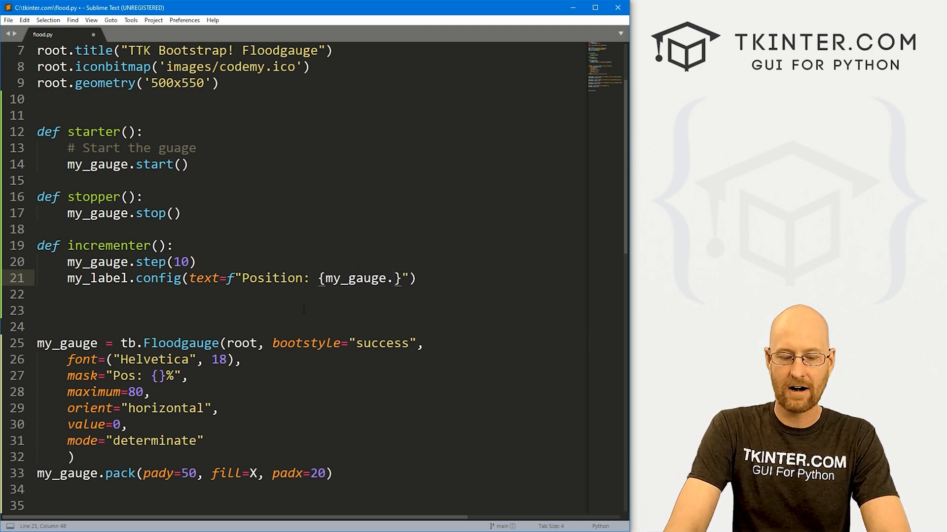
pyautogui.write('variable.')
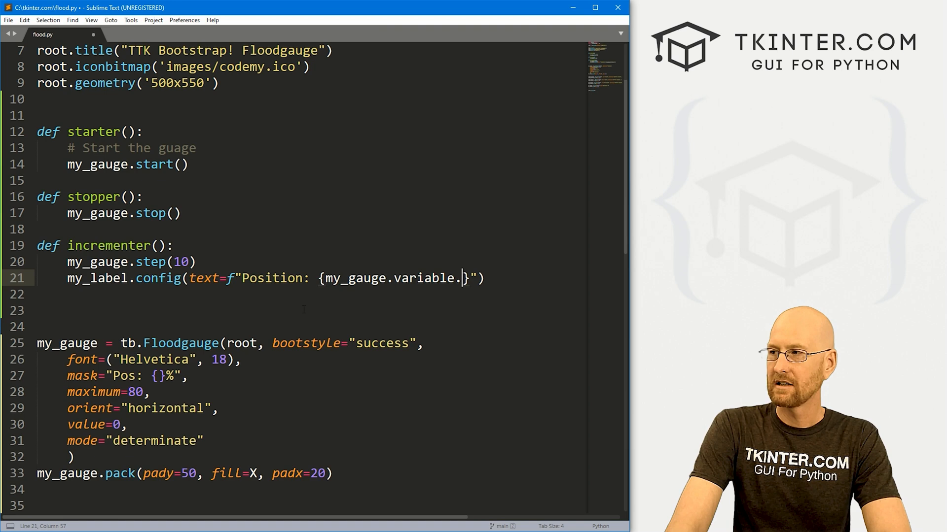
pyautogui.write('get()')
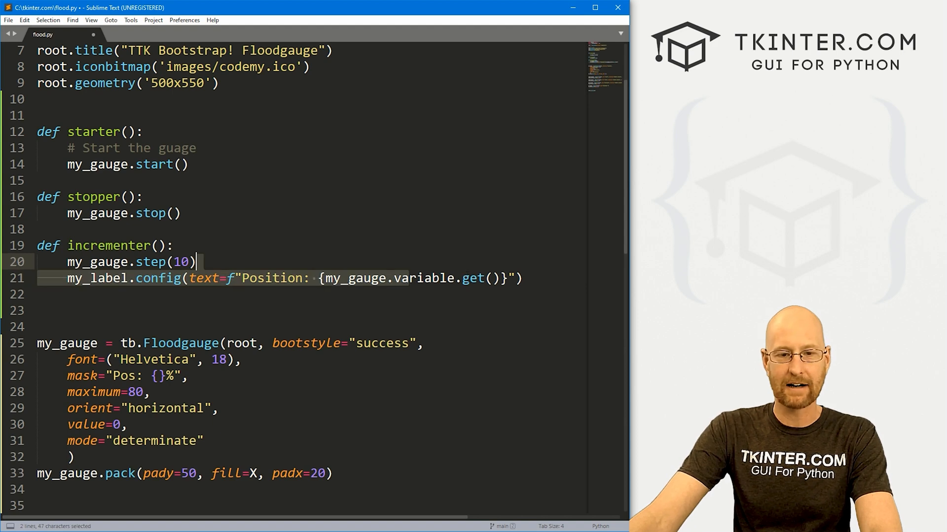
pyautogui.click(520, 278)
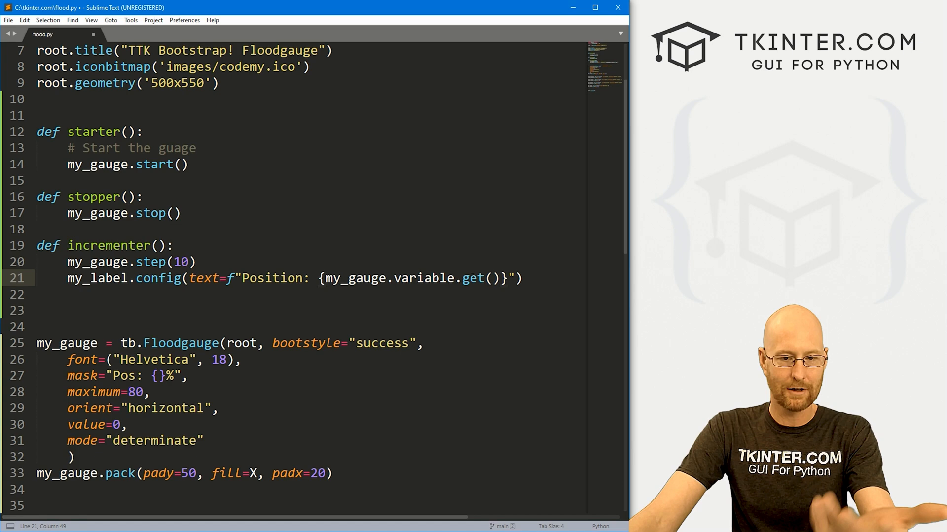
pyautogui.press('ctrl+s')
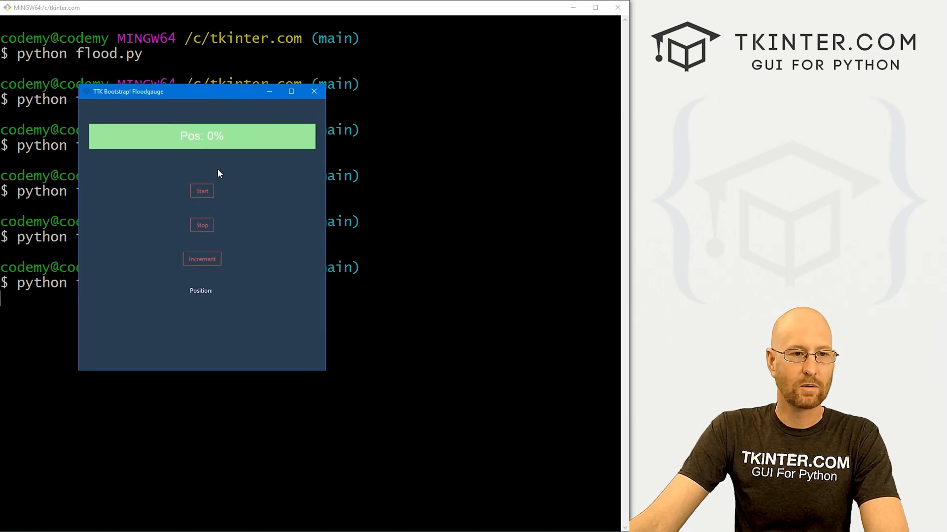
# Increment, start and stop the gauge, watching the Position label update, then close the app
pyautogui.click(202, 258)
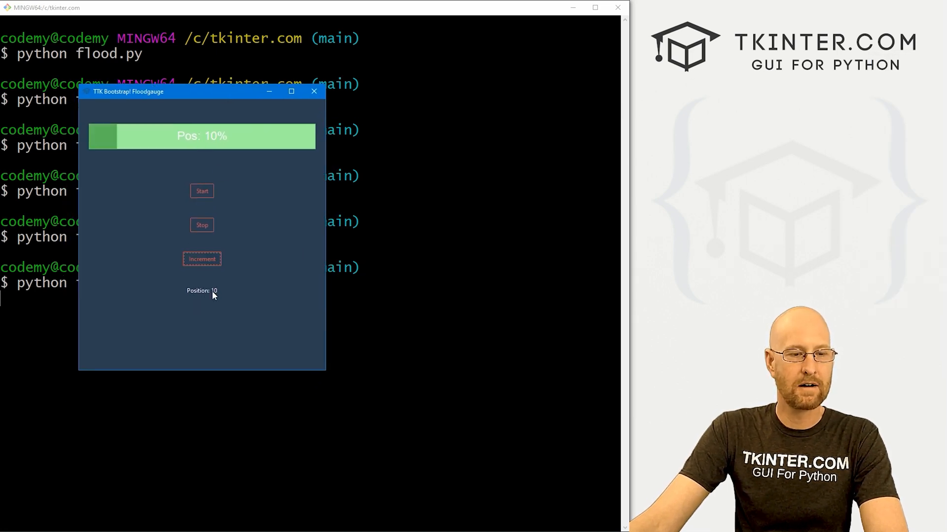
pyautogui.click(202, 259)
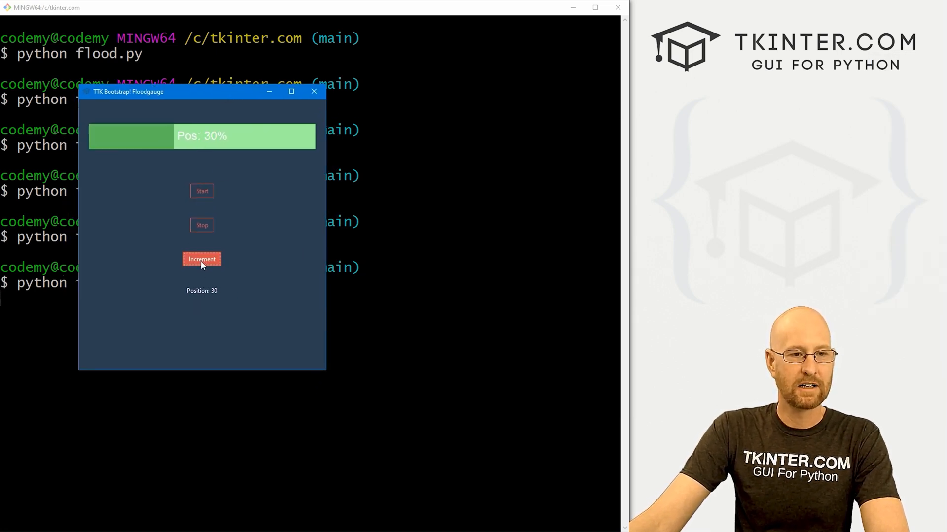
pyautogui.click(201, 259)
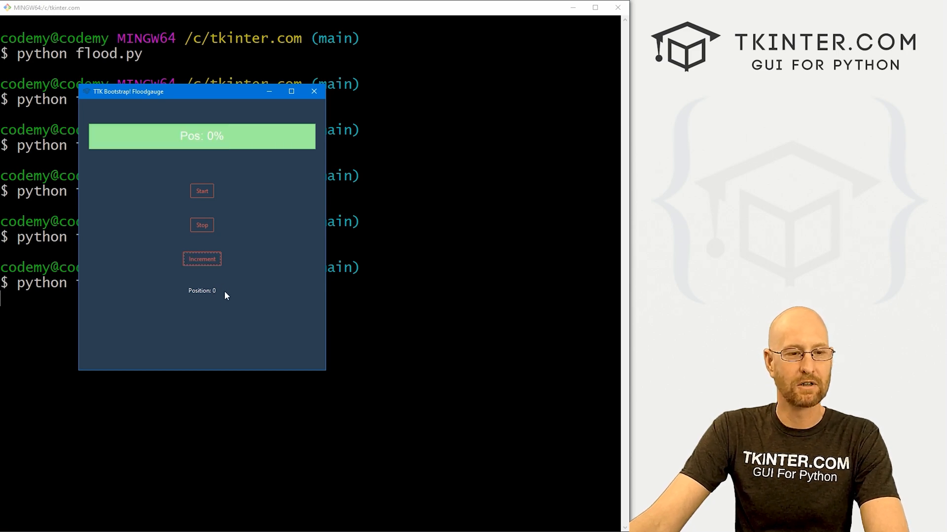
pyautogui.click(201, 191)
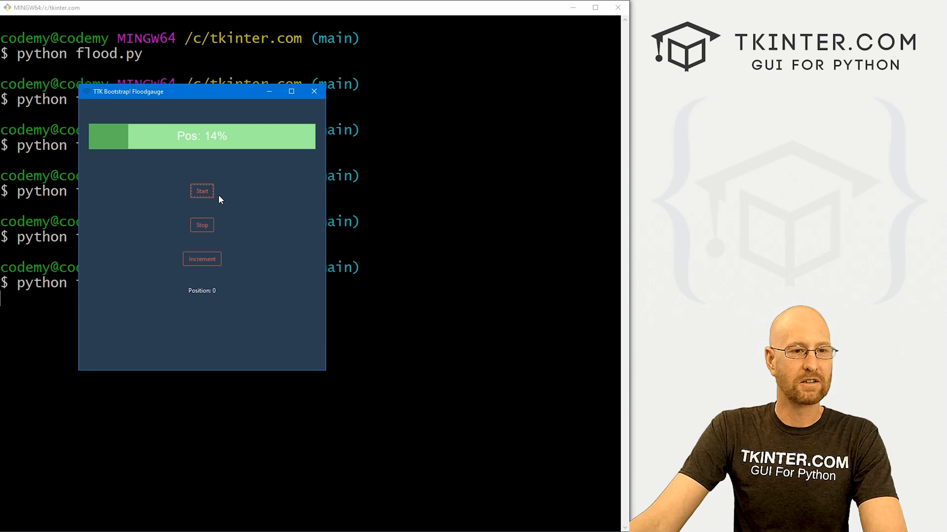
pyautogui.click(202, 191)
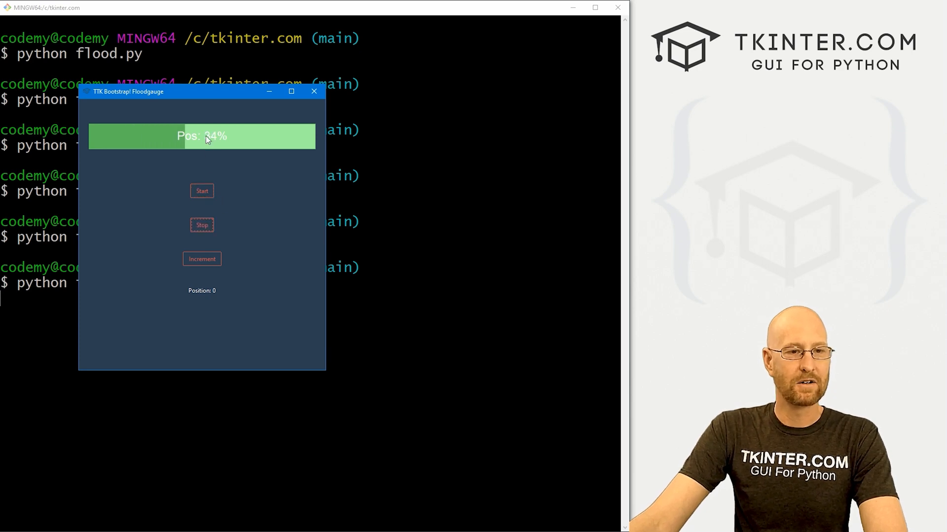
pyautogui.click(201, 259)
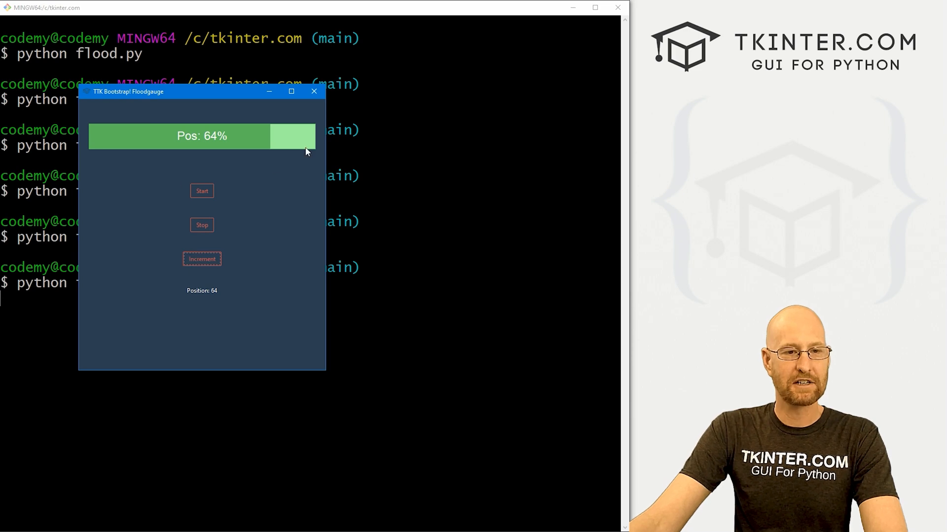
pyautogui.moveTo(208, 302)
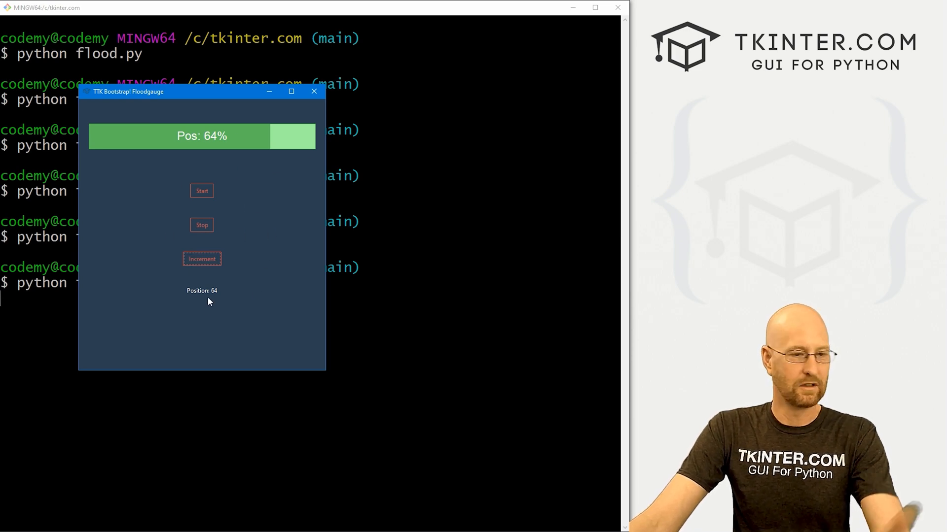
pyautogui.moveTo(318, 288)
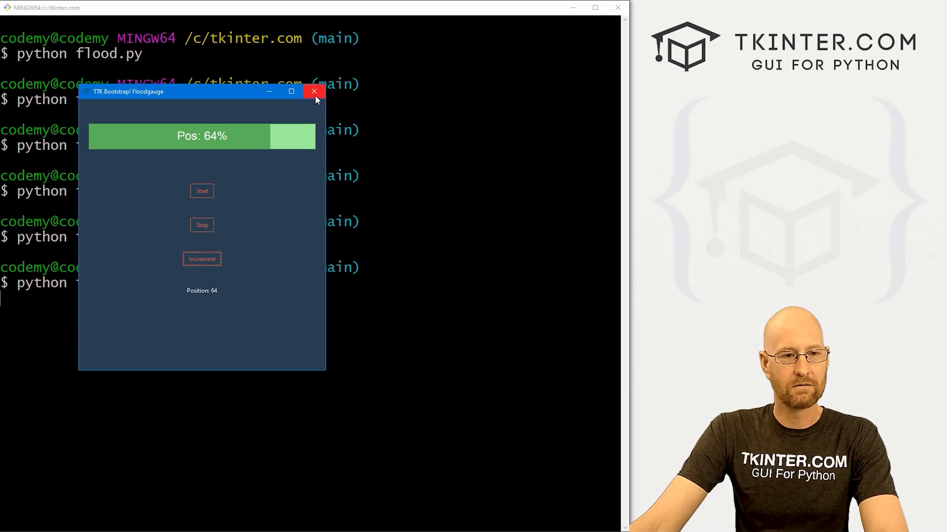
pyautogui.click(313, 91)
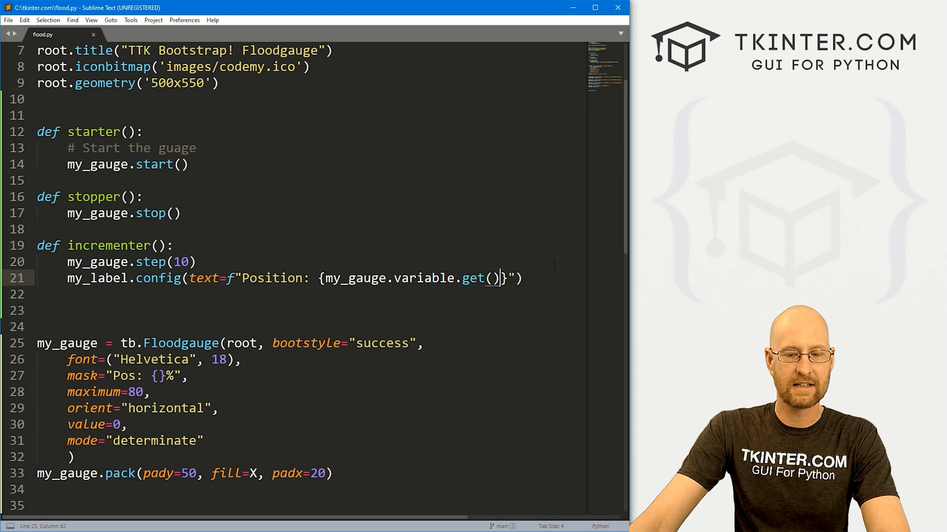
# Add +10 after get() in the line 21 f-string so the label shows the gauge value plus 10
pyautogui.write('+10')
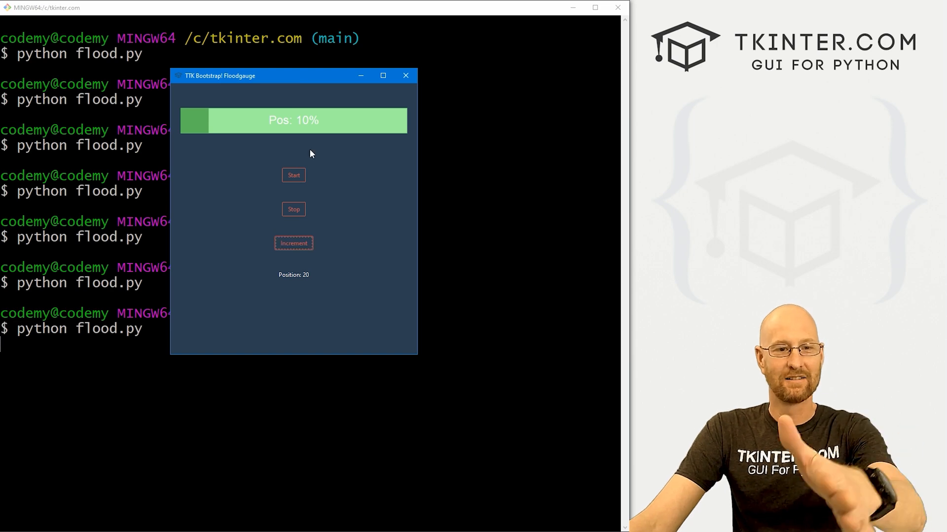
# Increment the gauge to 30% and confirm the Position label stays ten ahead at 40
pyautogui.click(293, 243)
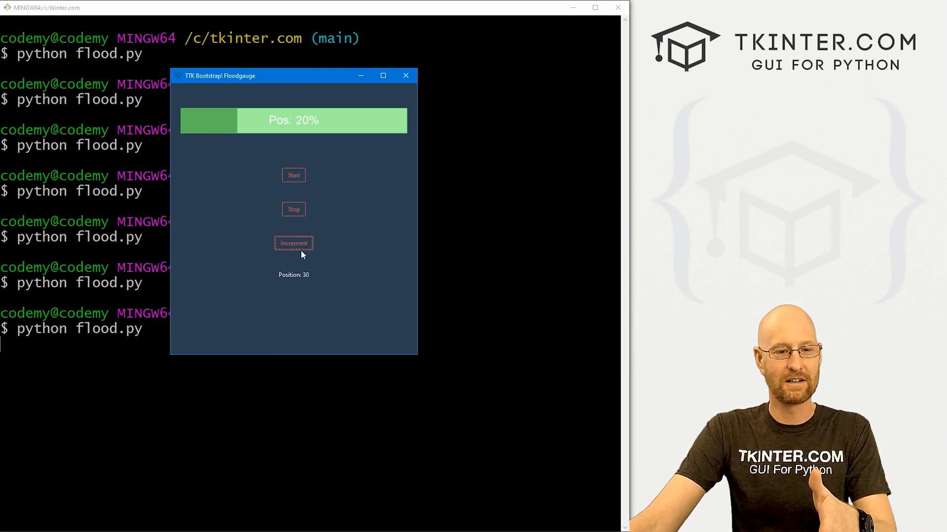
pyautogui.click(294, 243)
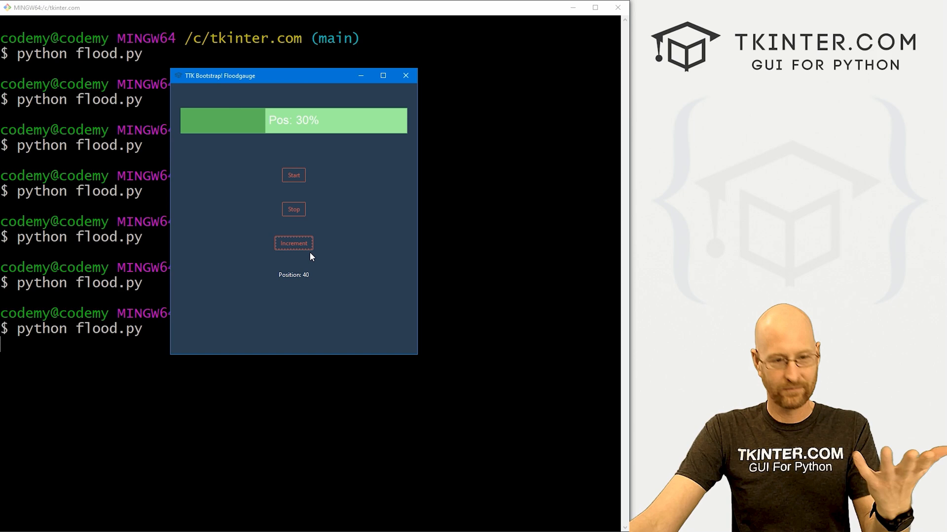
pyautogui.moveTo(414, 253)
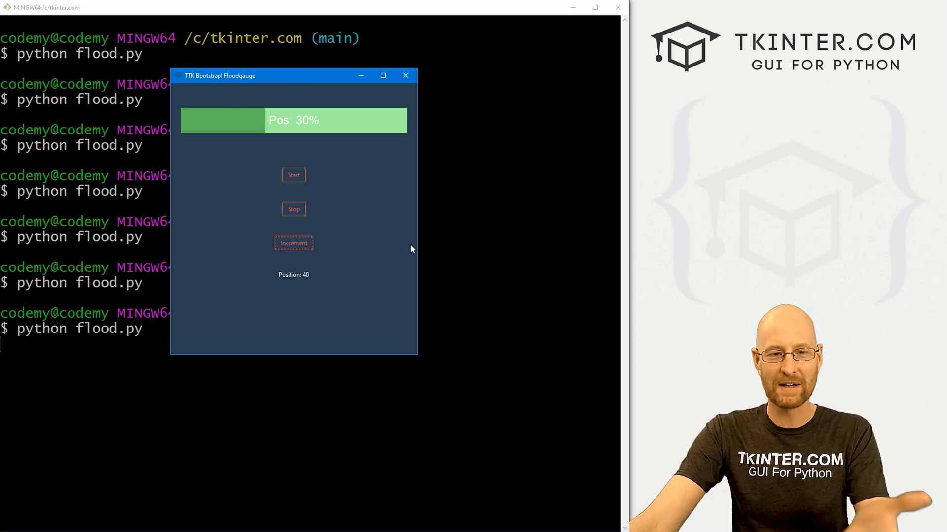
pyautogui.click(405, 75)
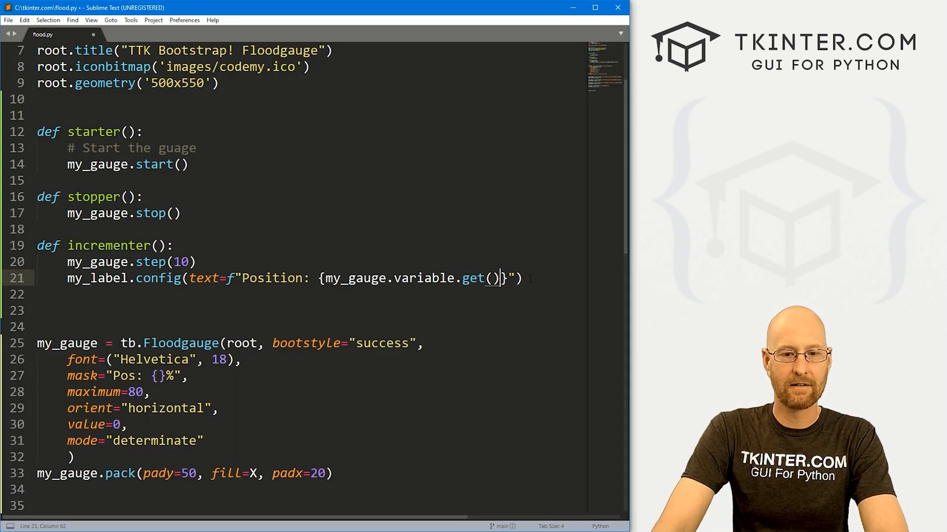
pyautogui.scroll(-3)
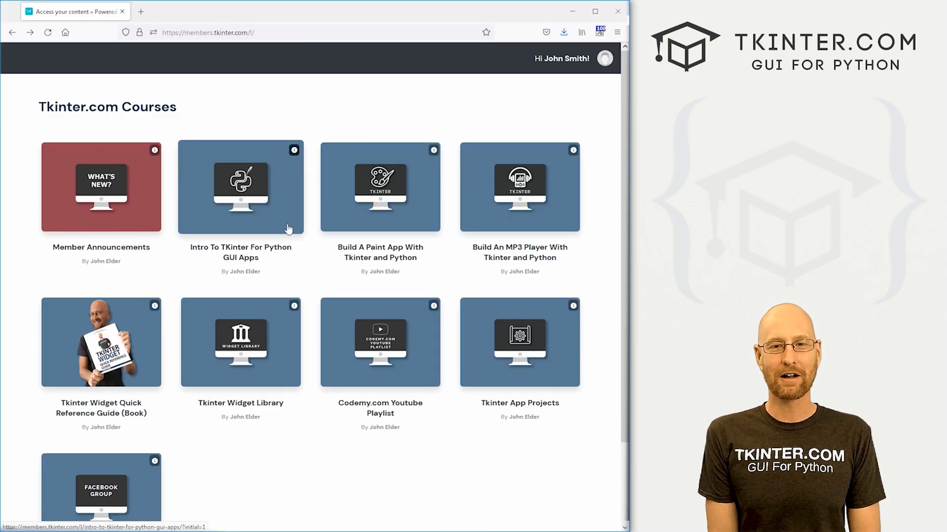
pyautogui.click(240, 187)
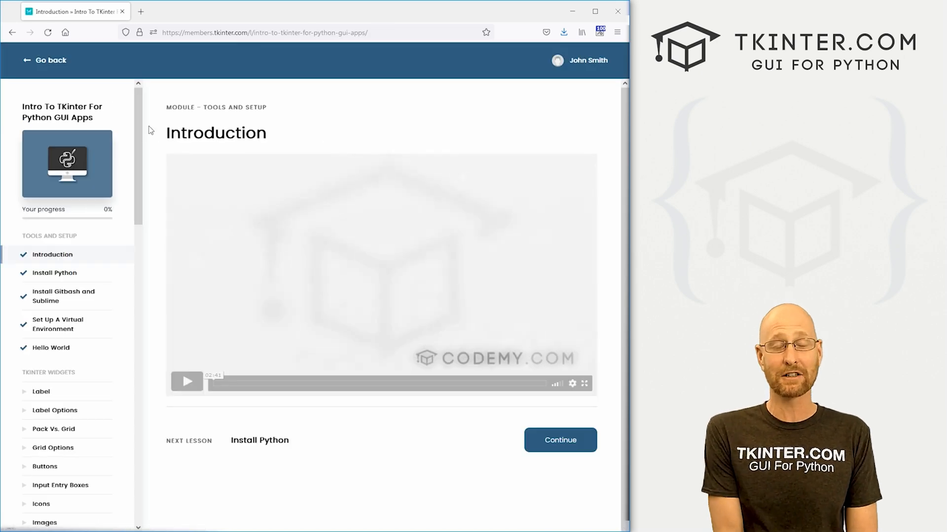
pyautogui.scroll(-3)
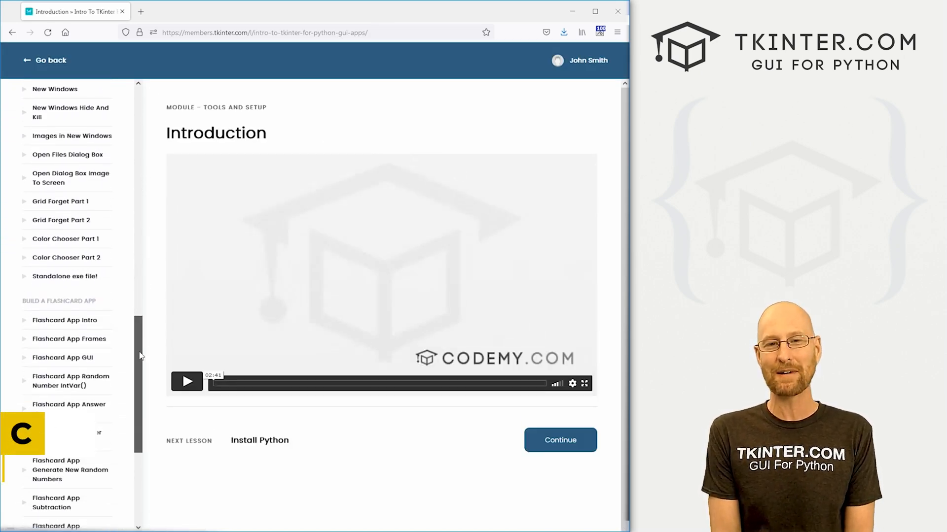
pyautogui.click(45, 60)
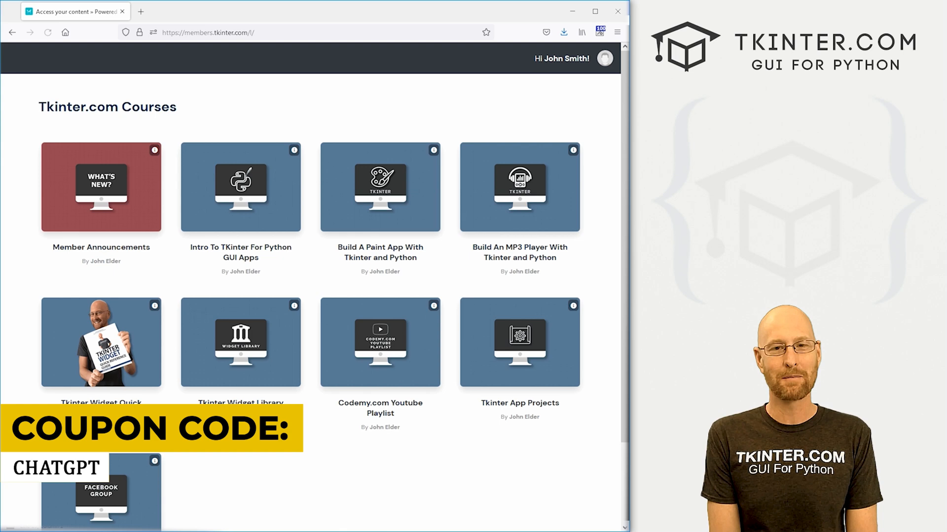